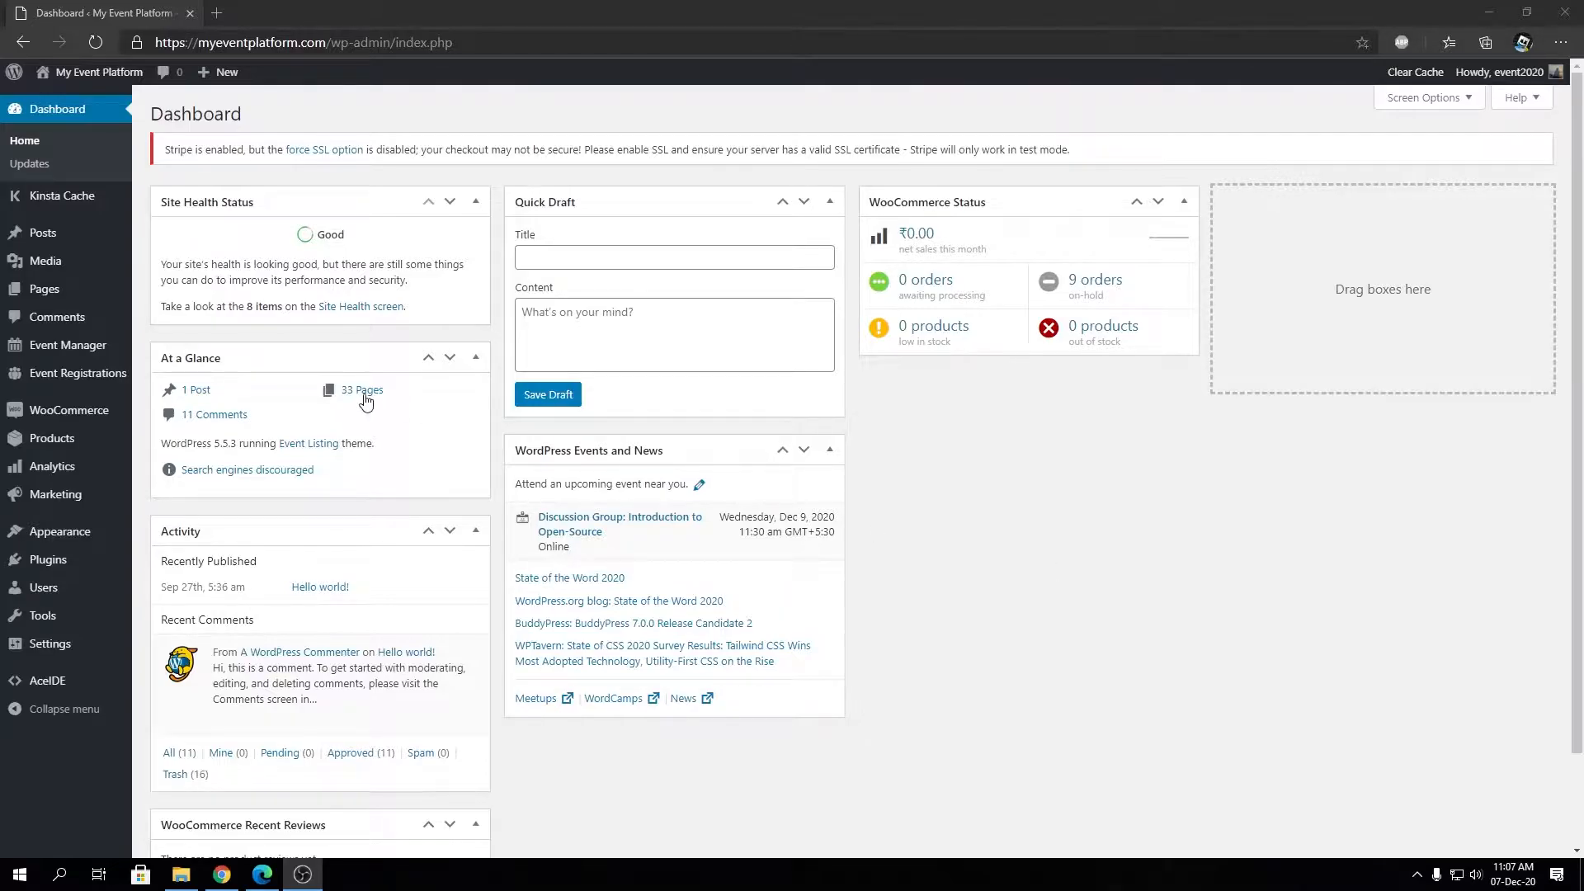
{"action": "mouse_move", "coordinate": [67, 345]}
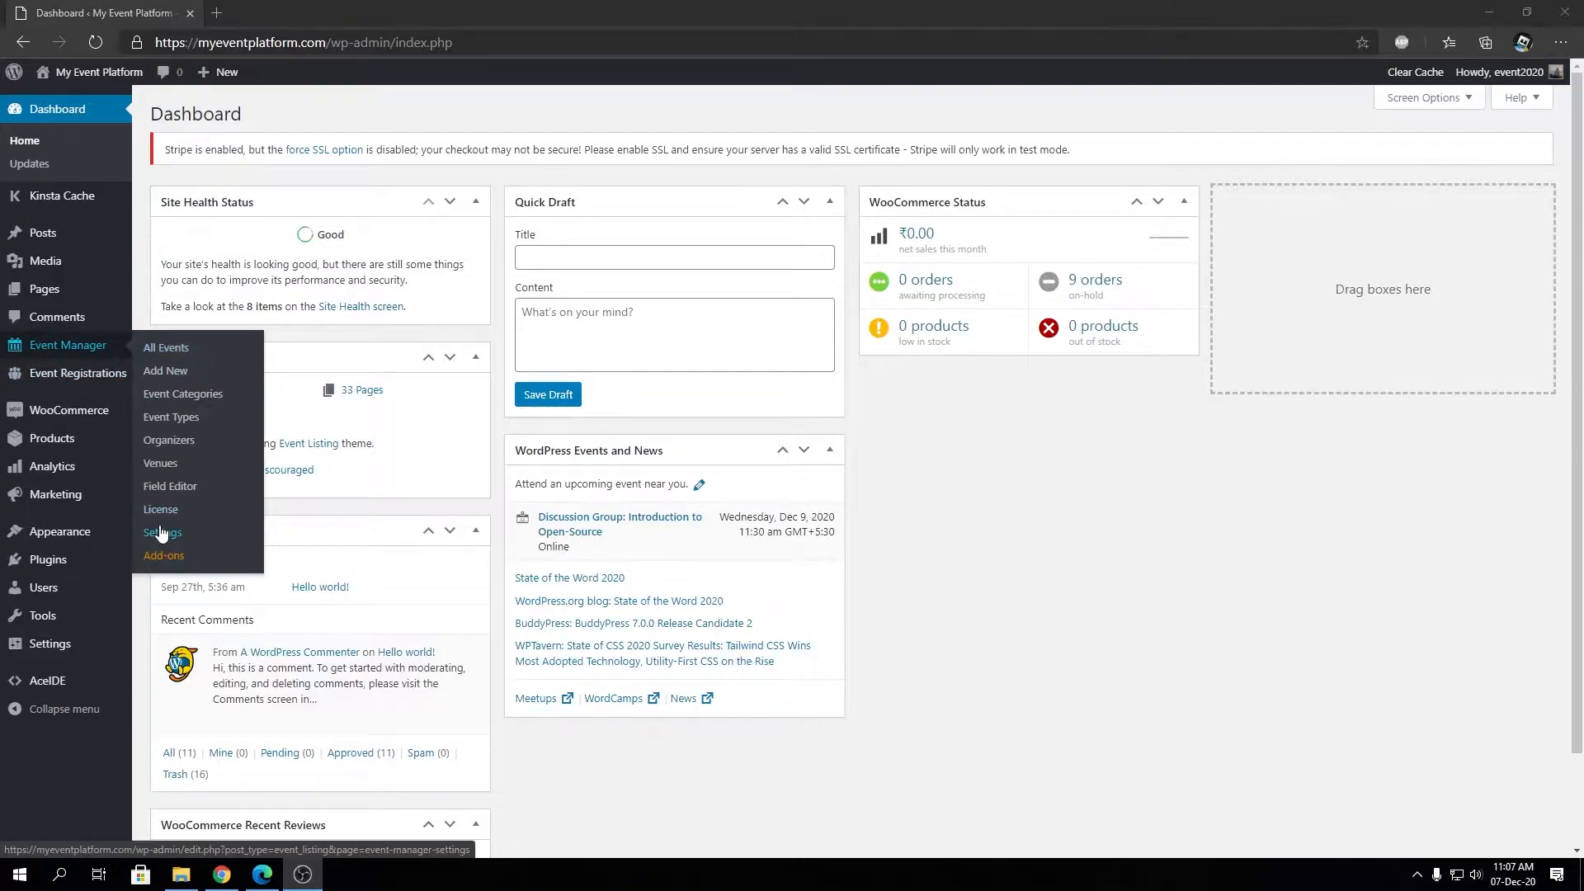
Reach Event Manager > Settings on the Event Listings section with per-page and expired-event options
{"action": "left_click", "coordinate": [164, 533]}
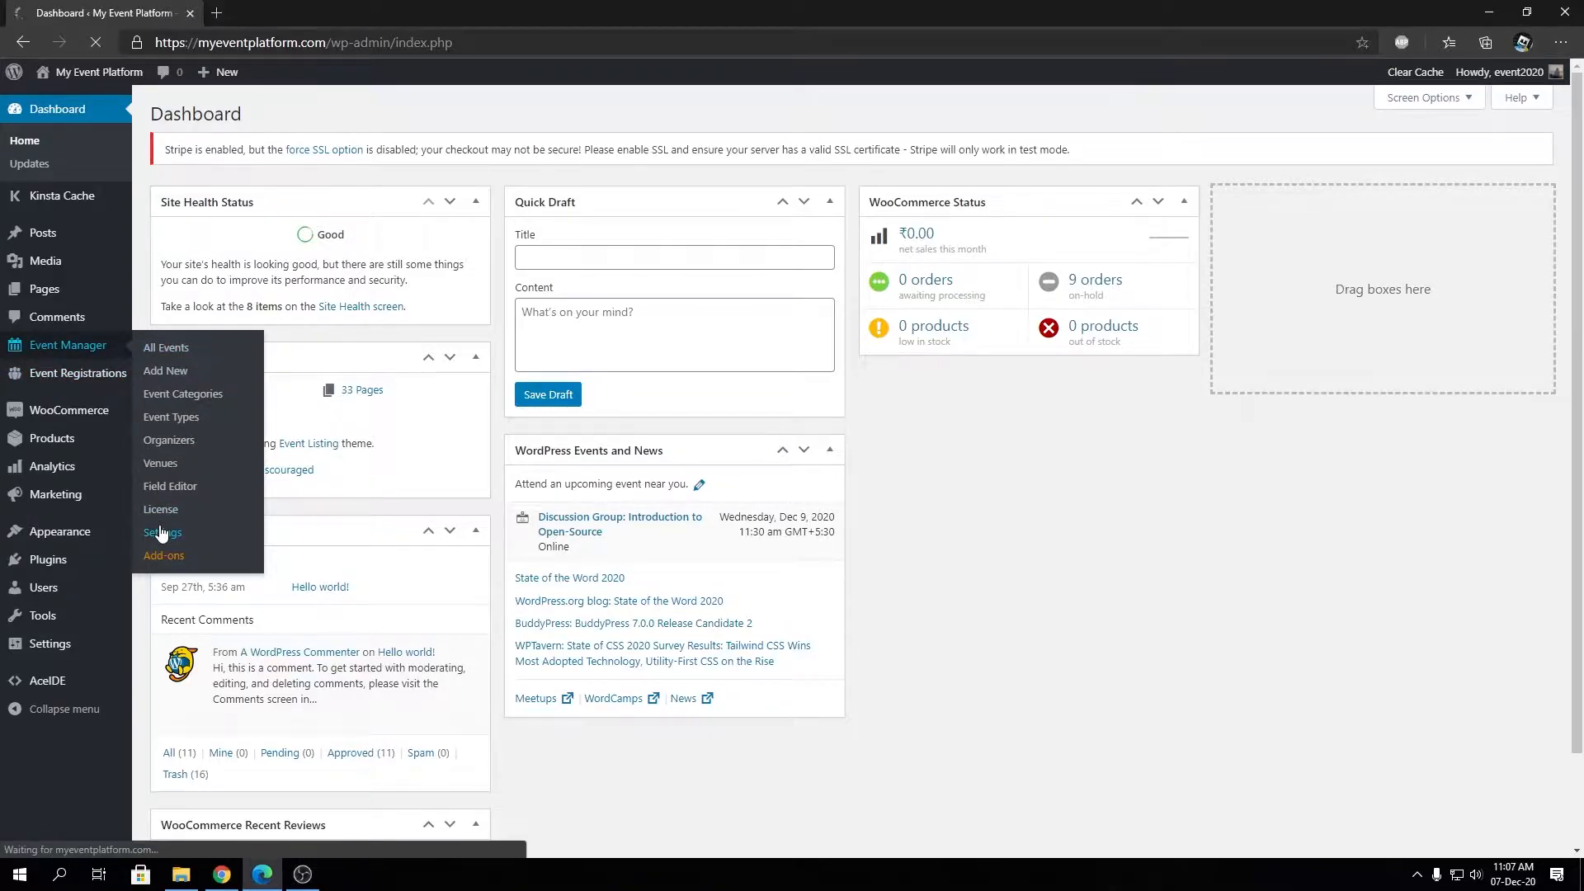
{"action": "left_click", "coordinate": [163, 533]}
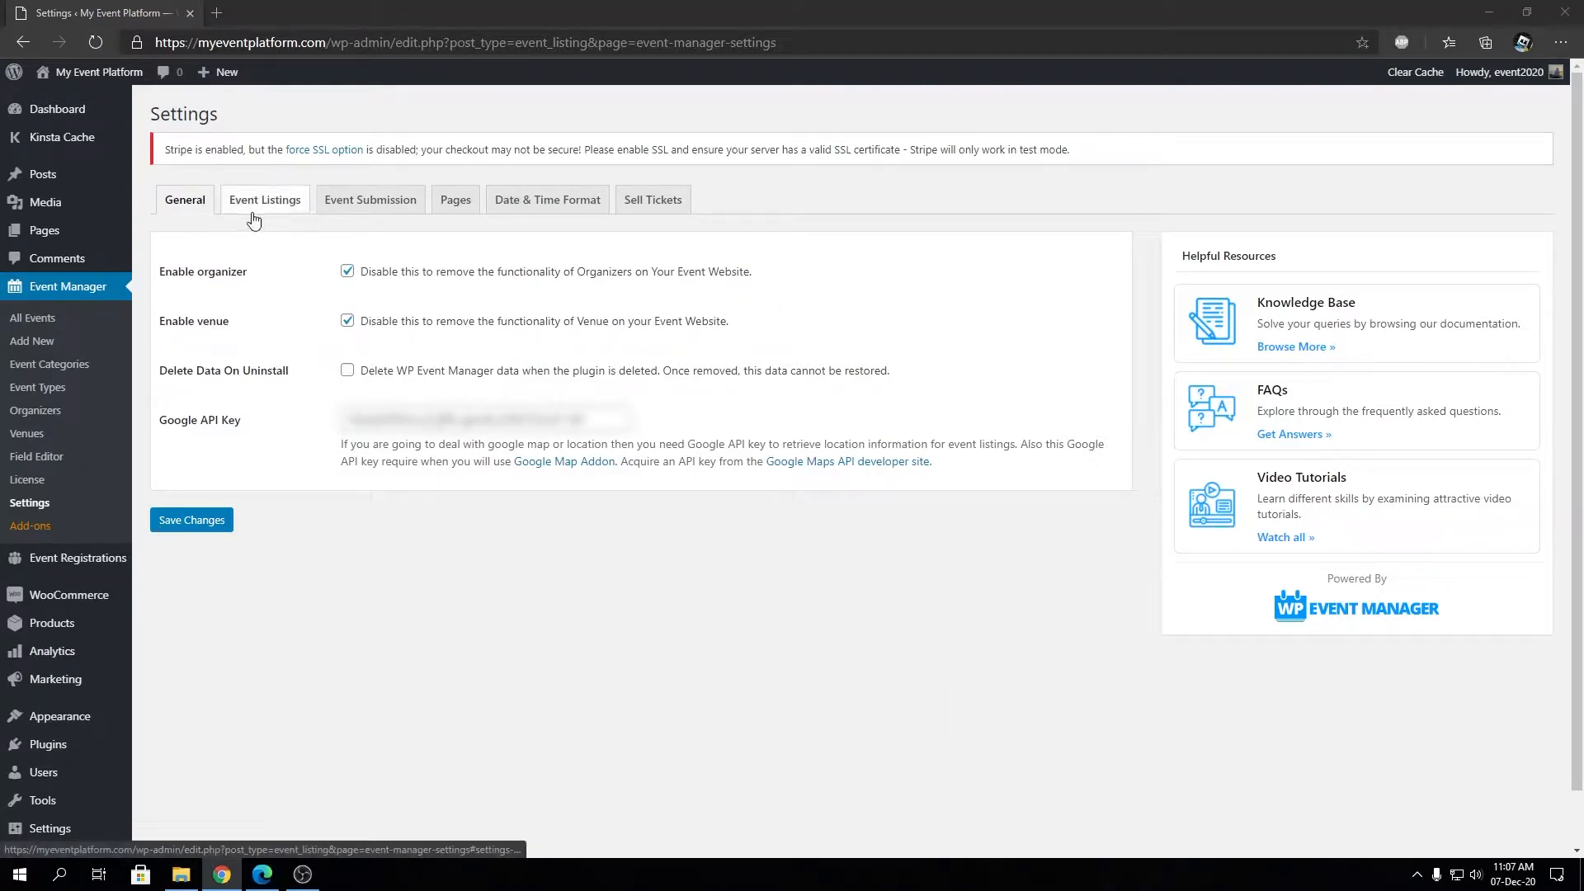
{"action": "left_click", "coordinate": [264, 199]}
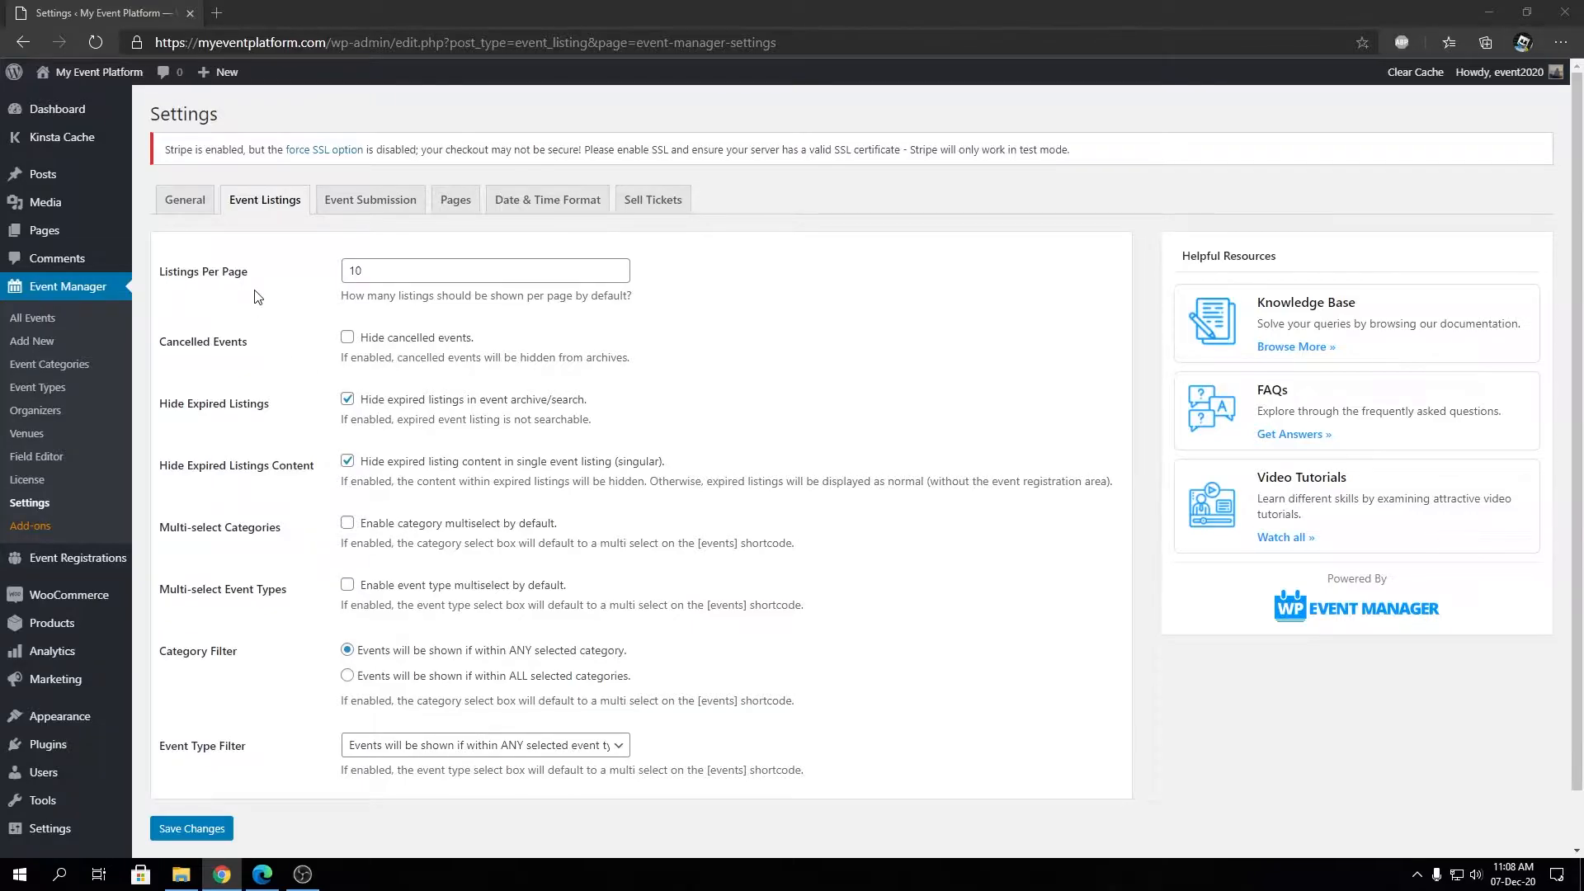
{"action": "mouse_move", "coordinate": [221, 281]}
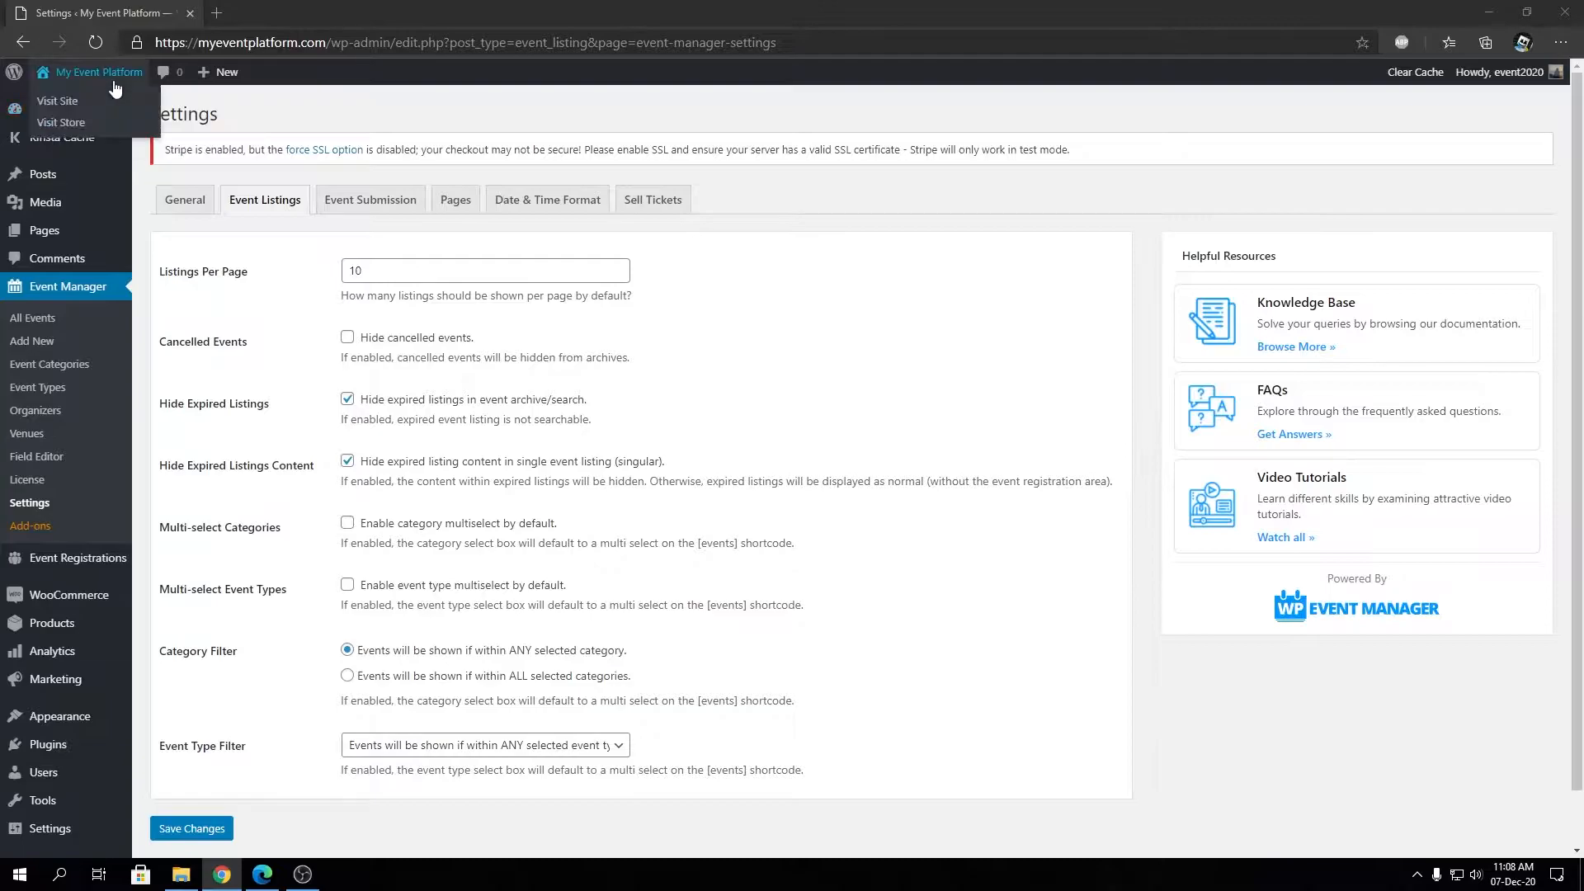
Visit the public Events page and compare it against the Listings Per Page value in settings
{"action": "left_click", "coordinate": [58, 100]}
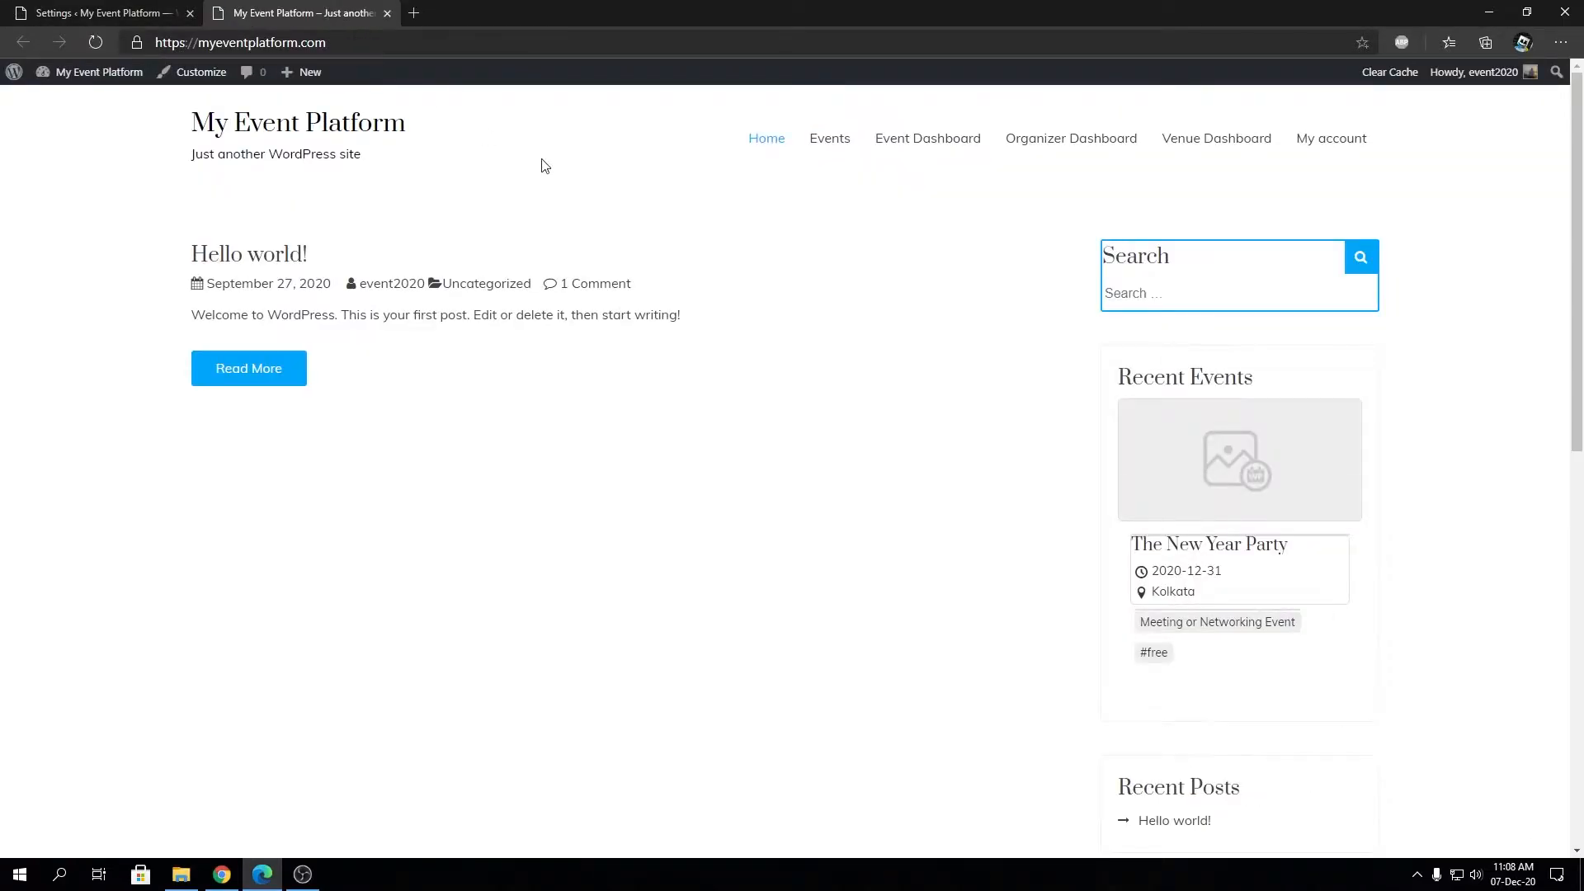
{"action": "left_click", "coordinate": [830, 139]}
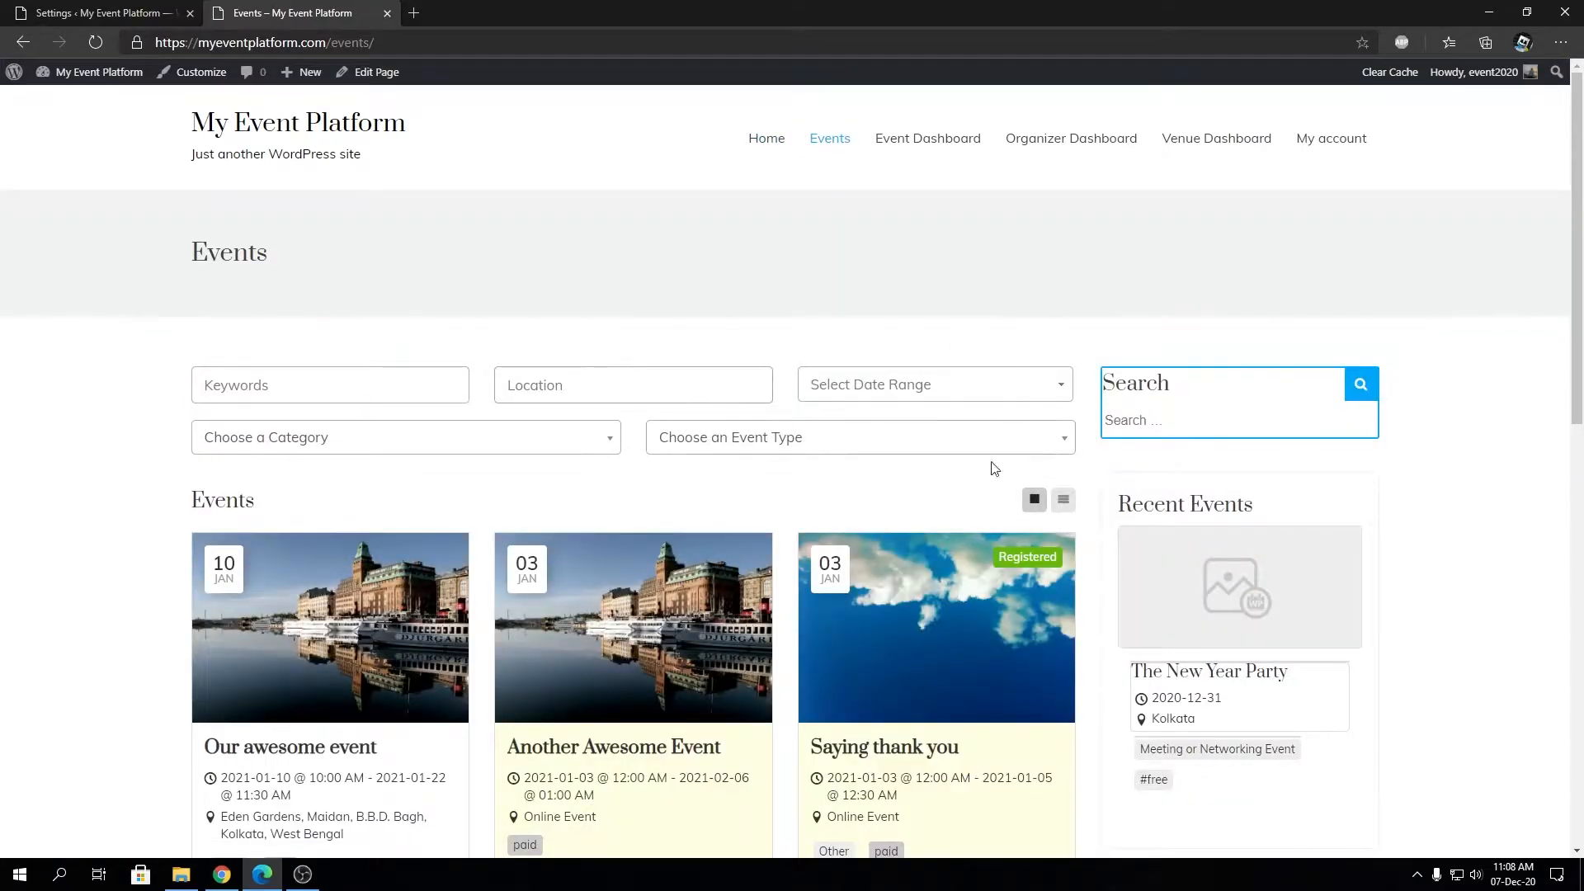
{"action": "left_click", "coordinate": [101, 12]}
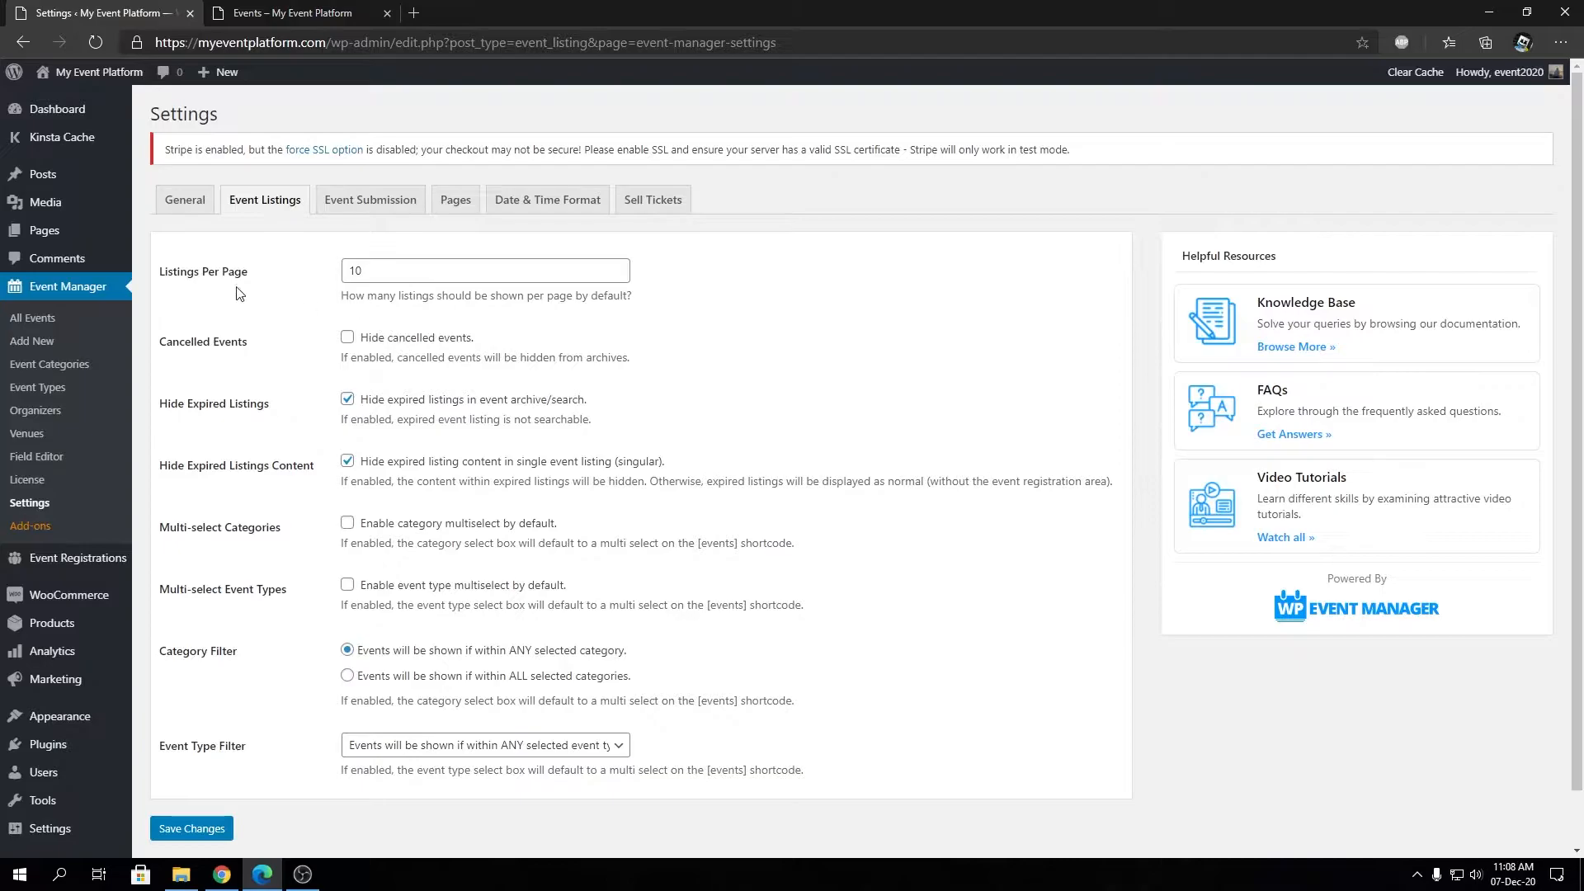
{"action": "left_click", "coordinate": [293, 12]}
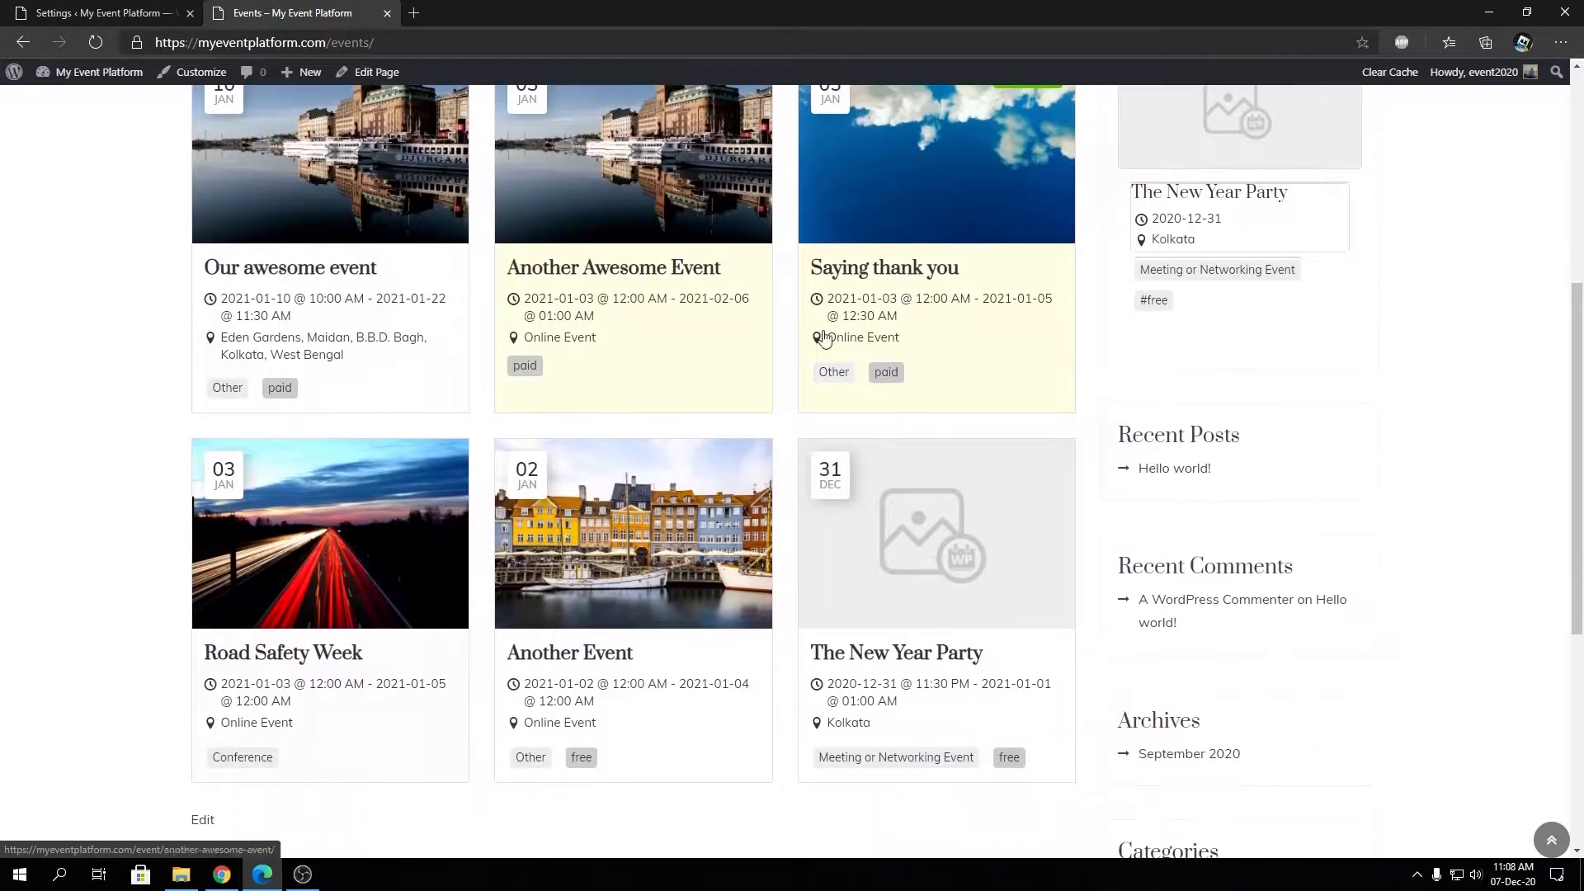
{"action": "mouse_move", "coordinate": [752, 604]}
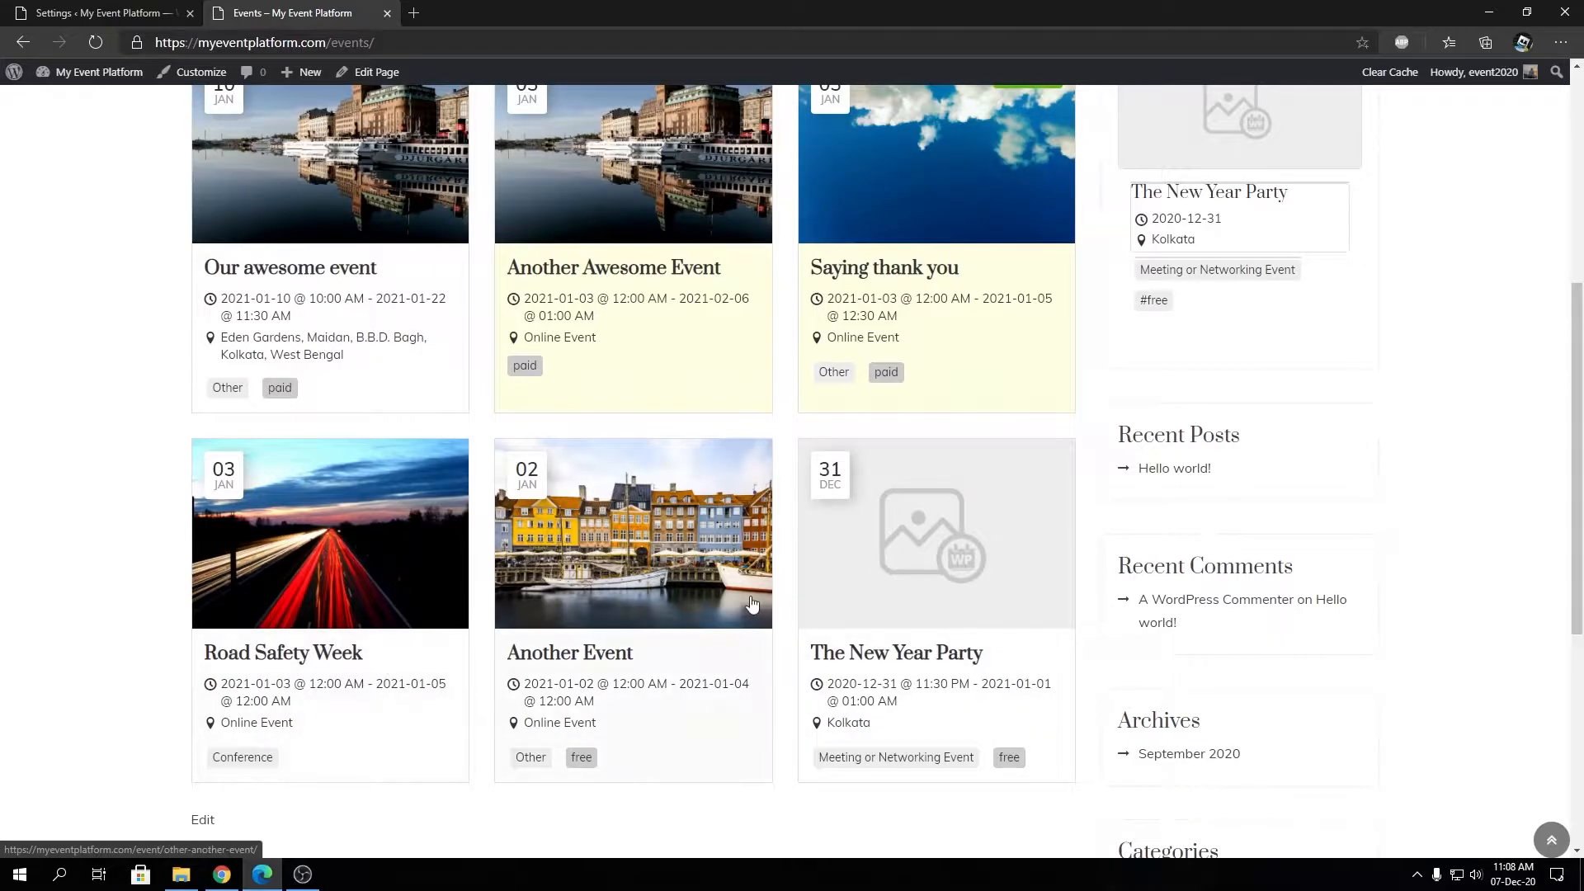
{"action": "left_click", "coordinate": [96, 11]}
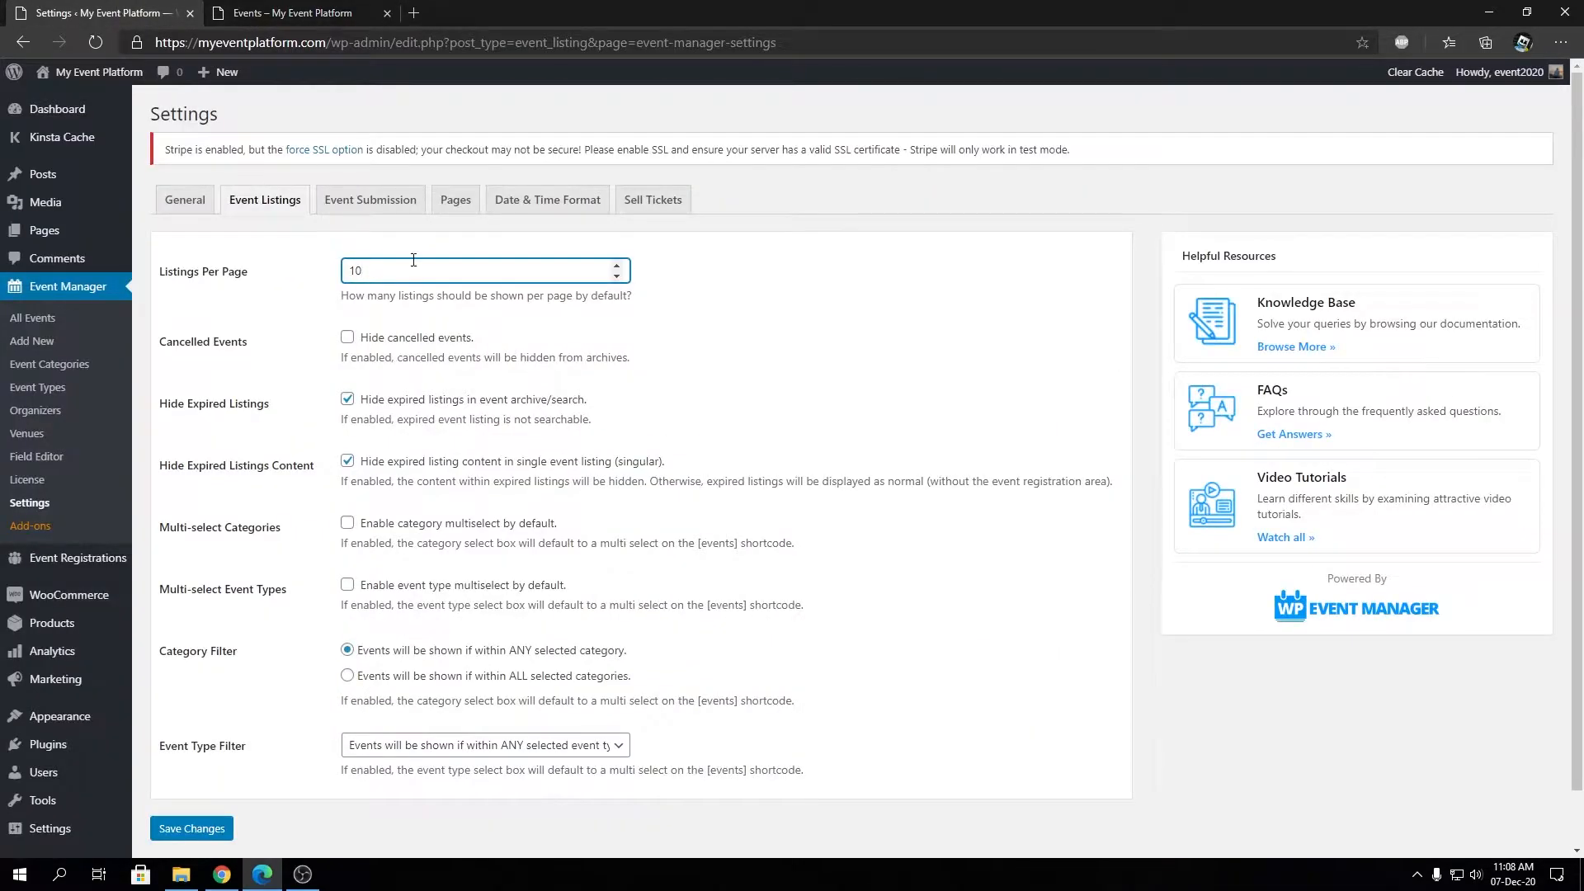
{"action": "left_click", "coordinate": [485, 269]}
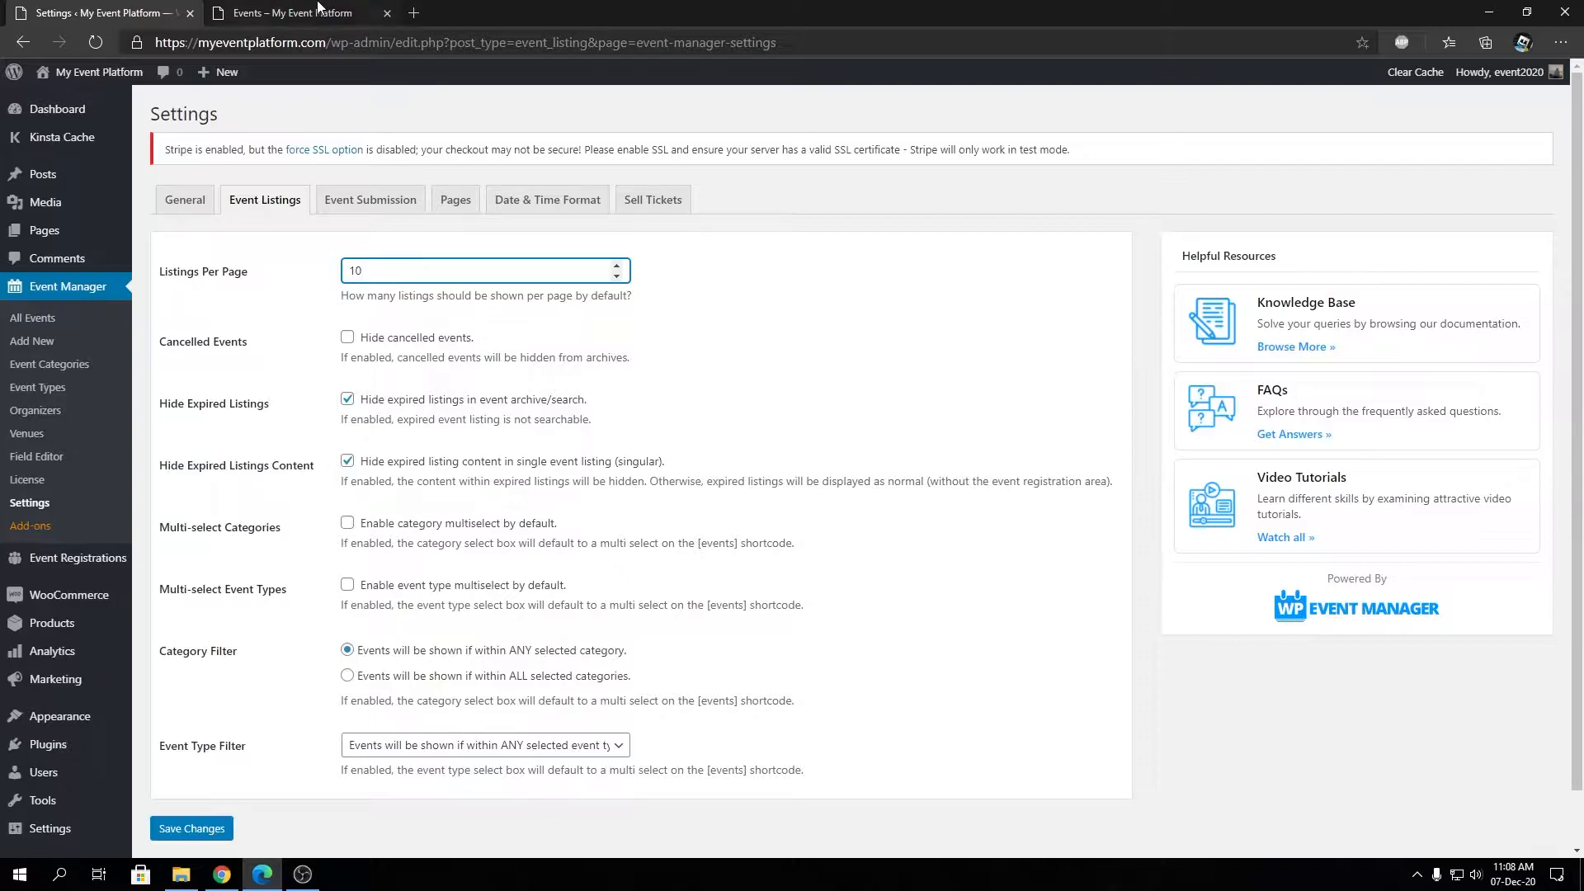
Review all six event listings on the public page, then return to the listing settings
{"action": "left_click", "coordinate": [293, 12]}
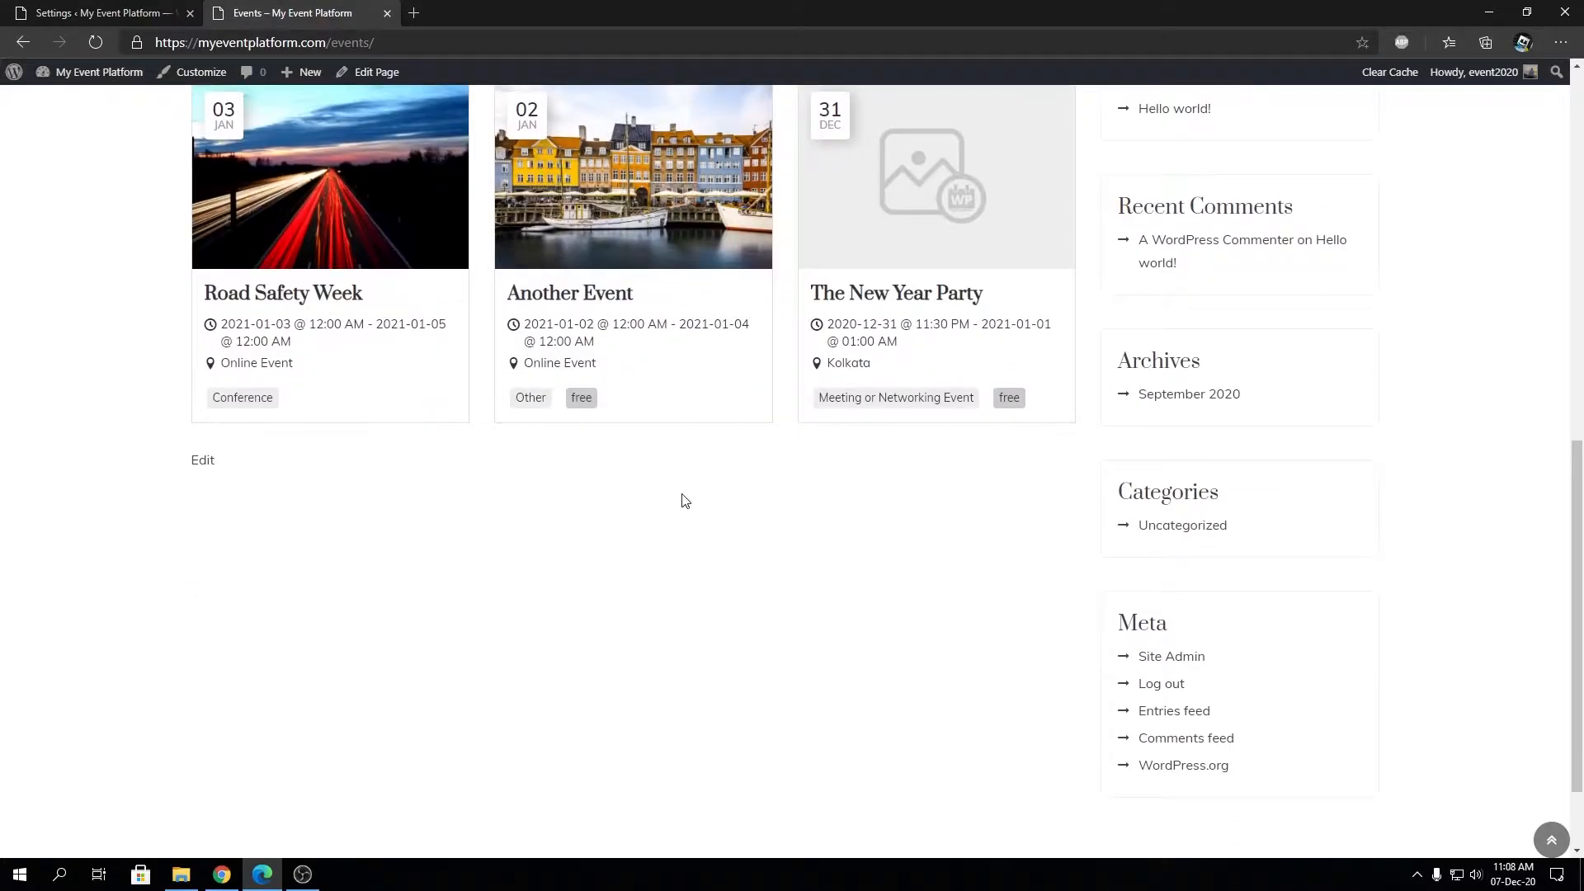
{"action": "mouse_move", "coordinate": [381, 753]}
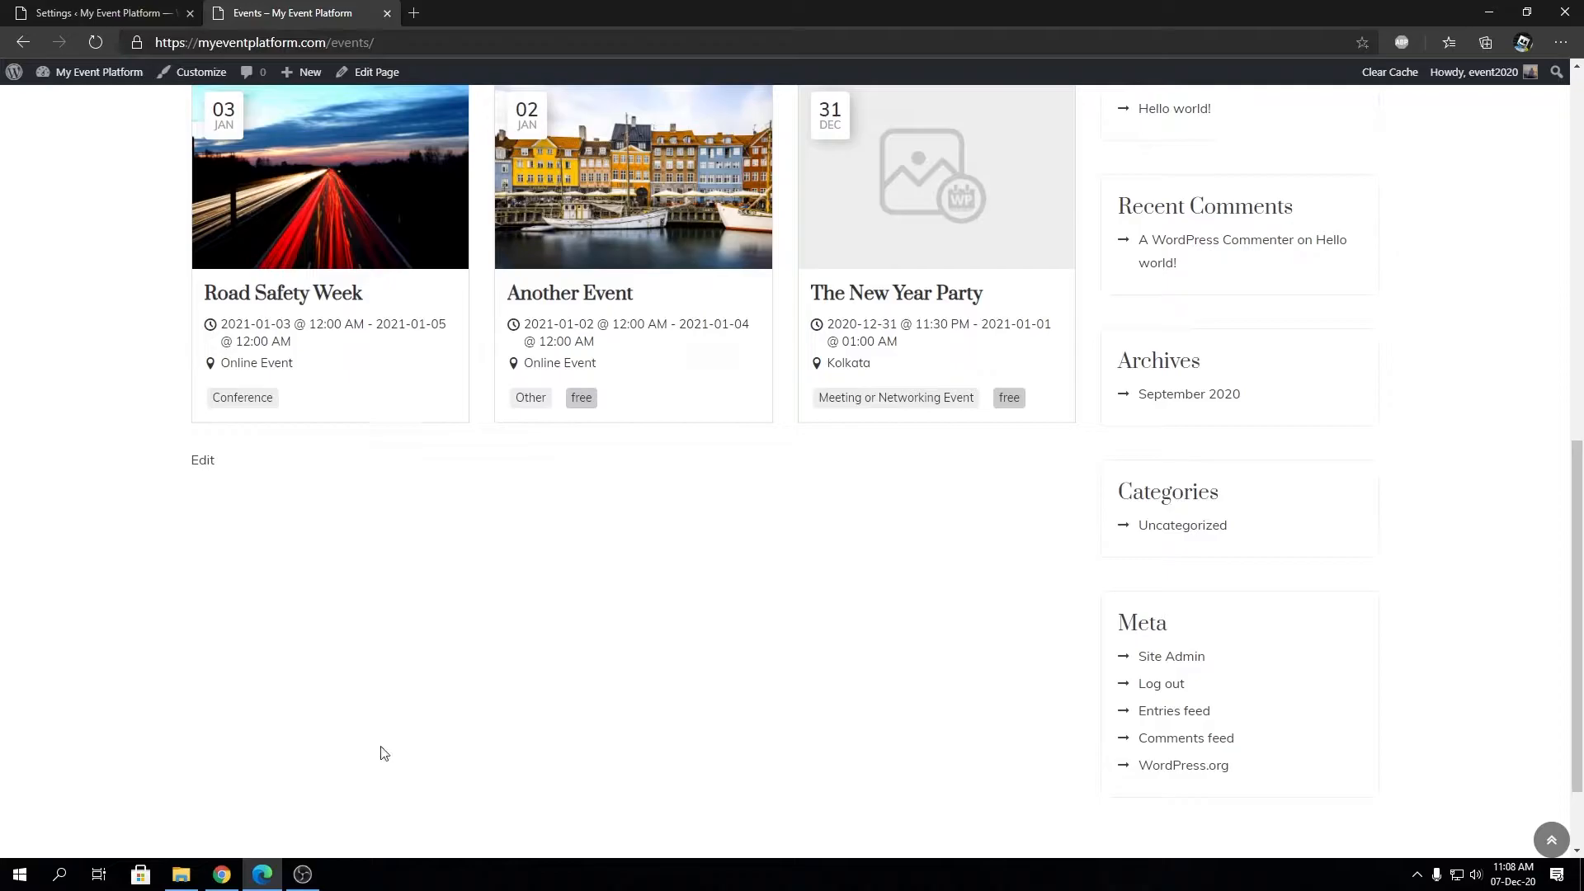
{"action": "mouse_move", "coordinate": [768, 674]}
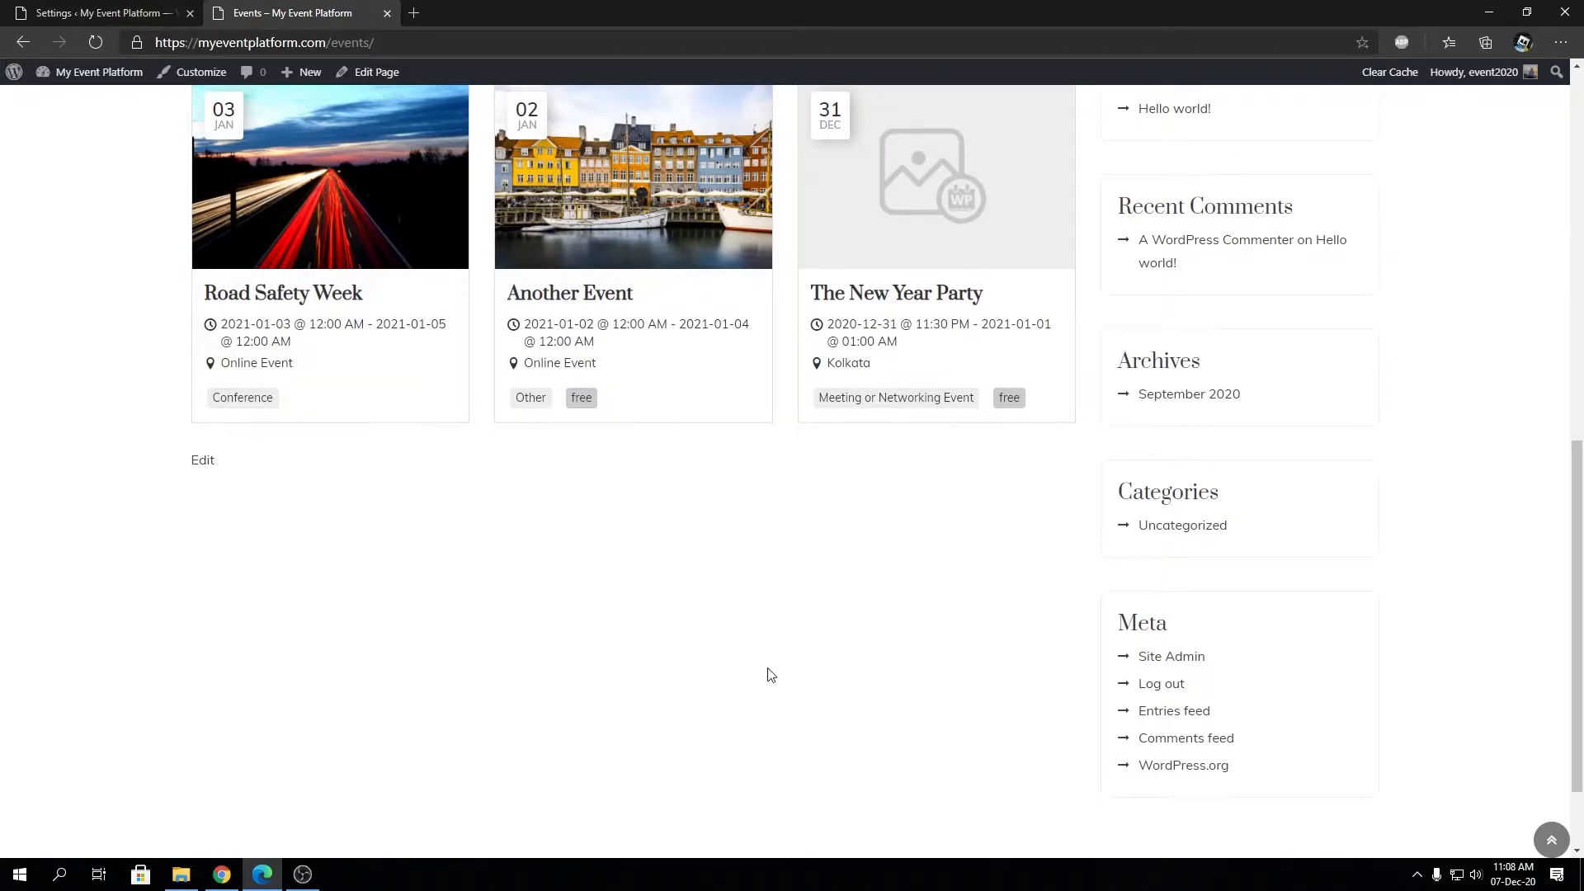
{"action": "scroll", "scroll_direction": "down", "scroll_amount": 3}
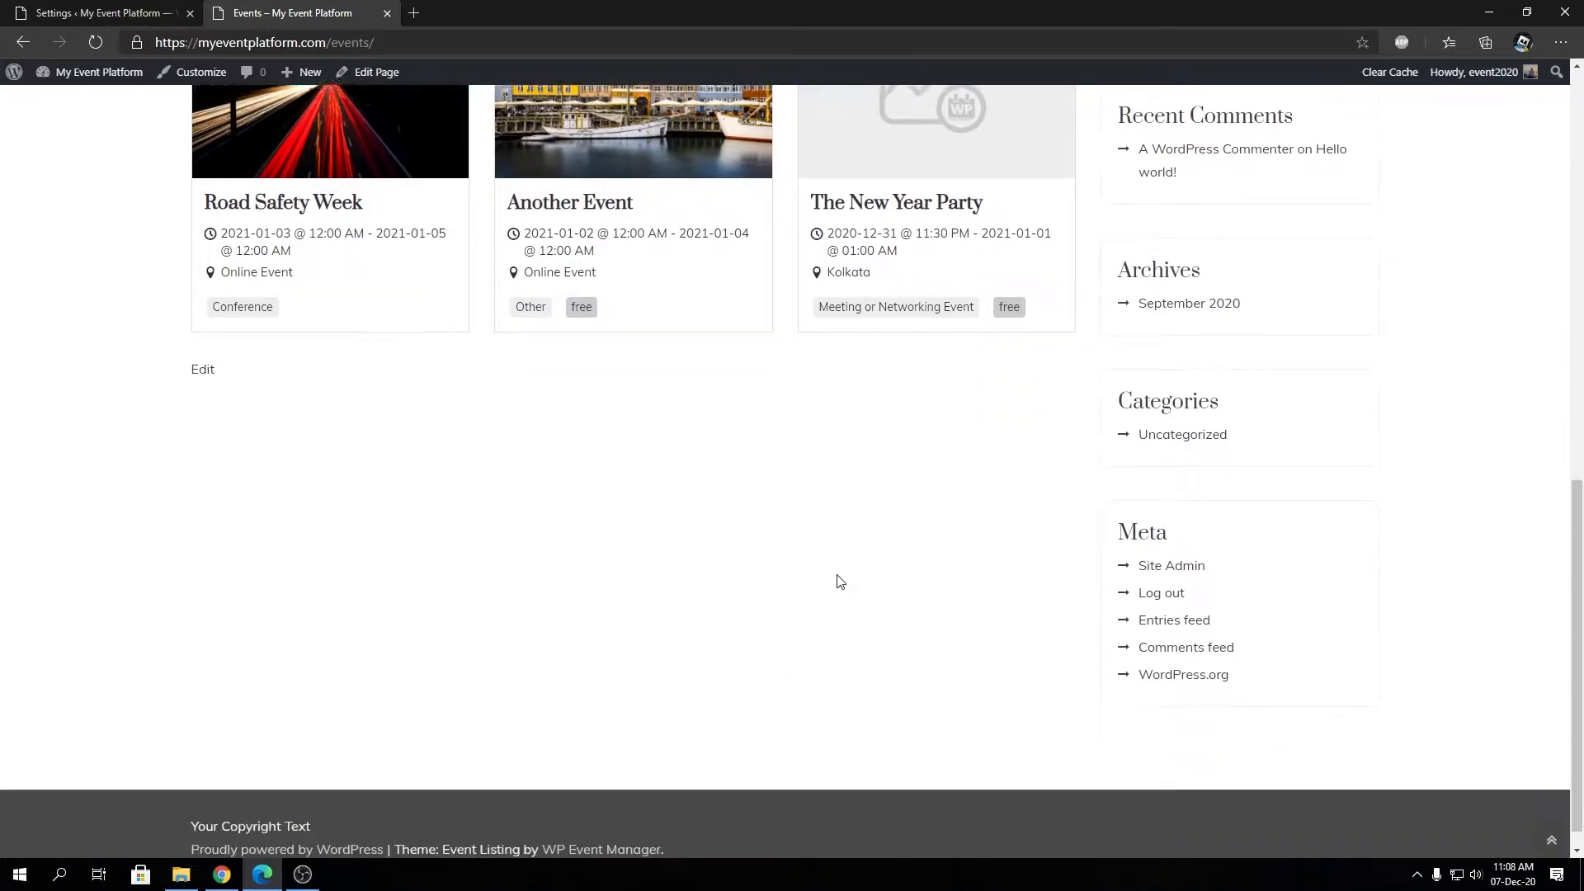
{"action": "scroll", "scroll_direction": "down", "scroll_amount": 3}
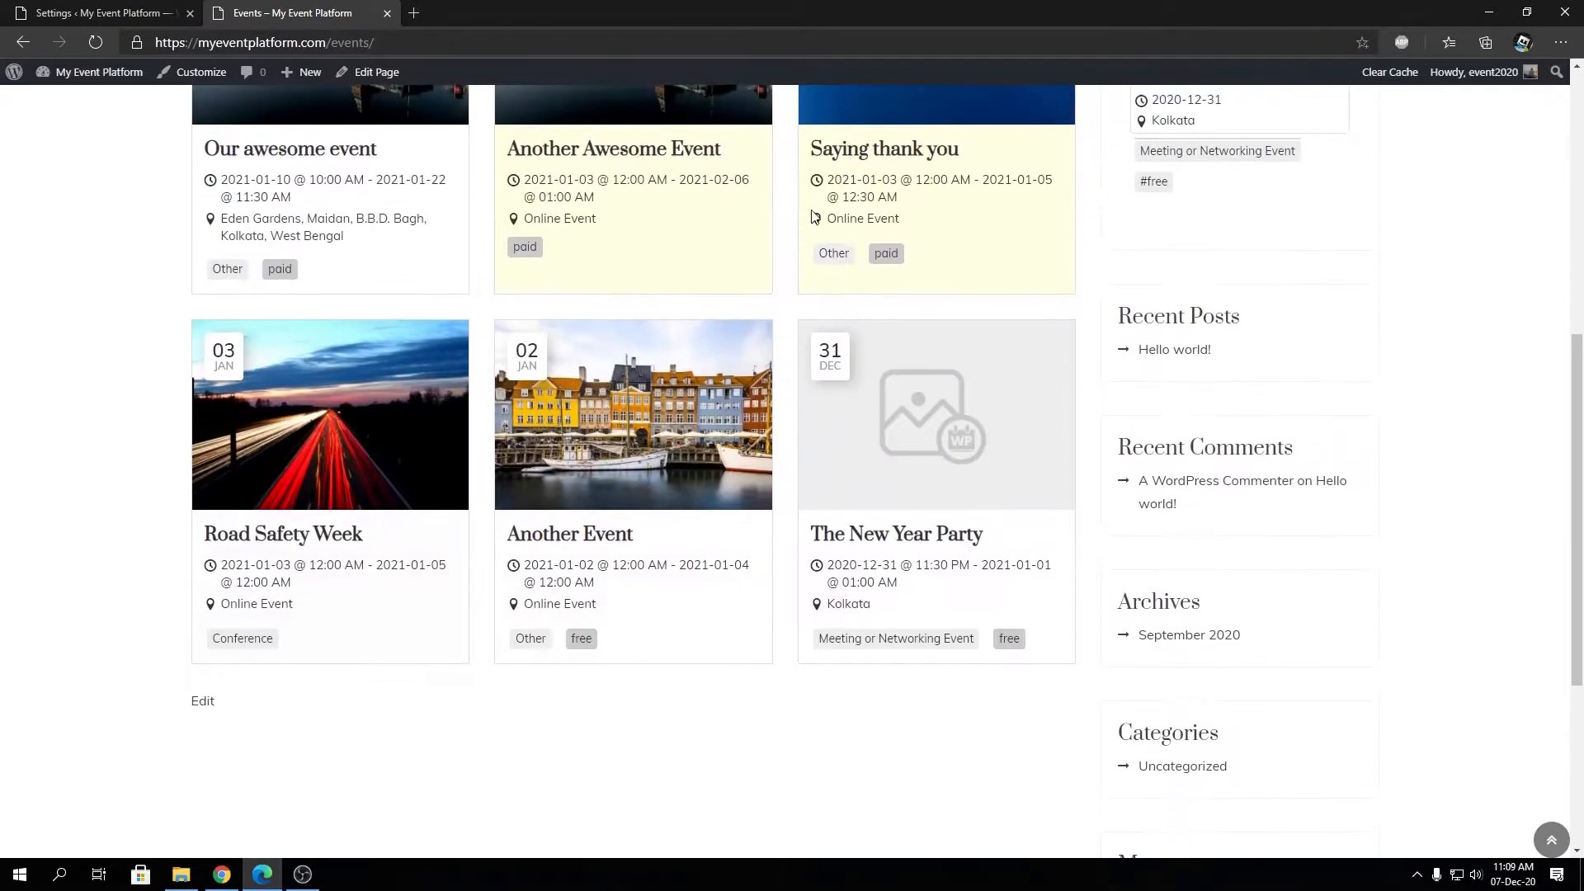
{"action": "left_click", "coordinate": [97, 12]}
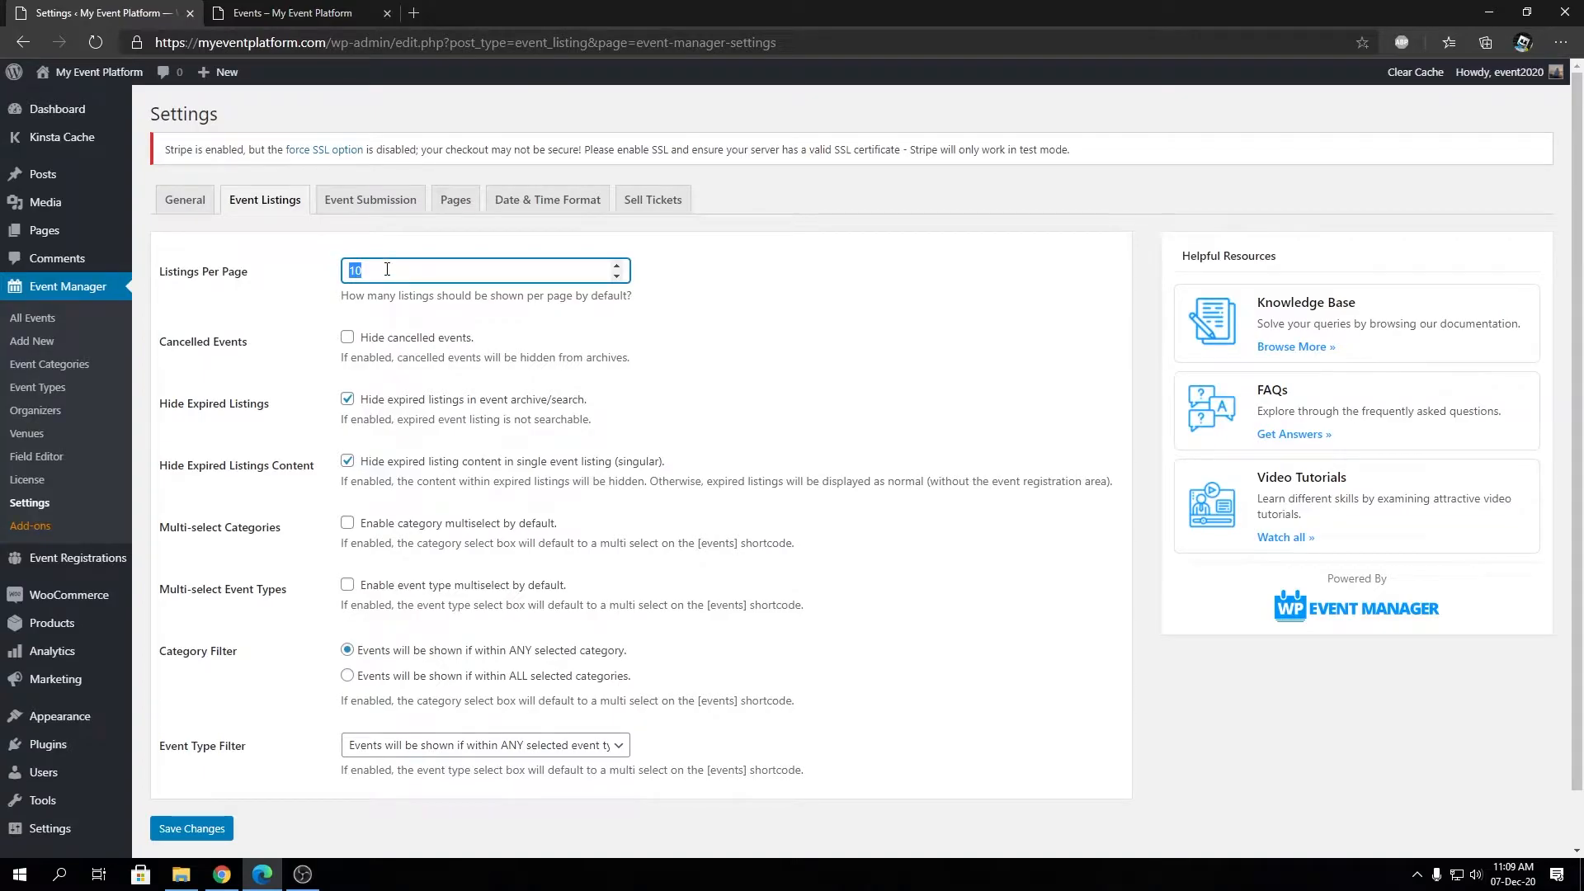
Set Listings Per Page to 2 and save the Event Listings settings
{"action": "left_click", "coordinate": [294, 12]}
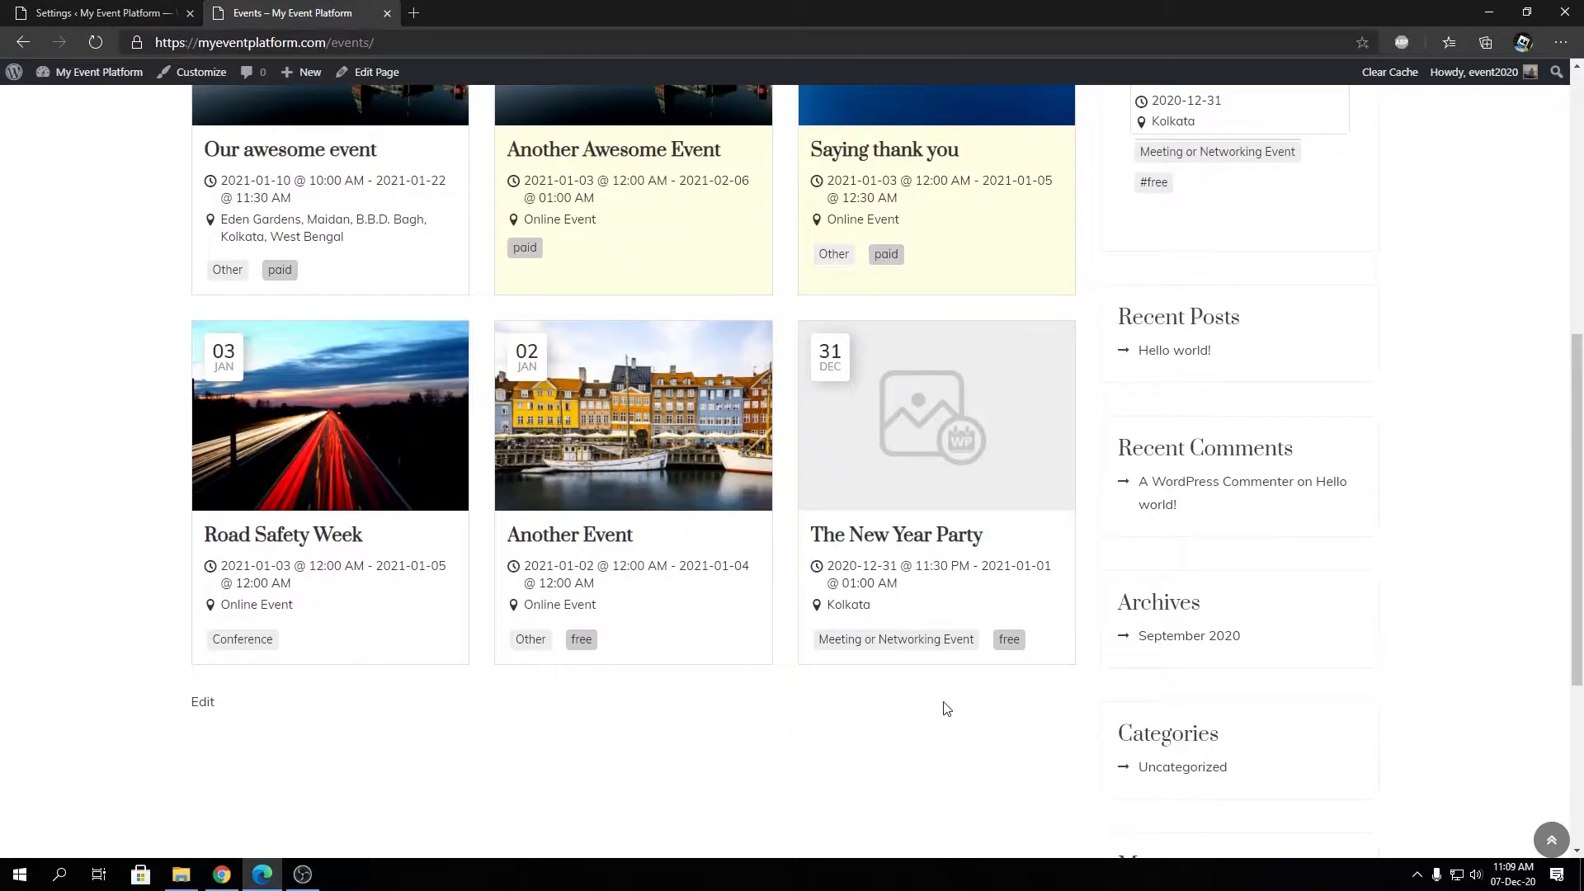
{"action": "mouse_move", "coordinate": [788, 658]}
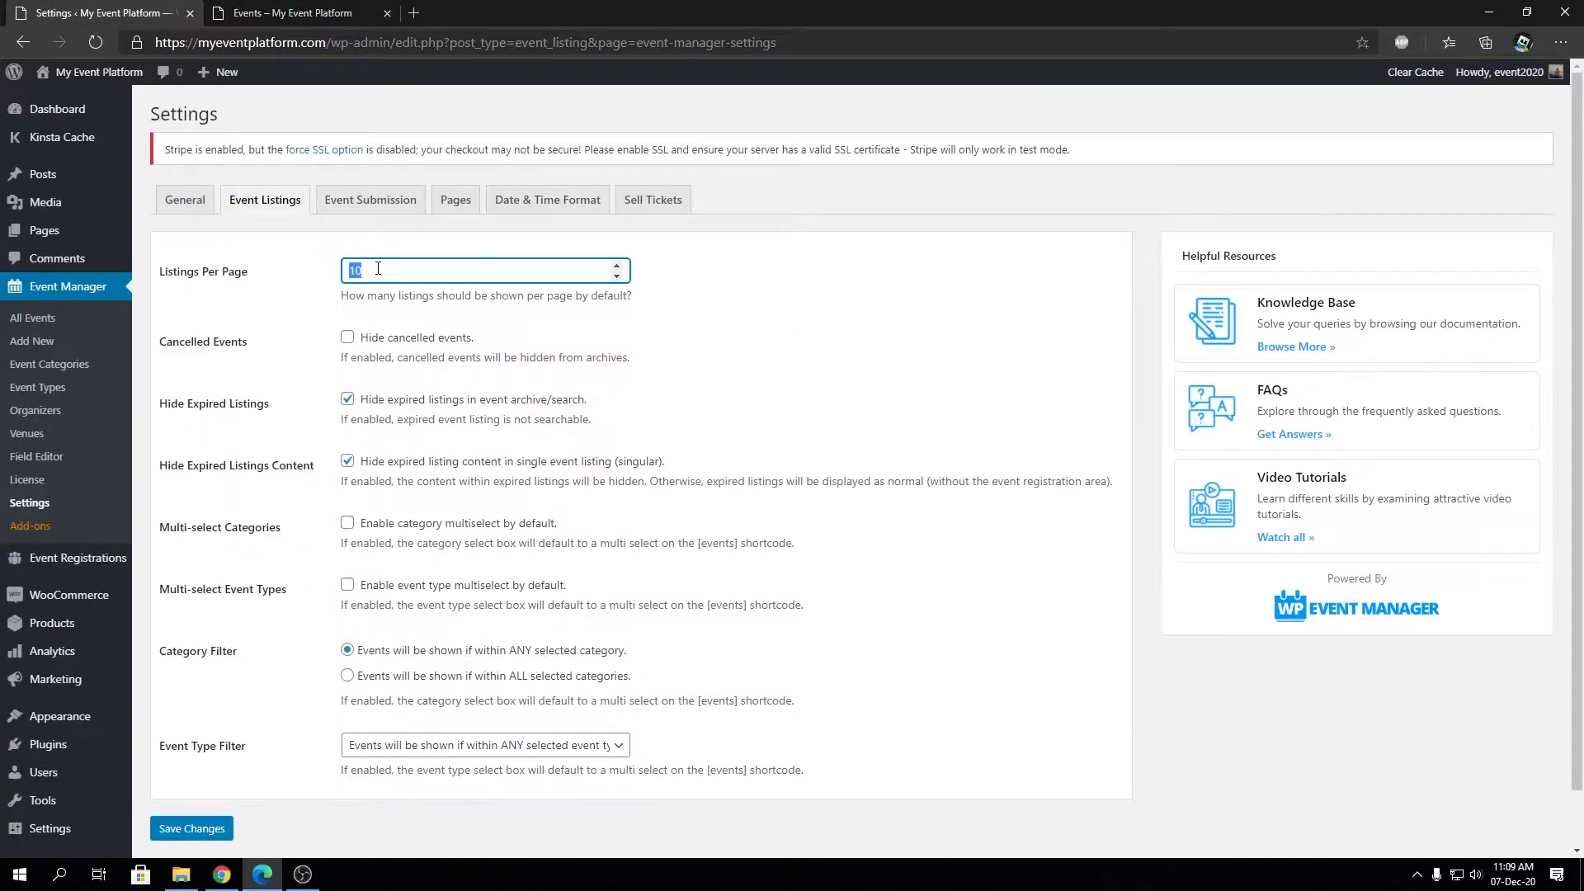
{"action": "type", "text": "2"}
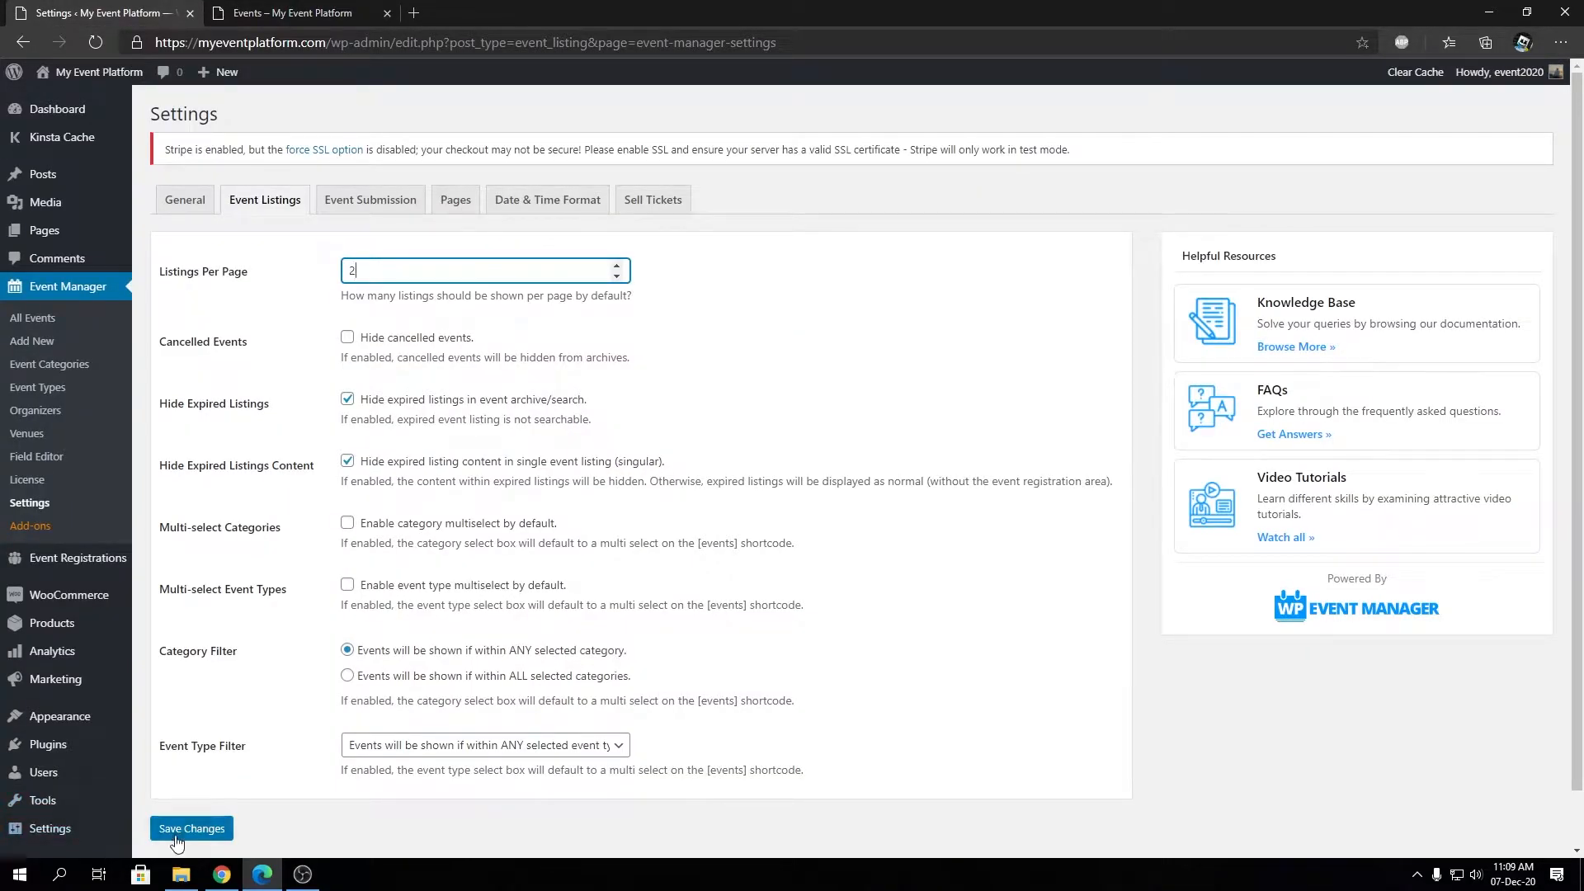
{"action": "left_click", "coordinate": [191, 828]}
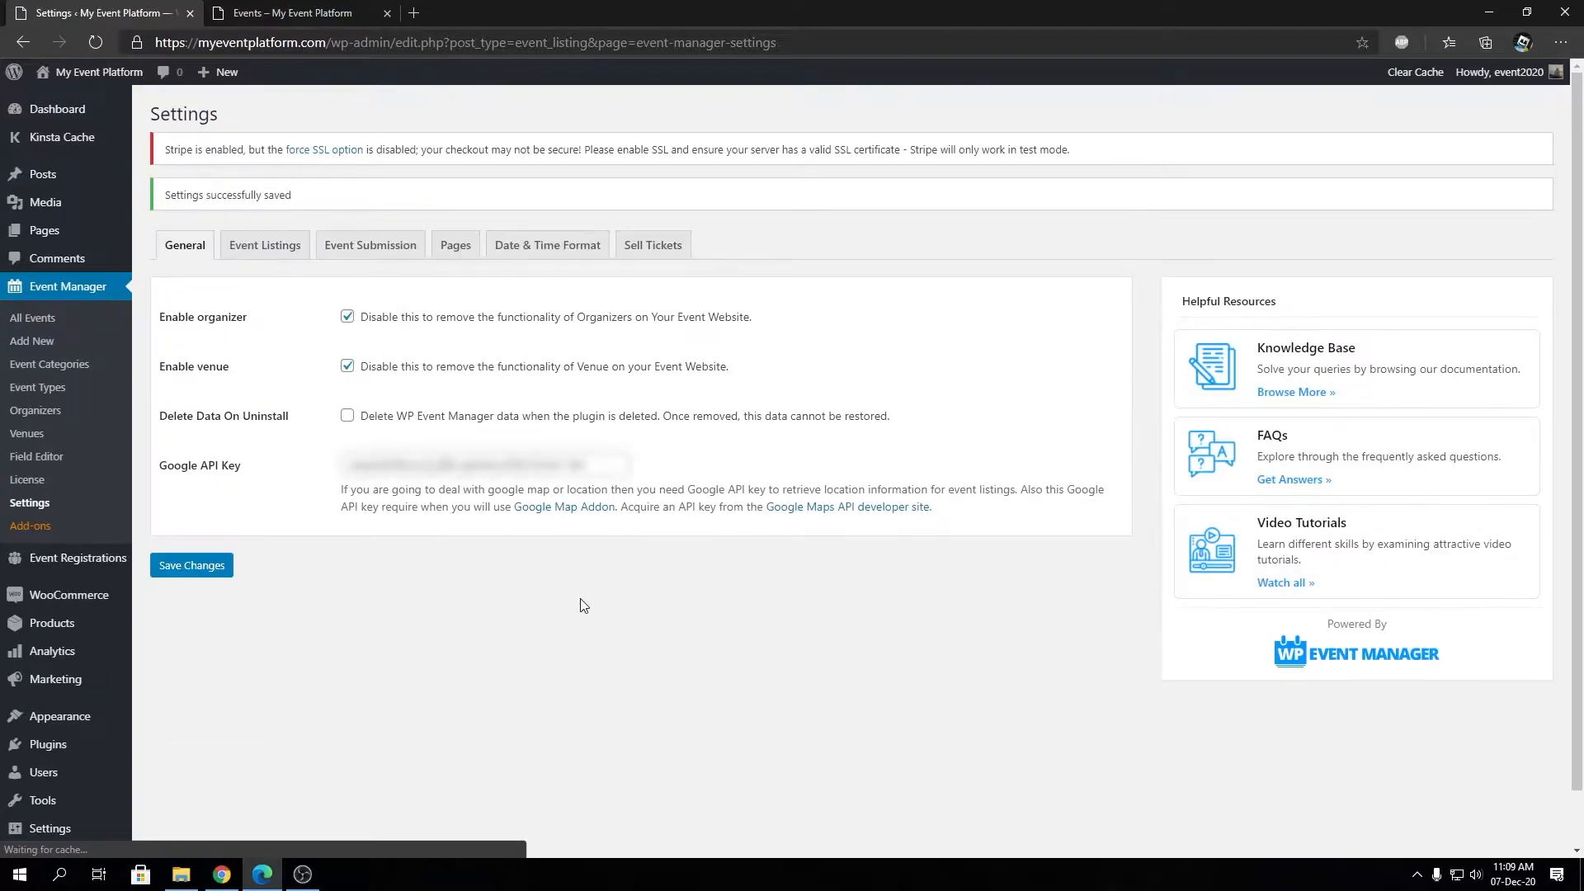
Confirm the public Events page shows two events, then four after loading more
{"action": "left_click", "coordinate": [293, 11]}
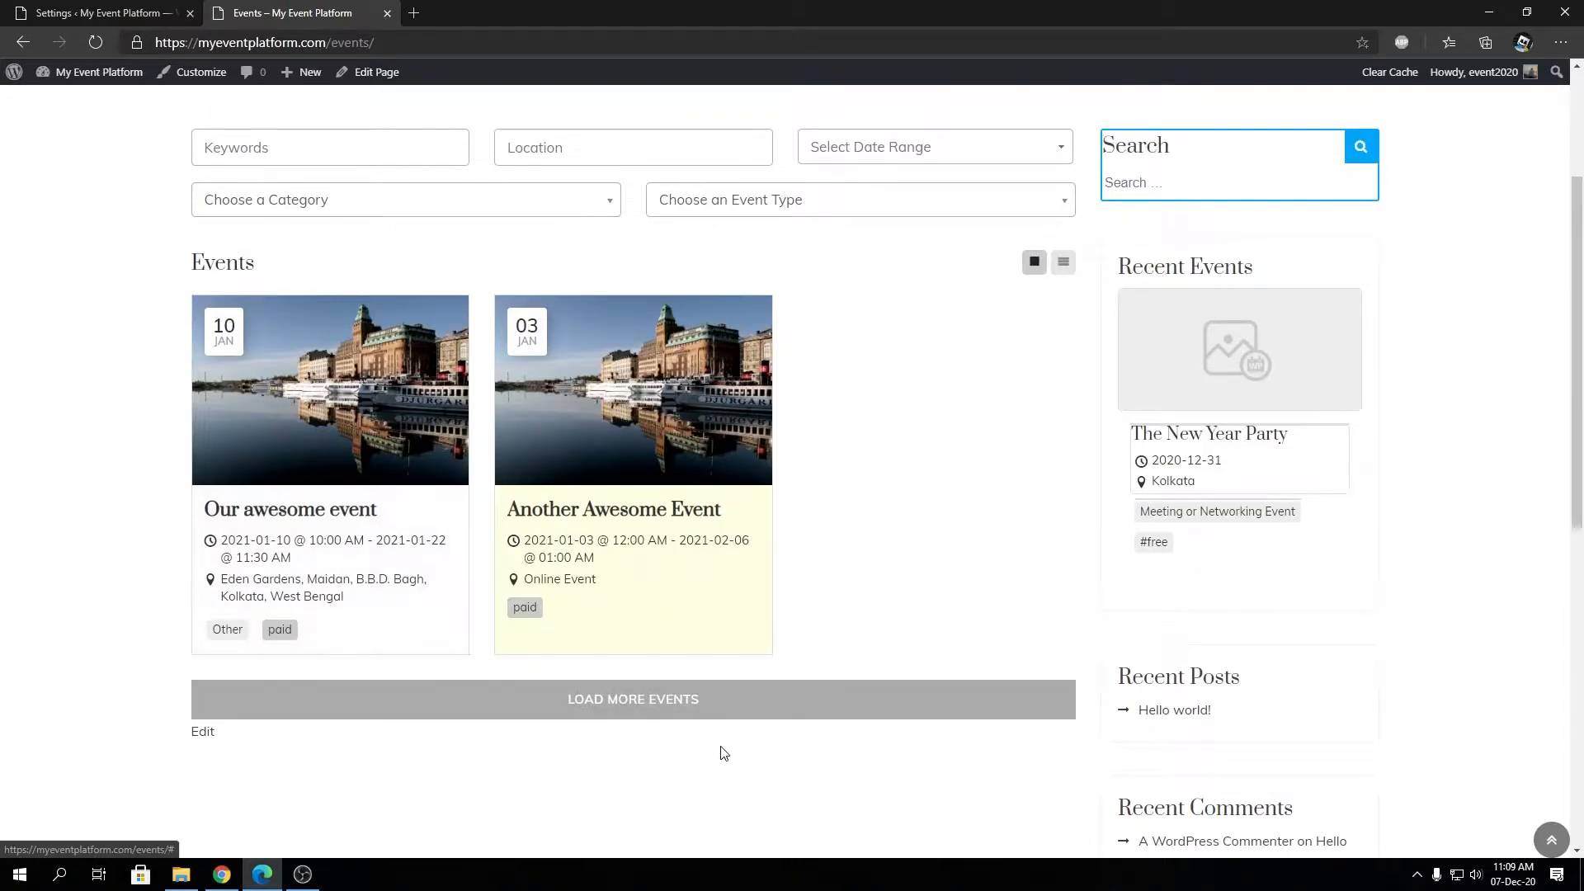
{"action": "left_click", "coordinate": [632, 698]}
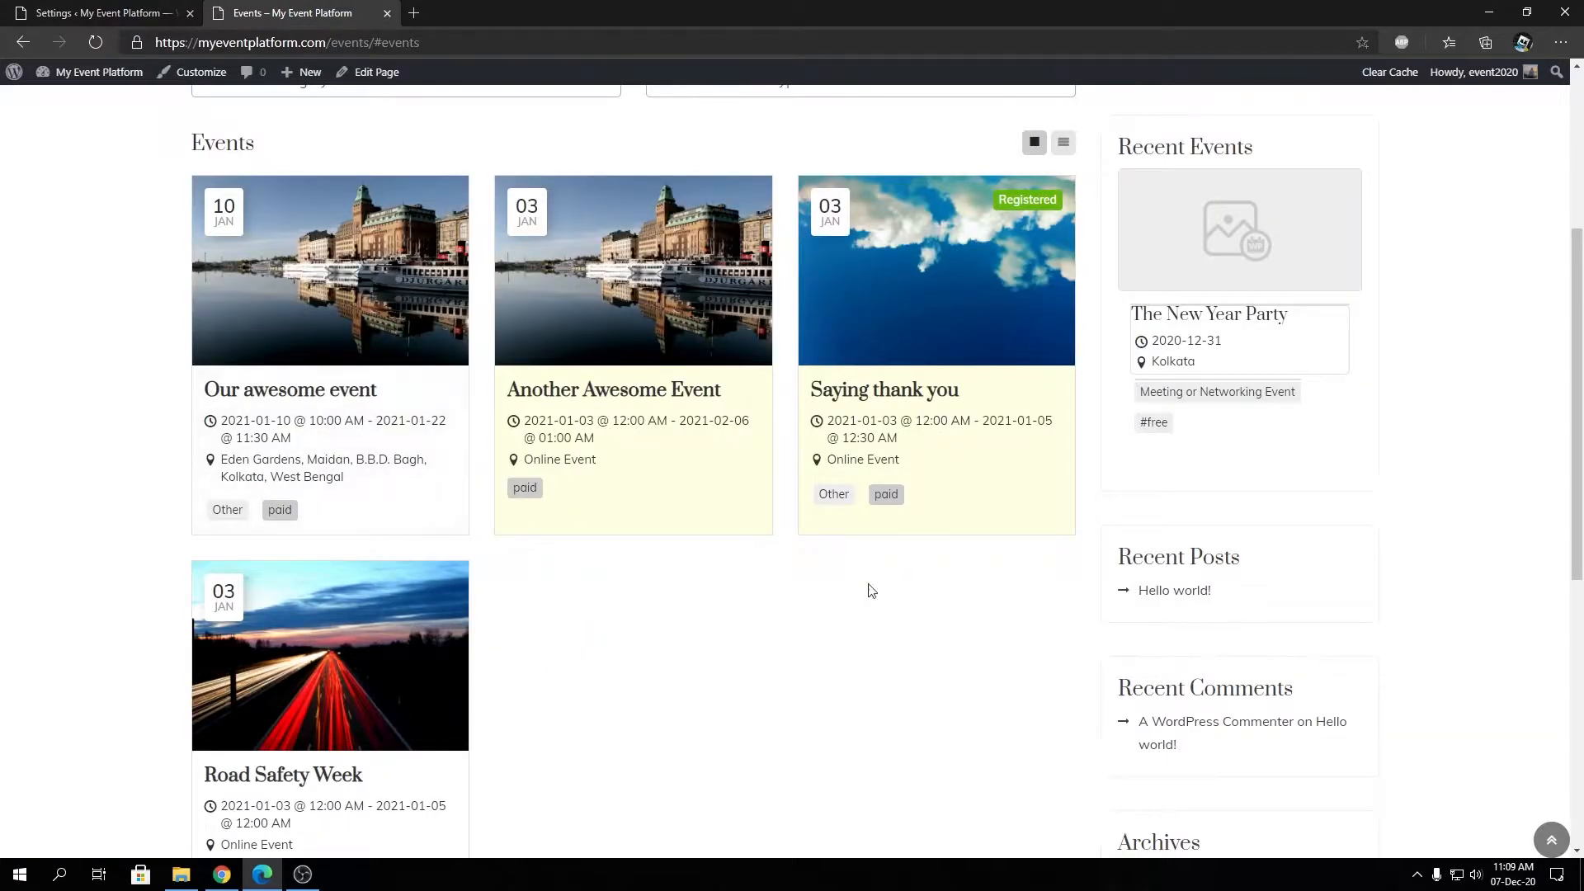
{"action": "left_click", "coordinate": [95, 11]}
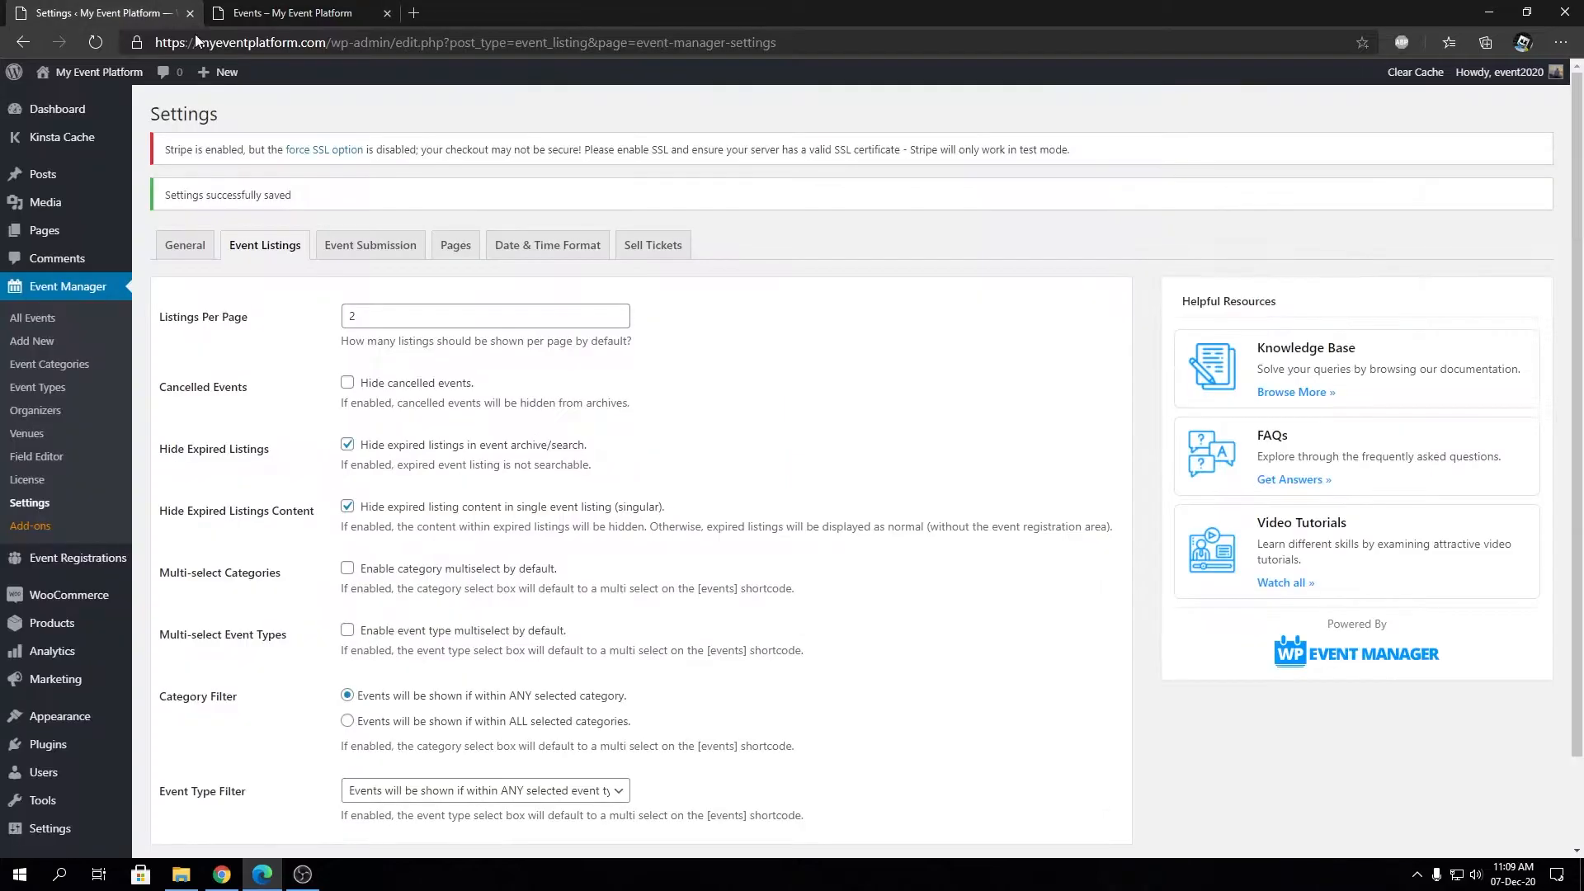
Restore Listings Per Page to 10 and check the public Events page
{"action": "left_click", "coordinate": [485, 315]}
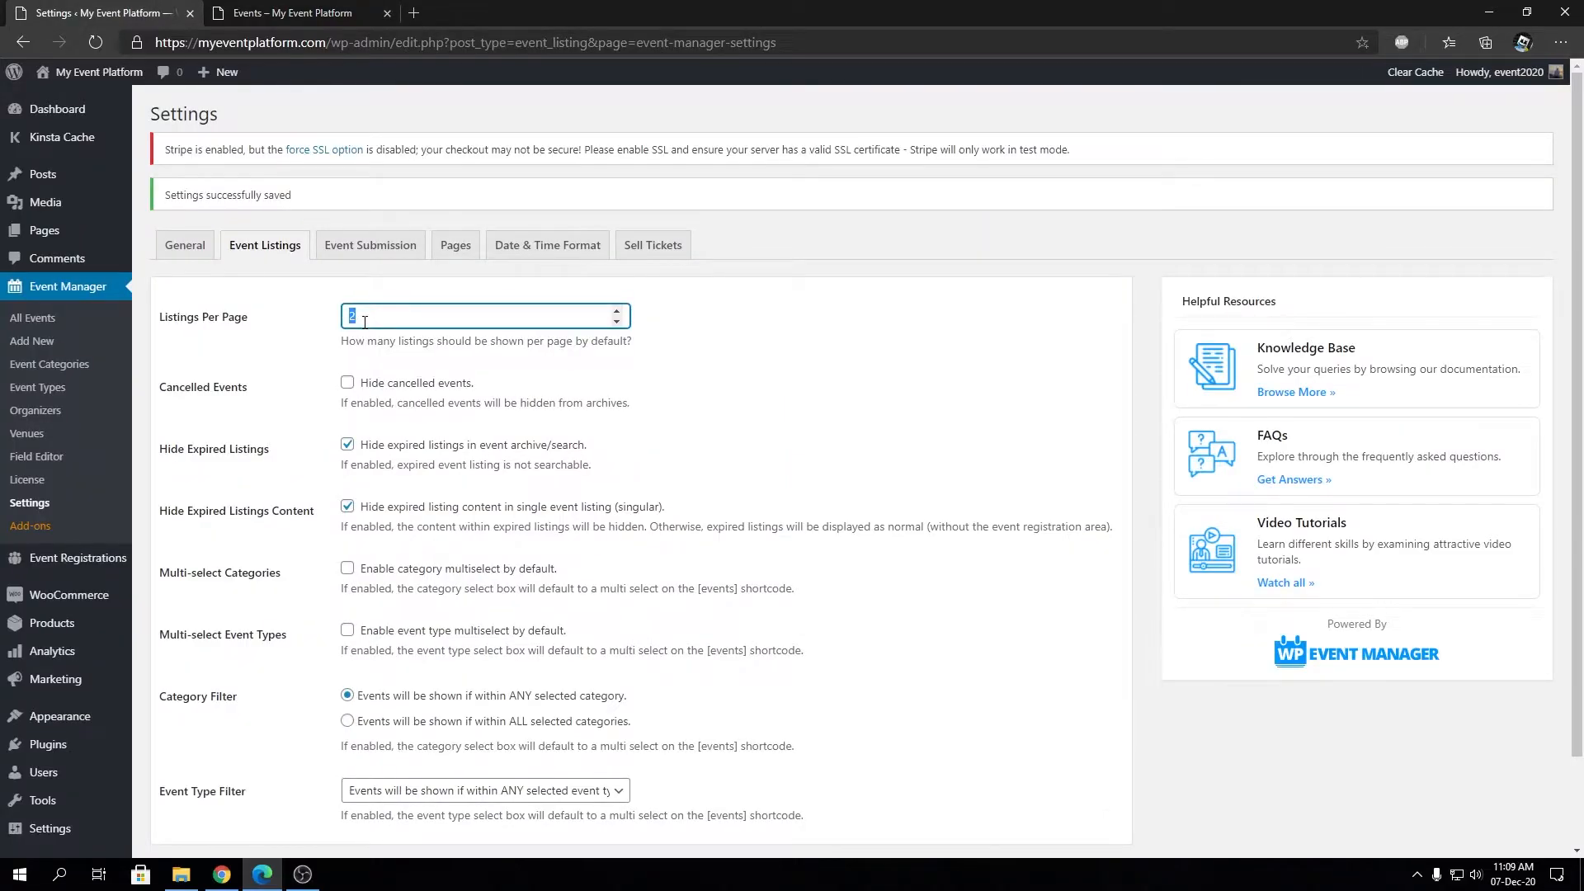
{"action": "type", "text": "10"}
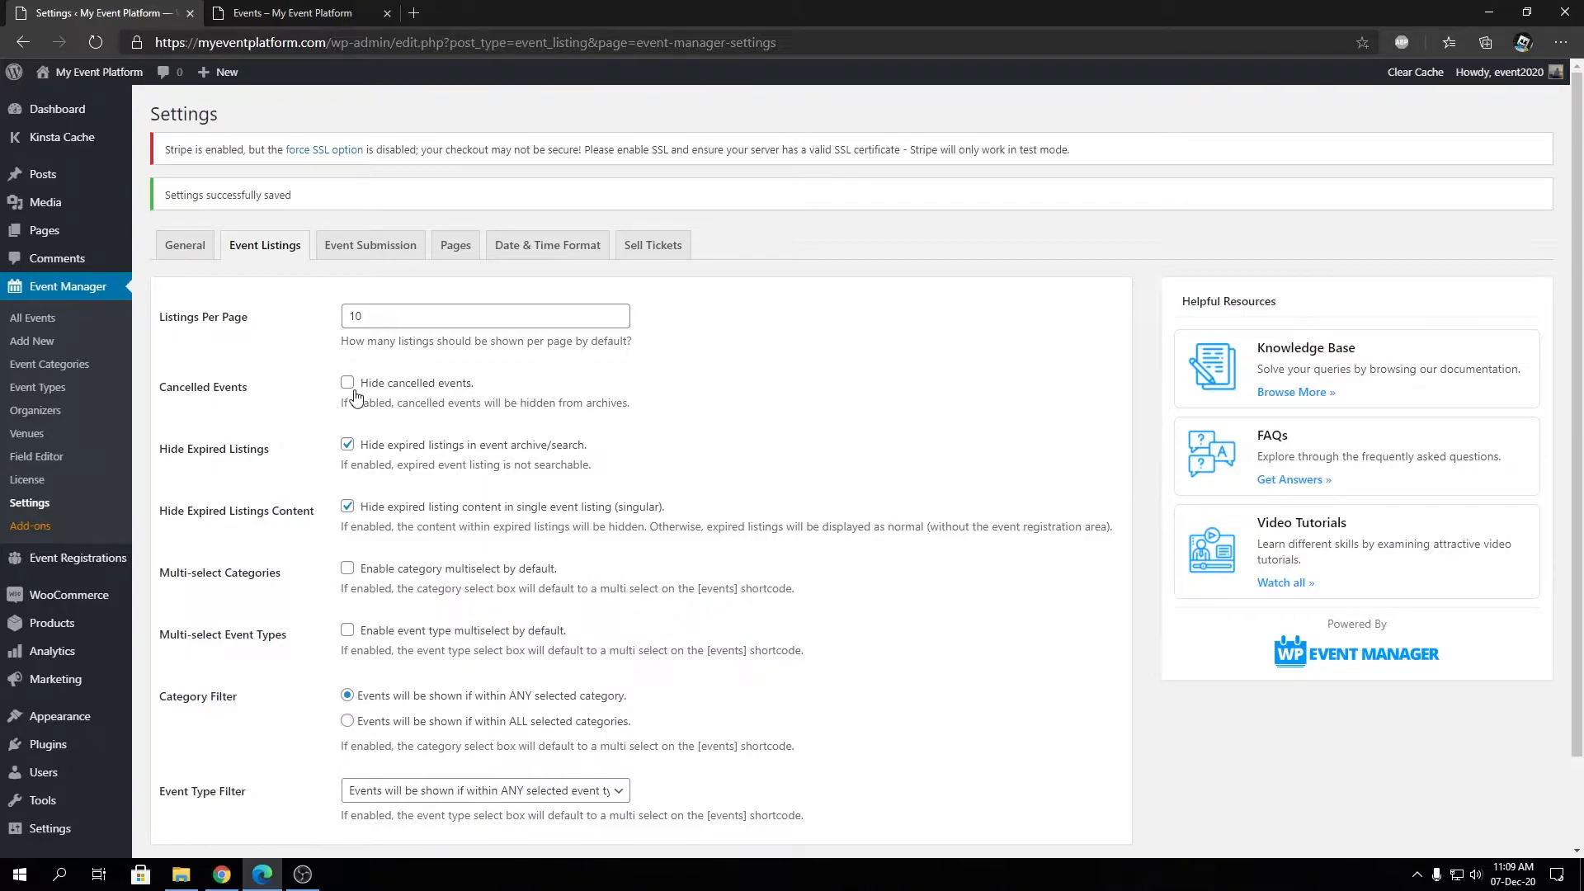
{"action": "left_click", "coordinate": [294, 11]}
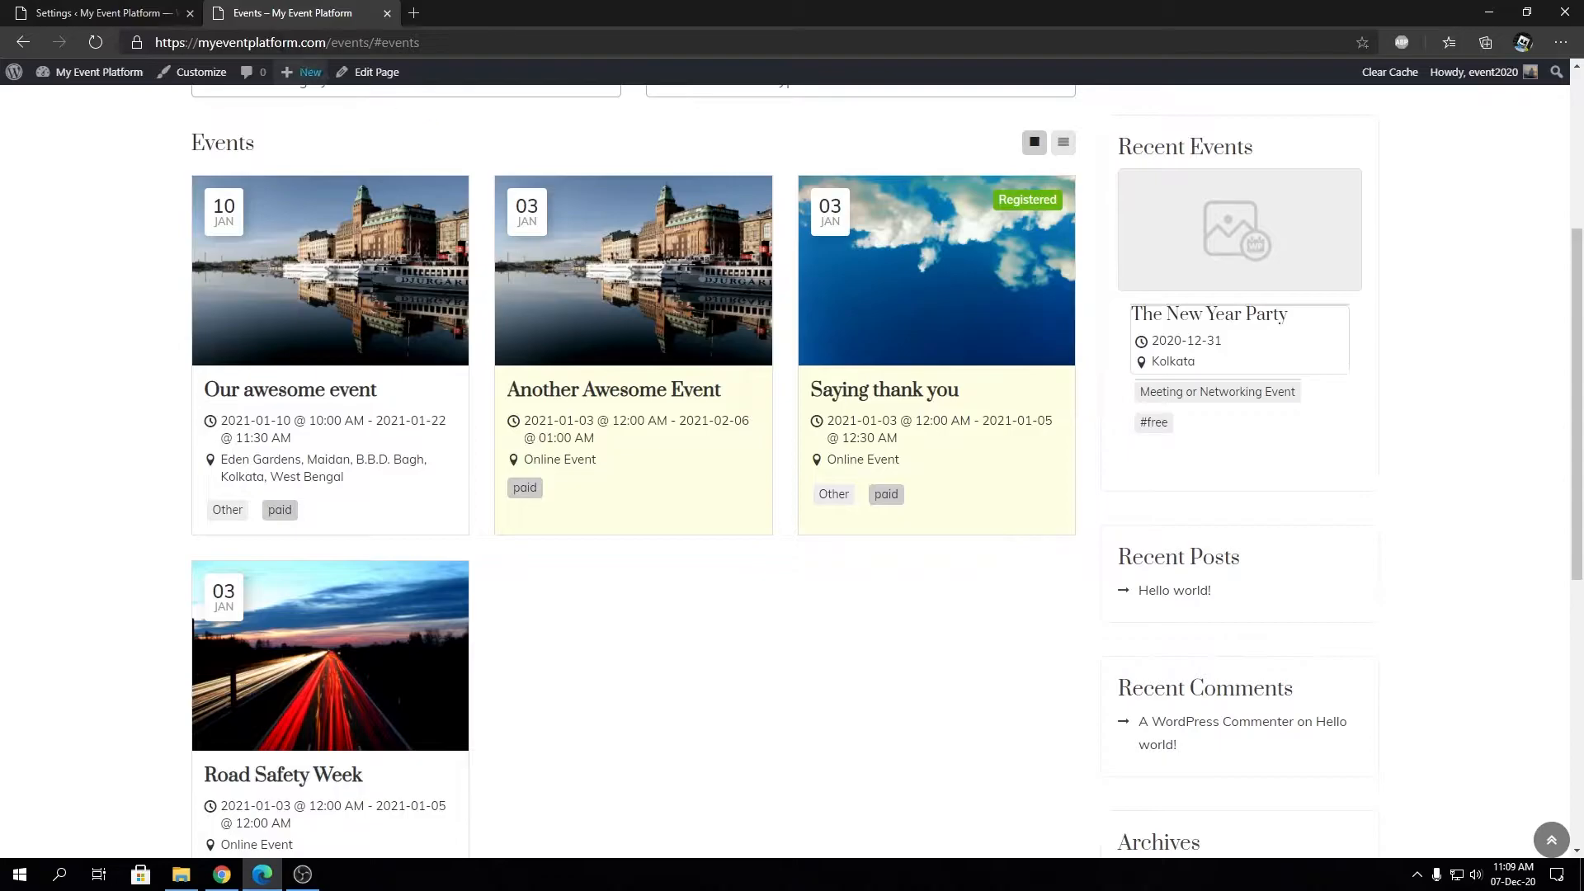
{"action": "mouse_move", "coordinate": [632, 456]}
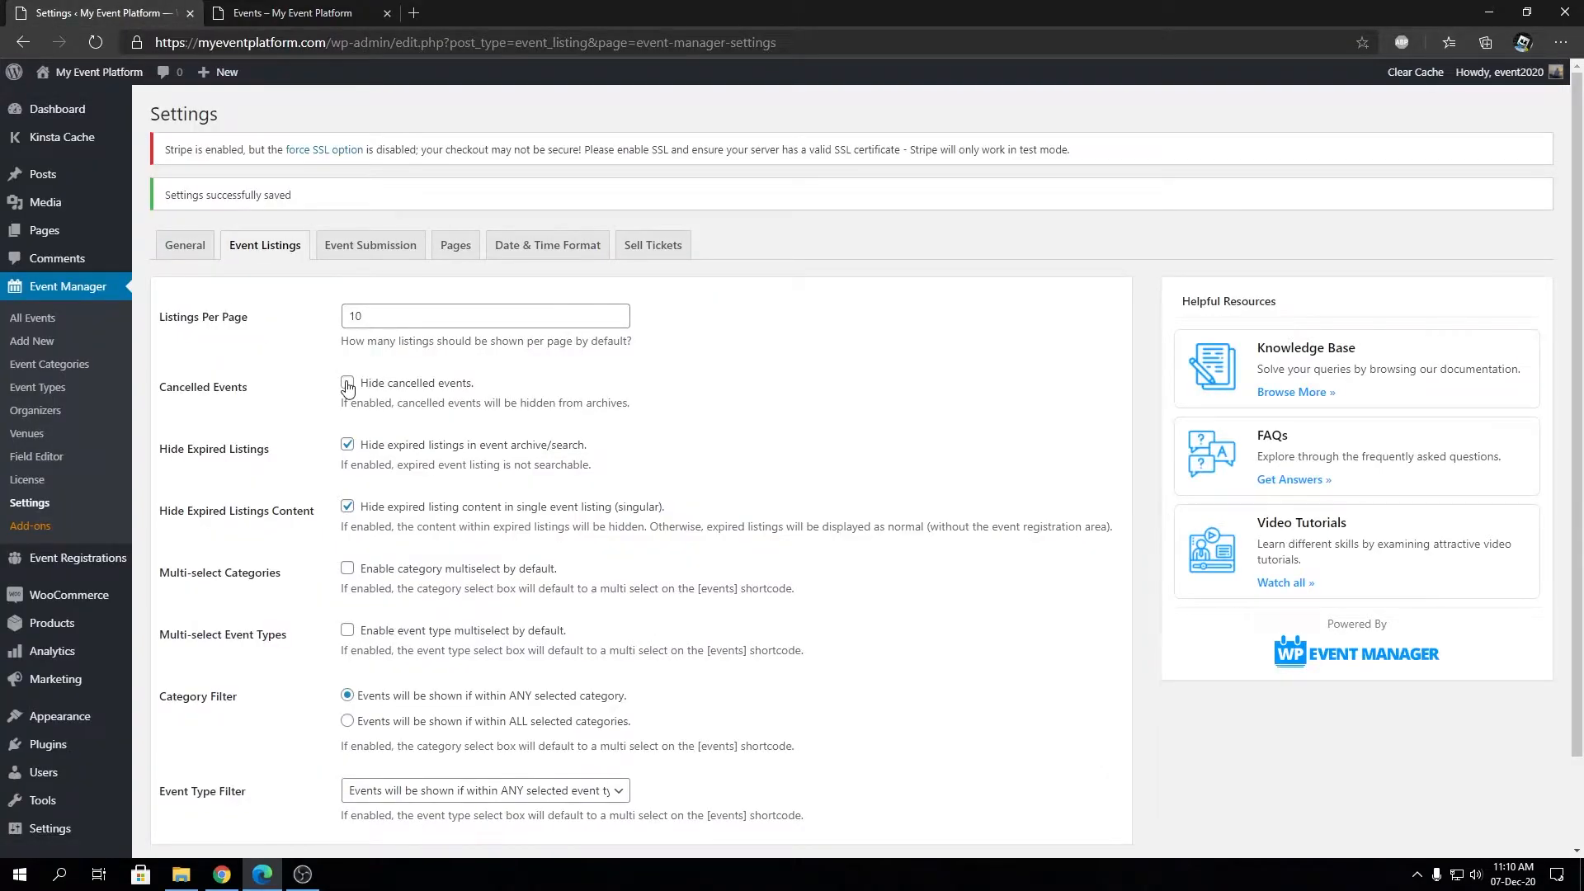
Toggle Hide cancelled events and leave it unchecked
{"action": "left_click", "coordinate": [348, 384]}
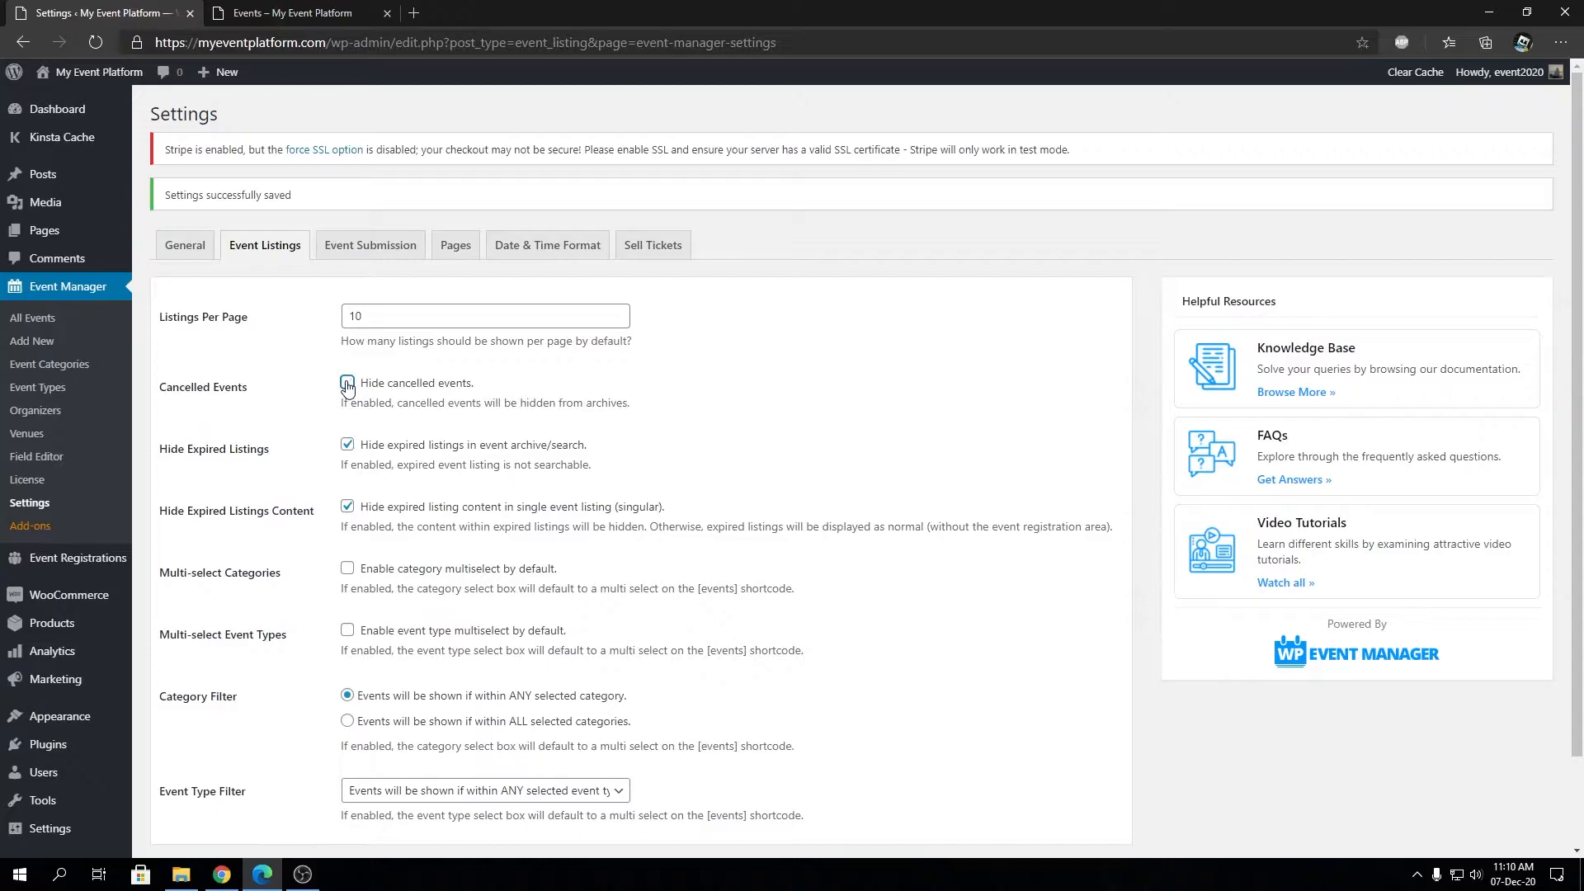
{"action": "left_click", "coordinate": [346, 384]}
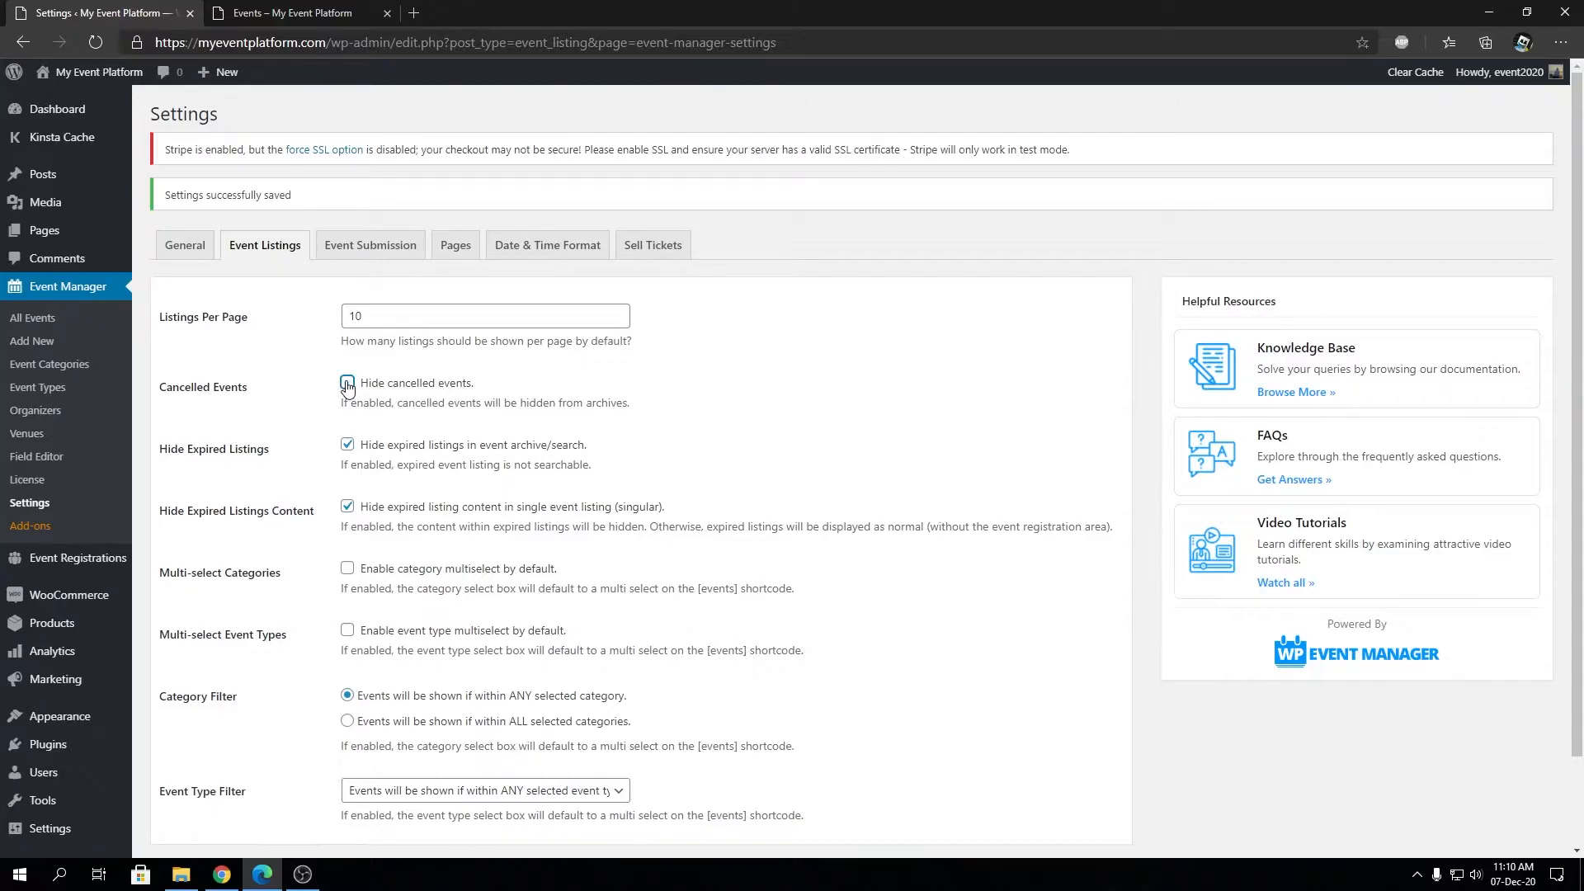
{"action": "left_click", "coordinate": [348, 381]}
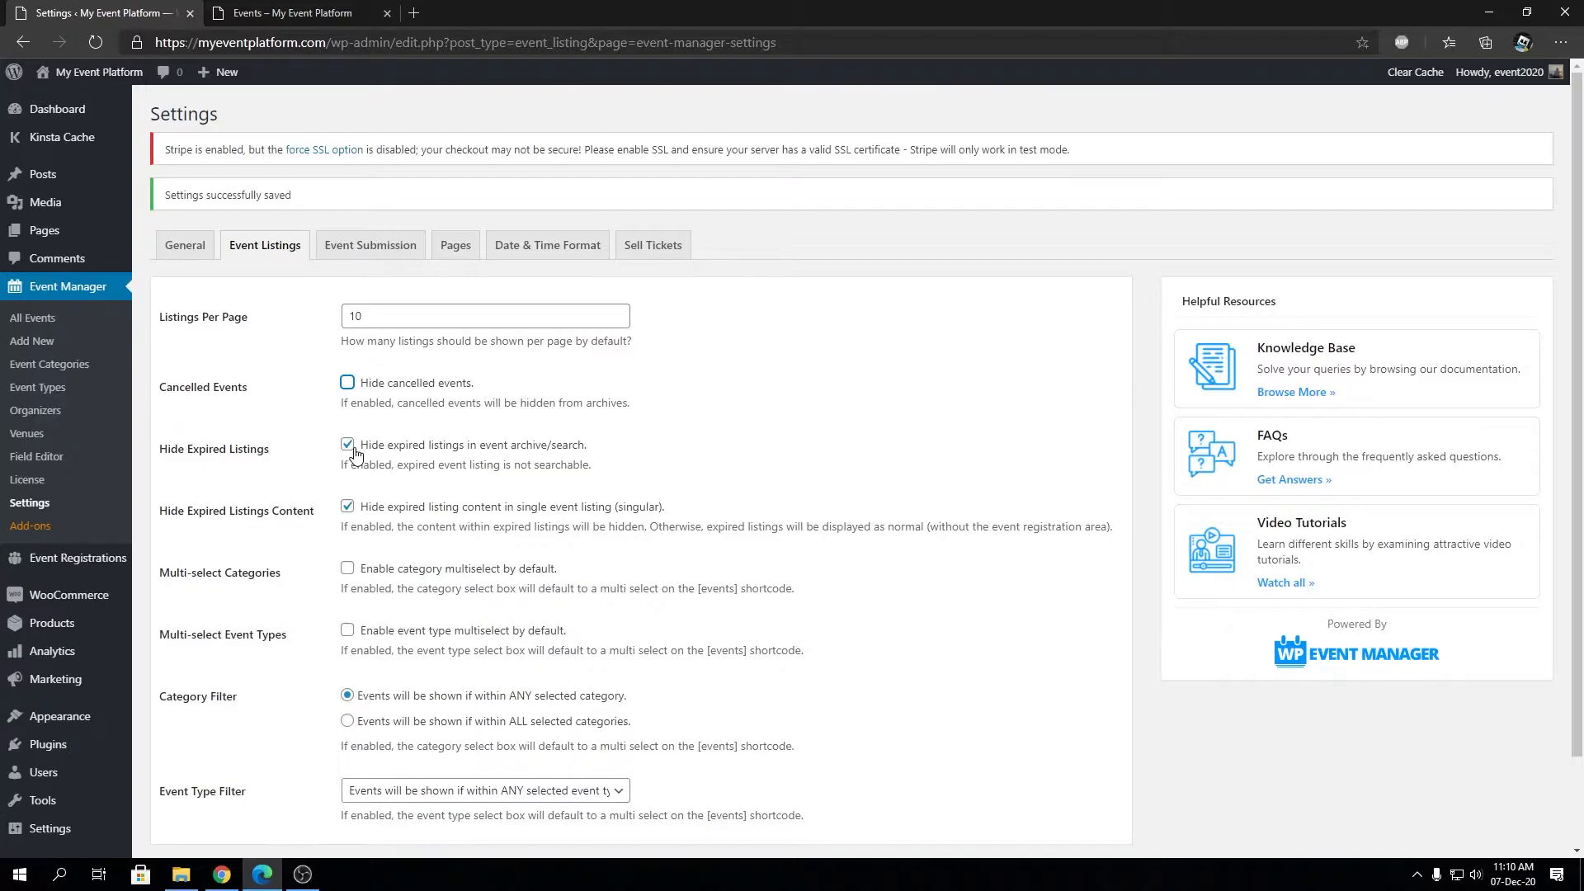
{"action": "left_click", "coordinate": [293, 11]}
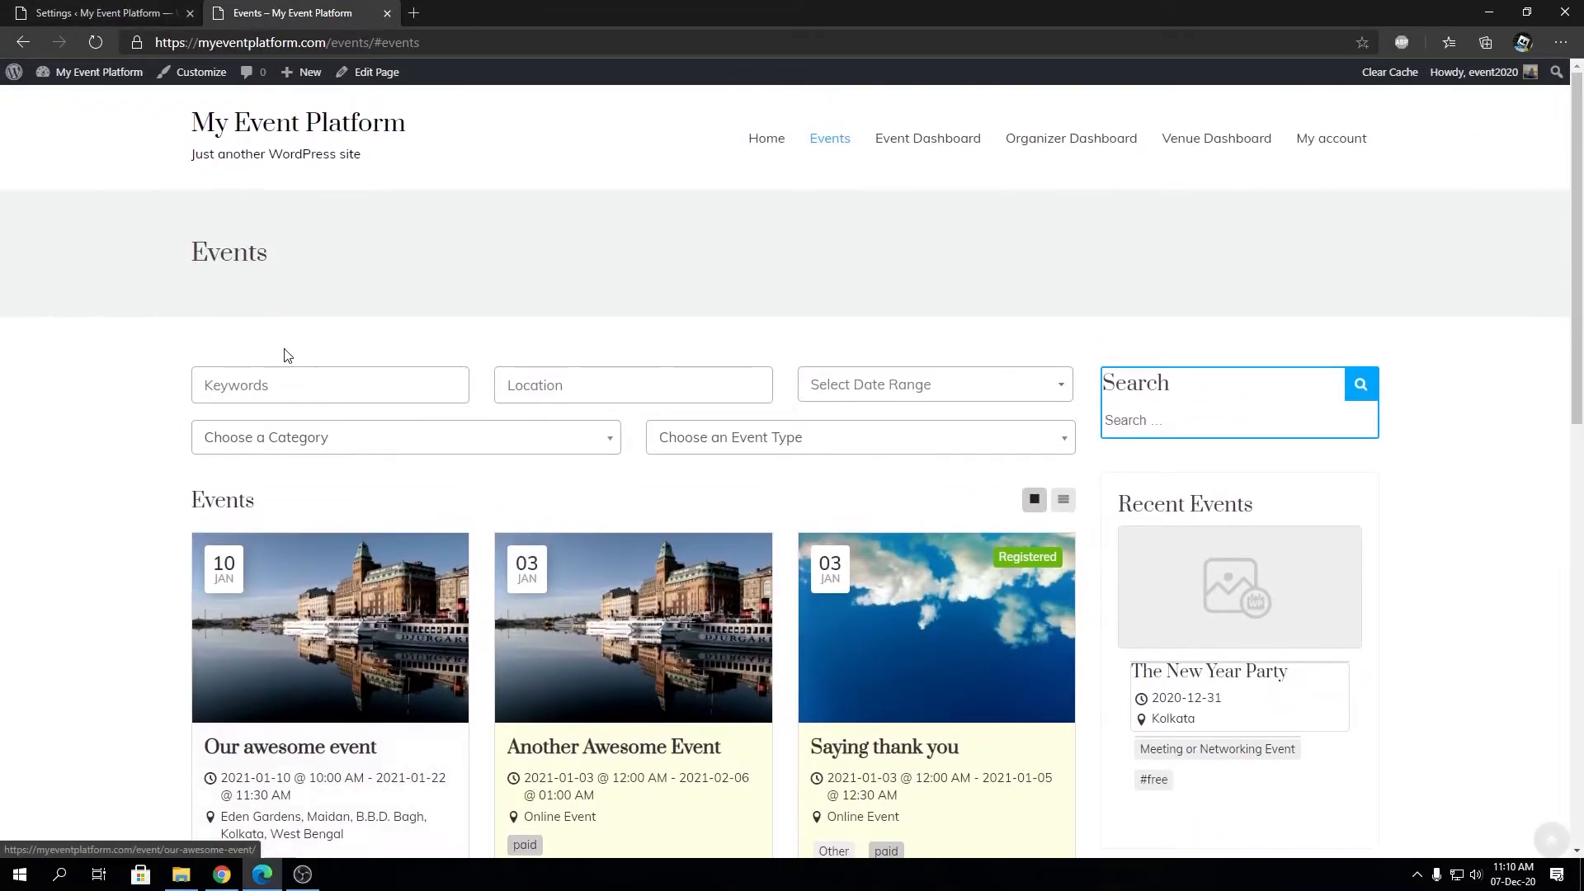
{"action": "left_click", "coordinate": [96, 13]}
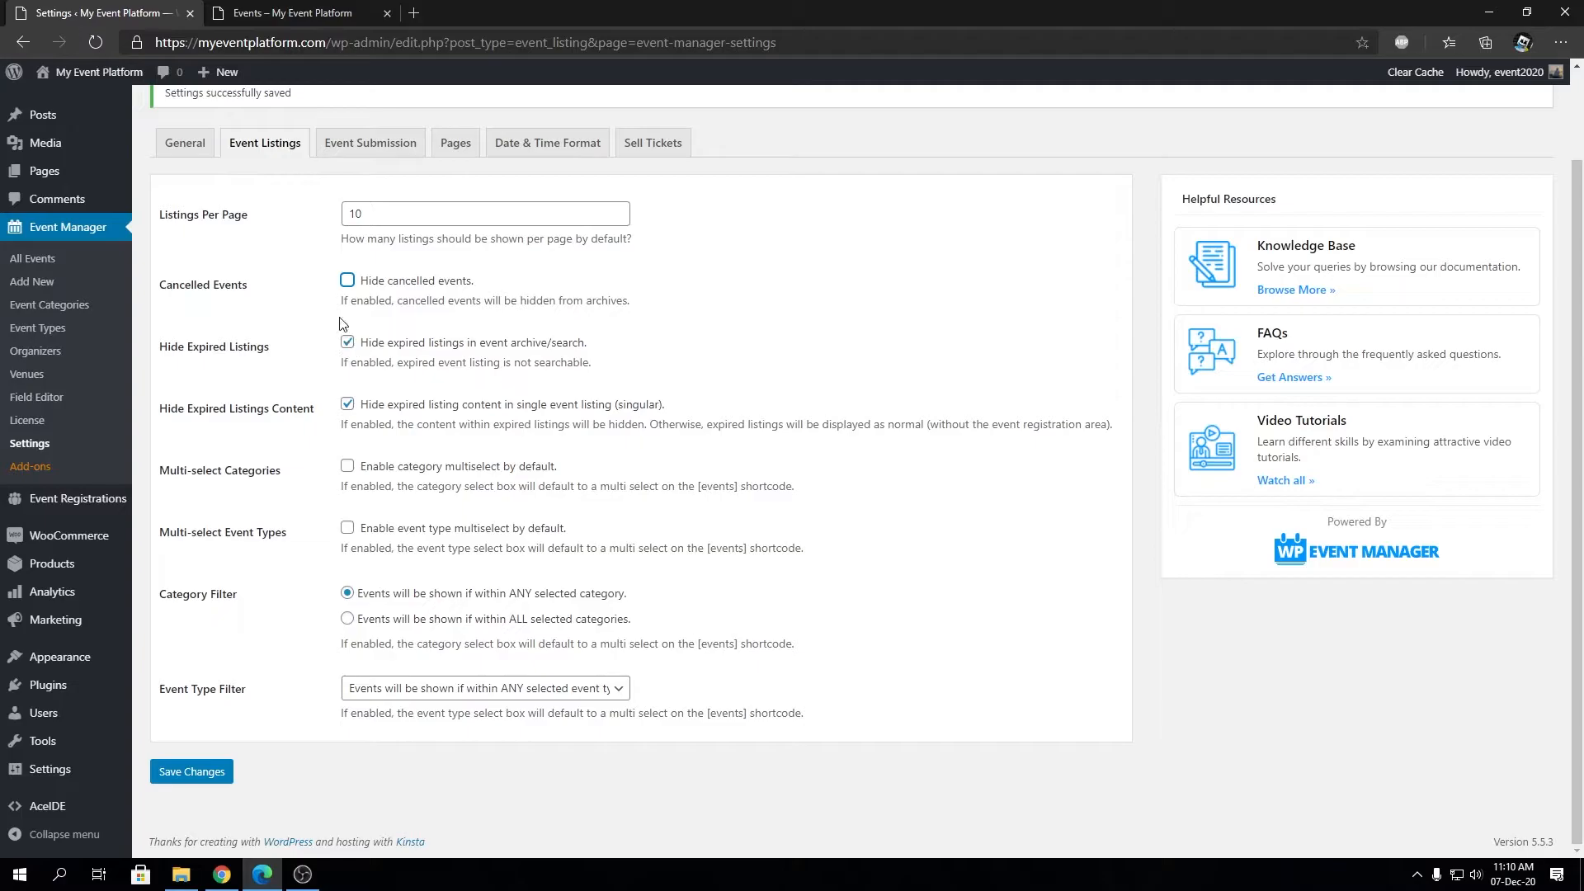
{"action": "left_click", "coordinate": [294, 12]}
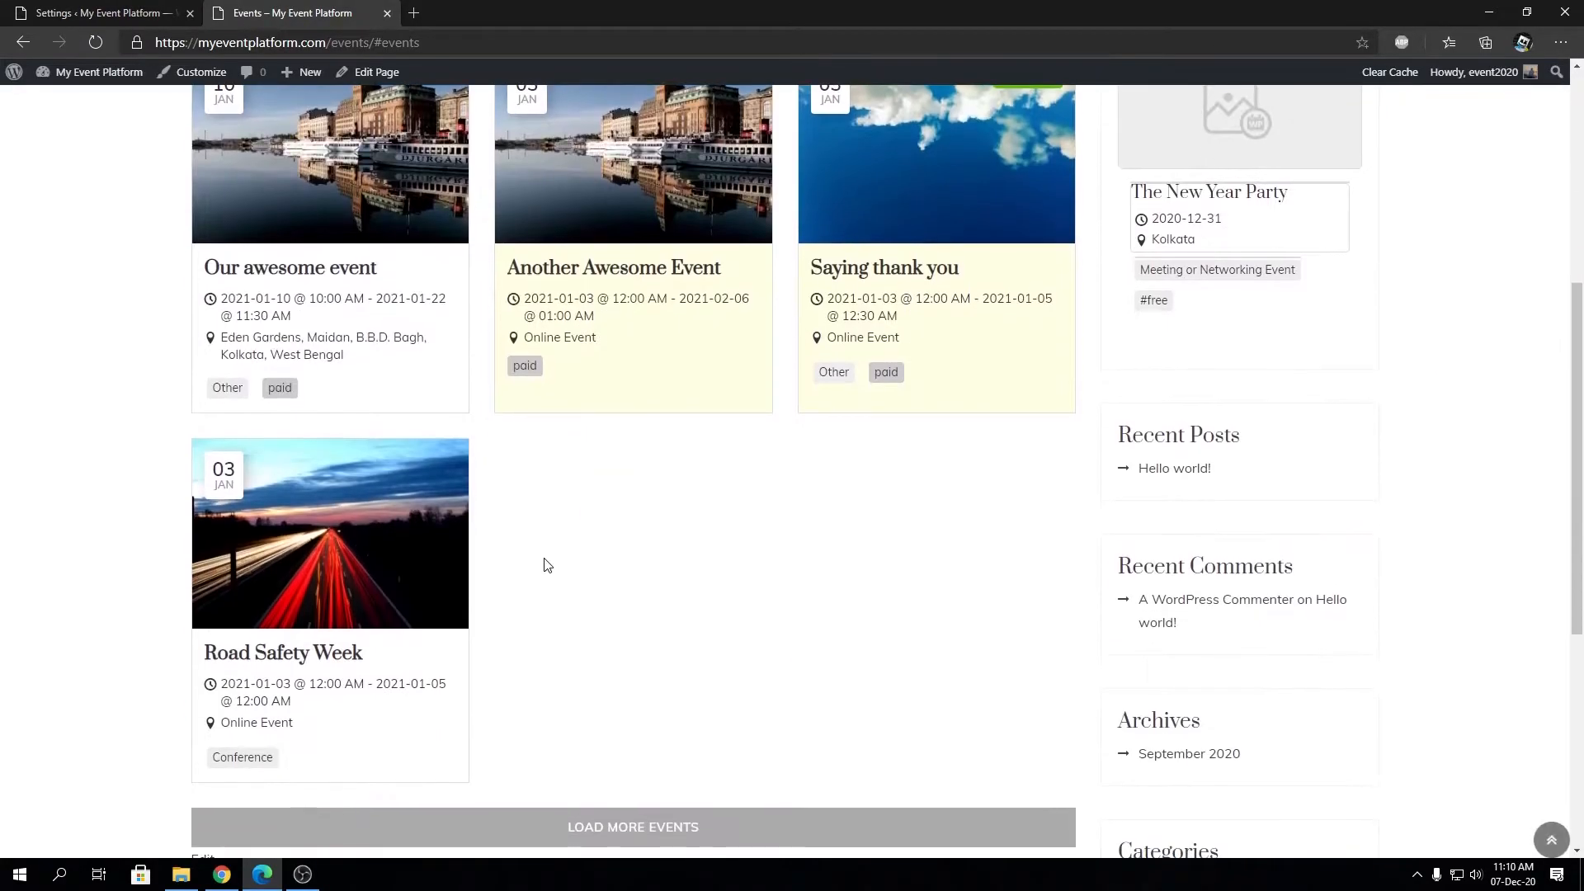
{"action": "mouse_move", "coordinate": [368, 665]}
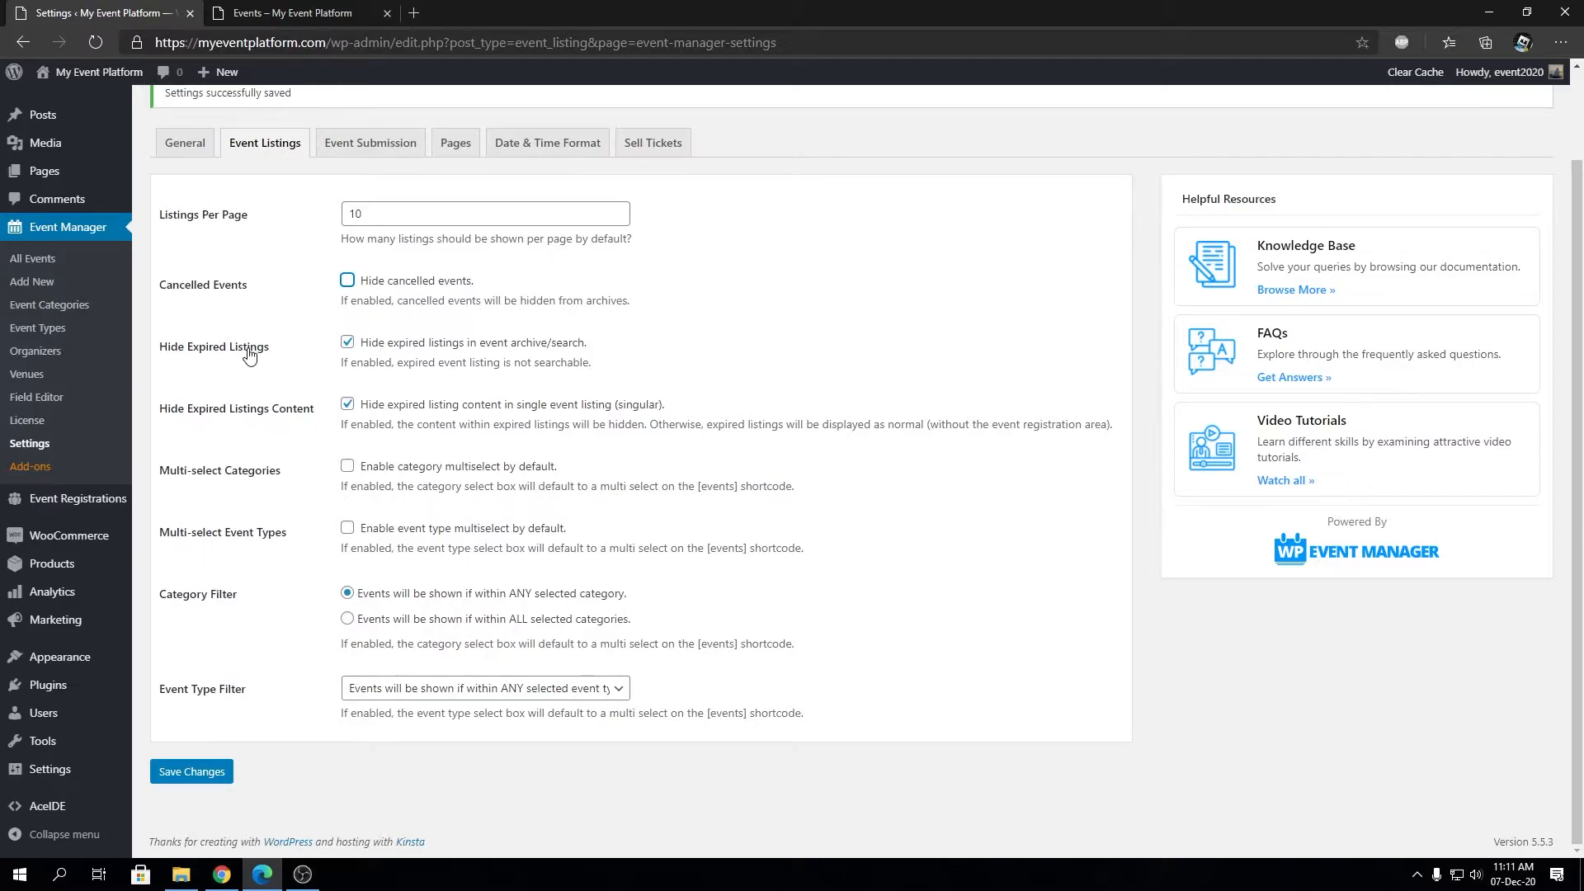
{"action": "mouse_move", "coordinate": [254, 376]}
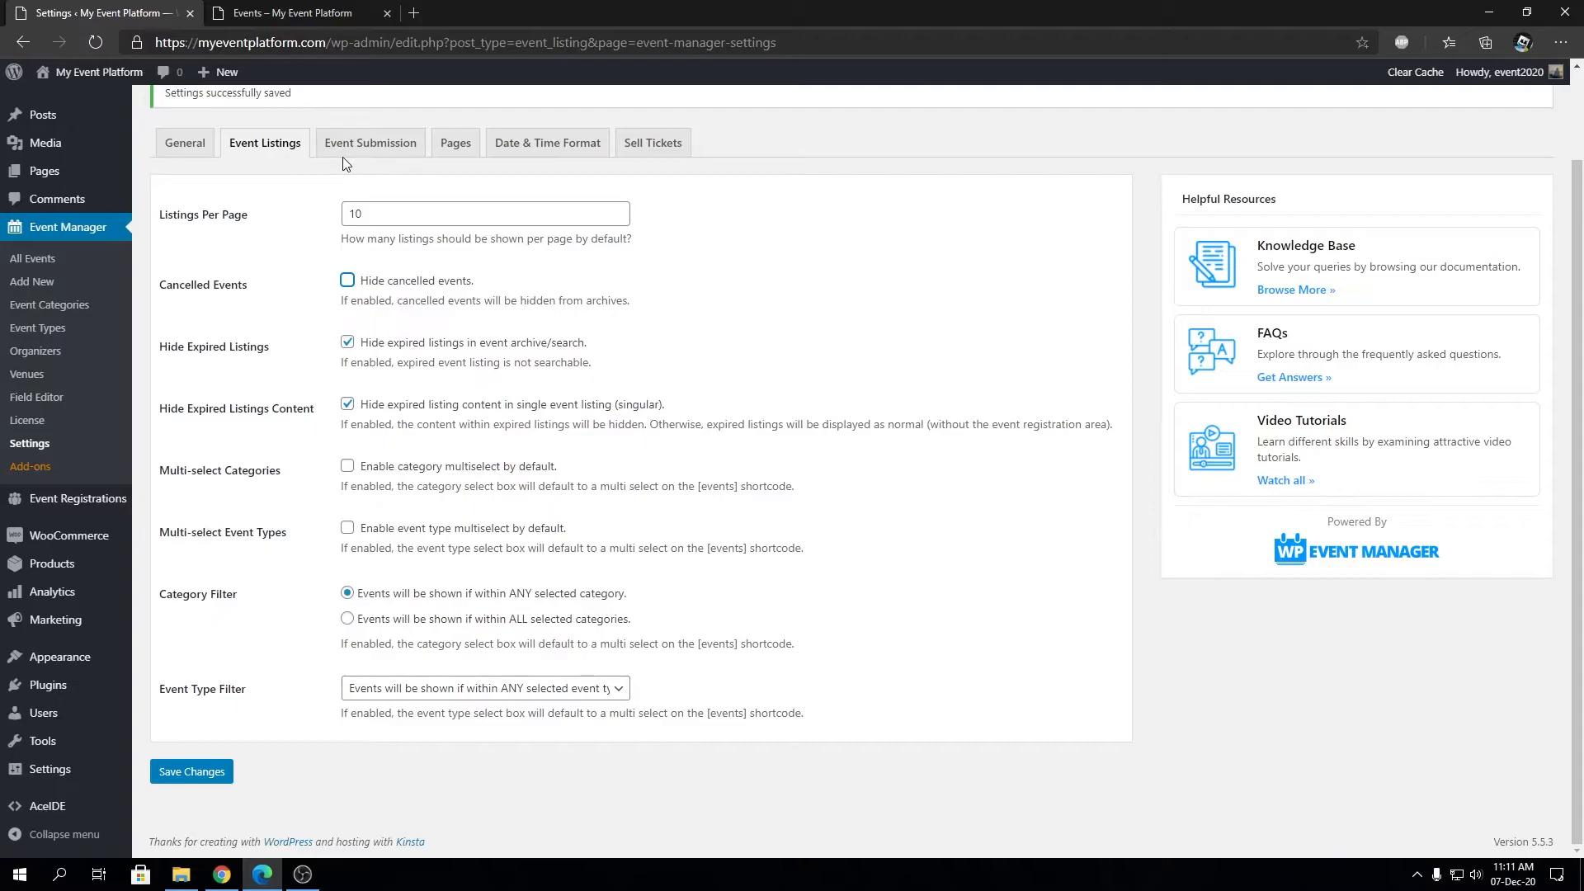
{"action": "left_click", "coordinate": [347, 343]}
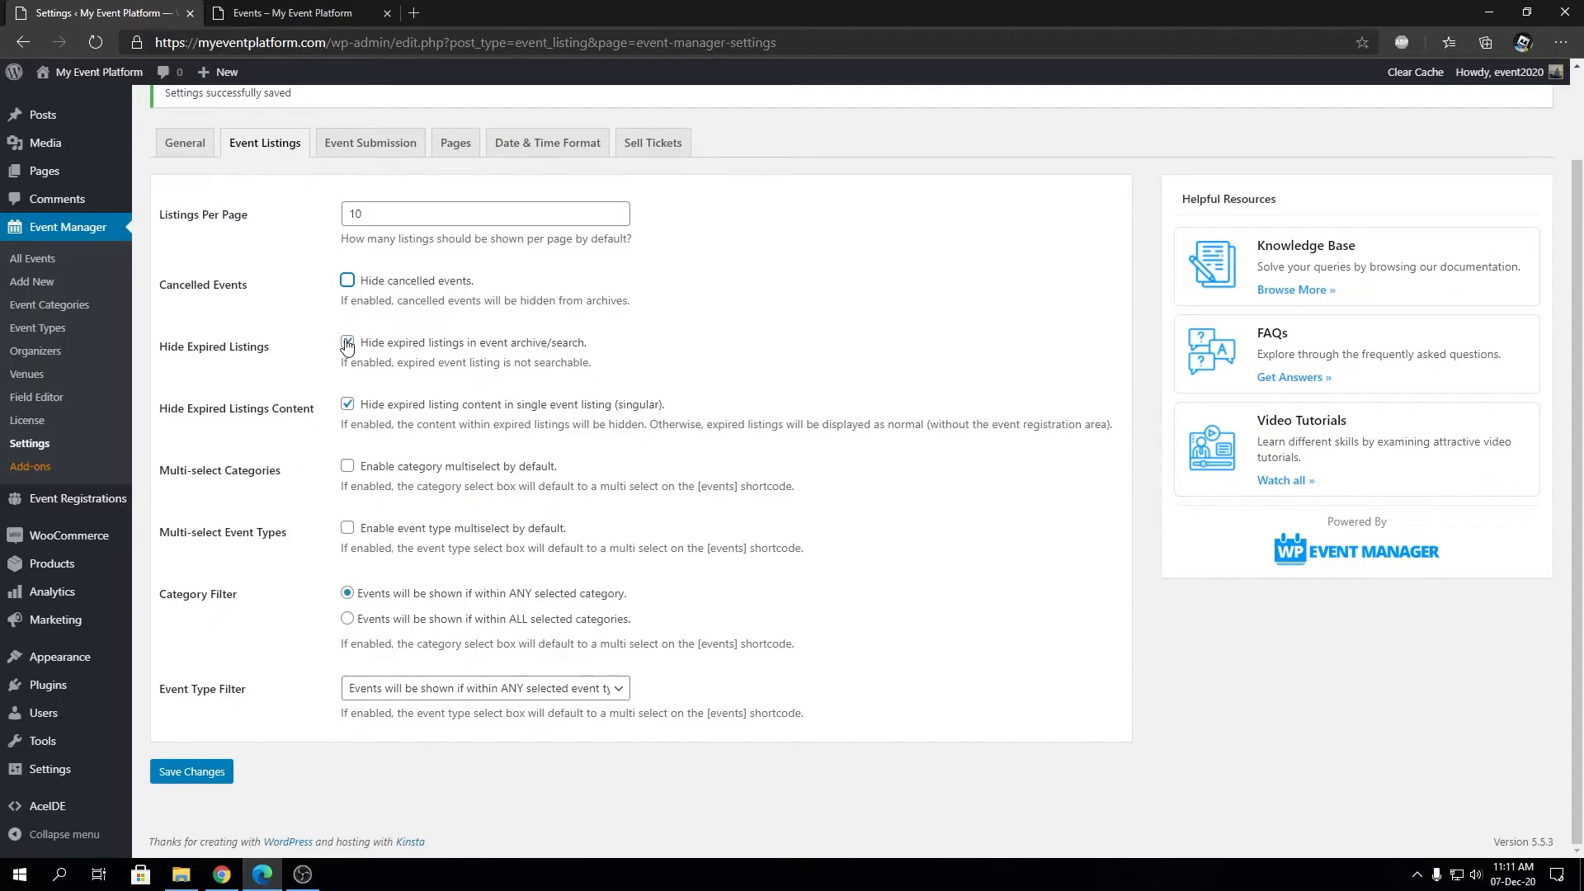
{"action": "left_click", "coordinate": [347, 344]}
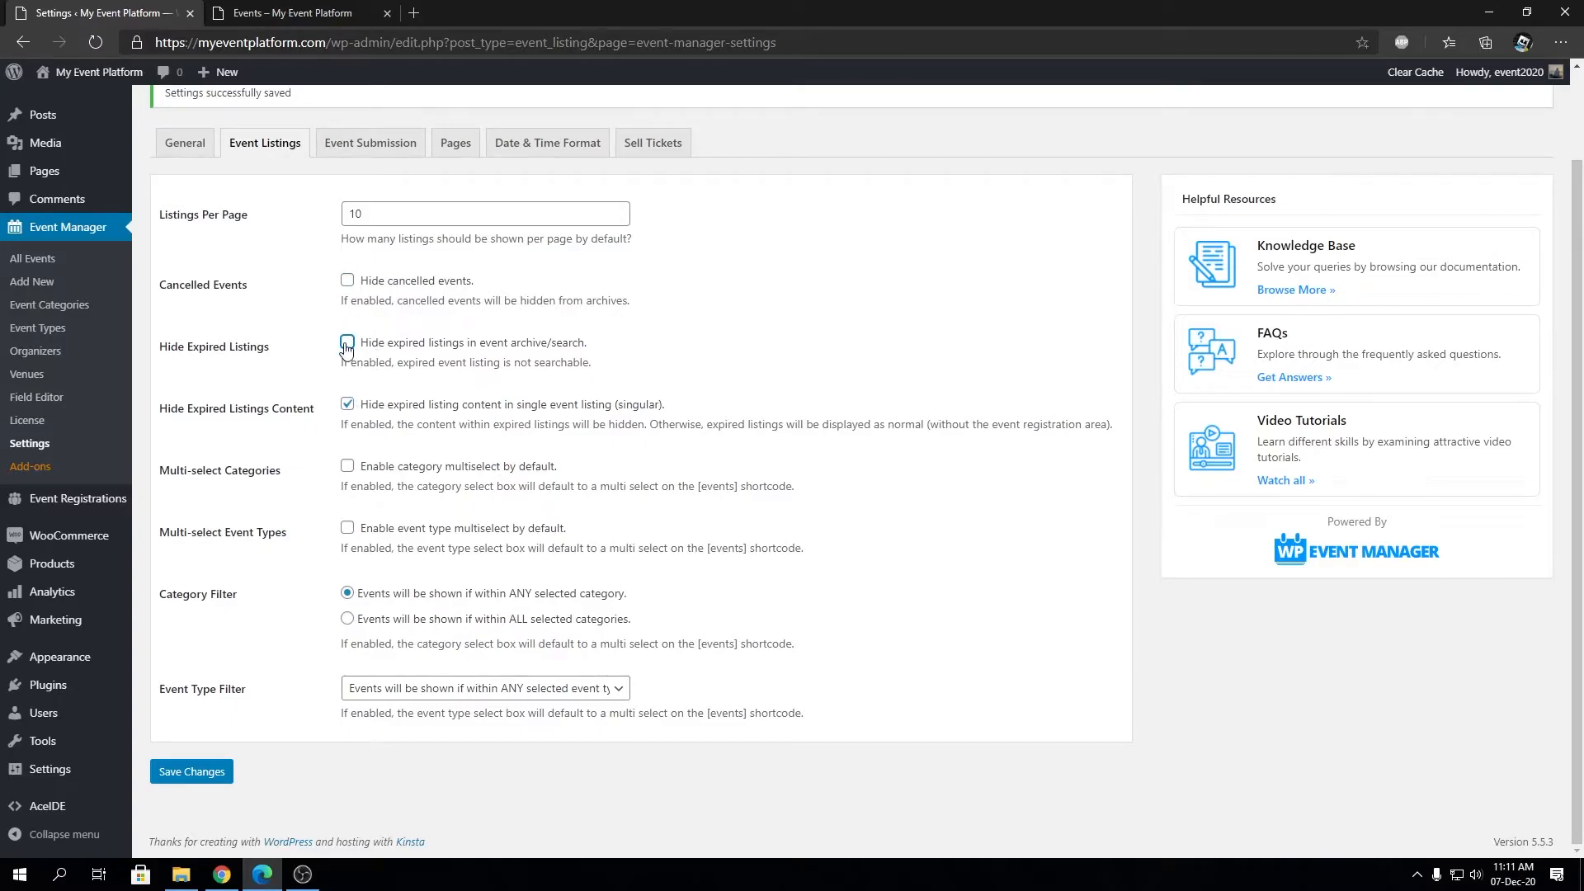
{"action": "left_click", "coordinate": [346, 342]}
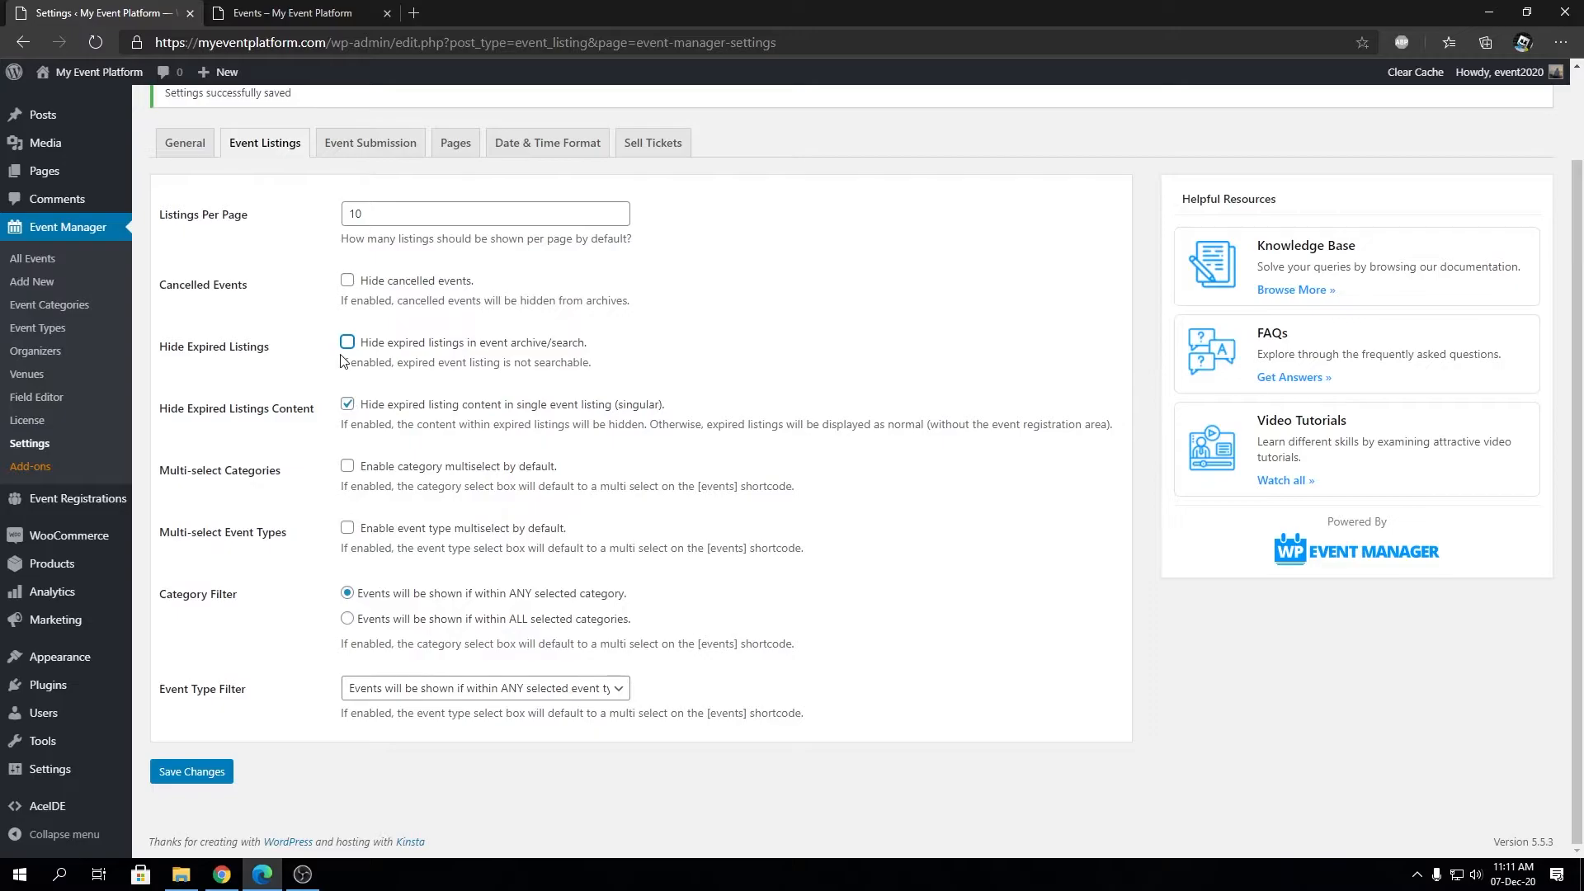
{"action": "left_click", "coordinate": [348, 343]}
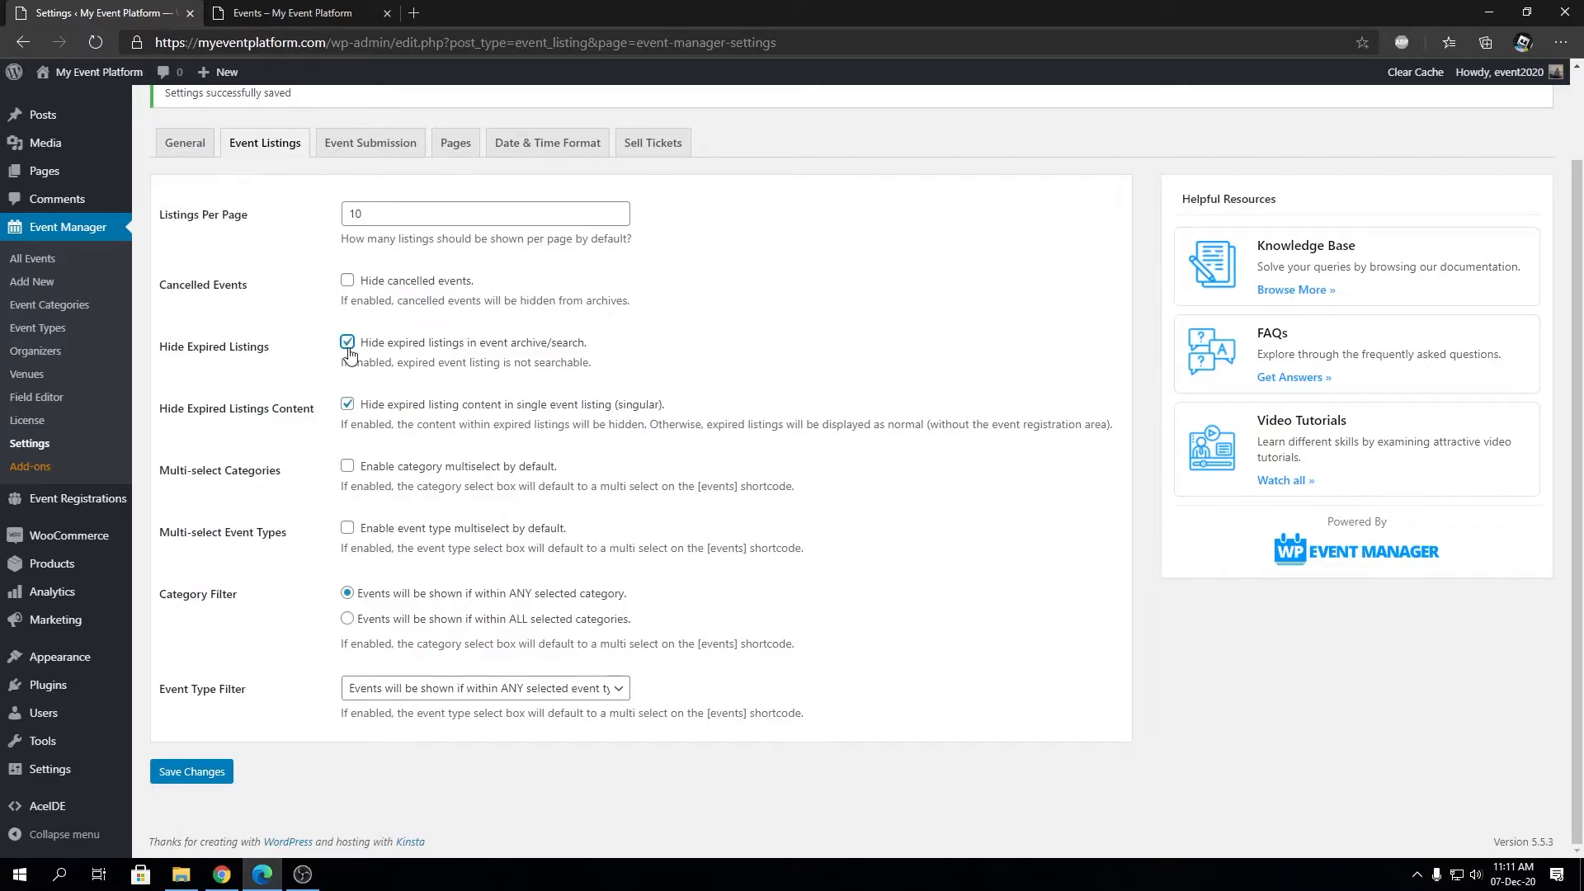
{"action": "left_click", "coordinate": [348, 343]}
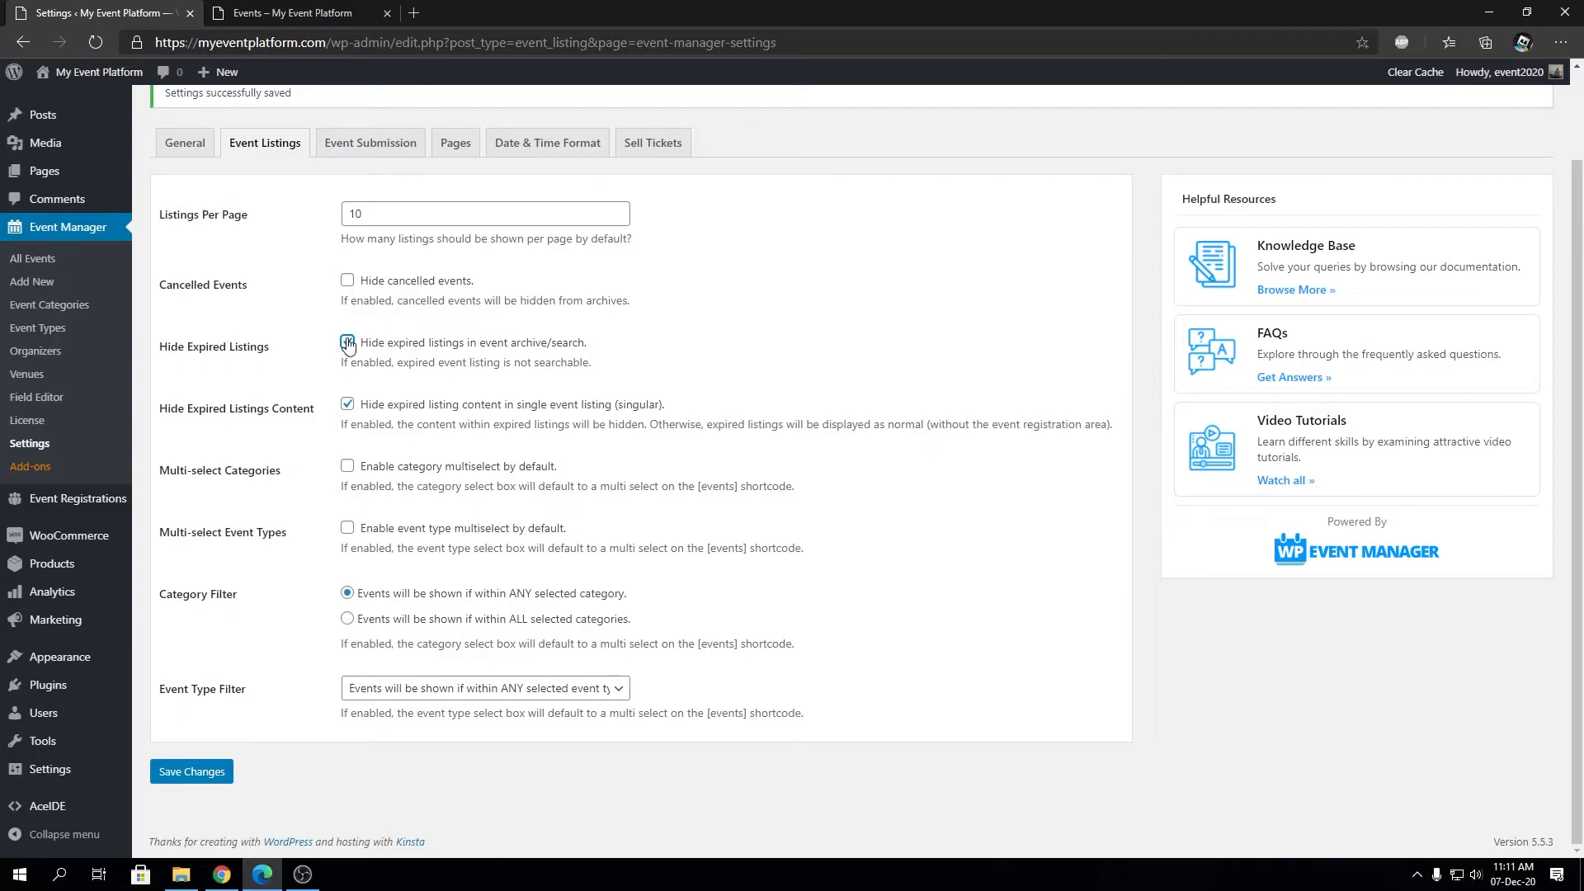
{"action": "left_click", "coordinate": [291, 11]}
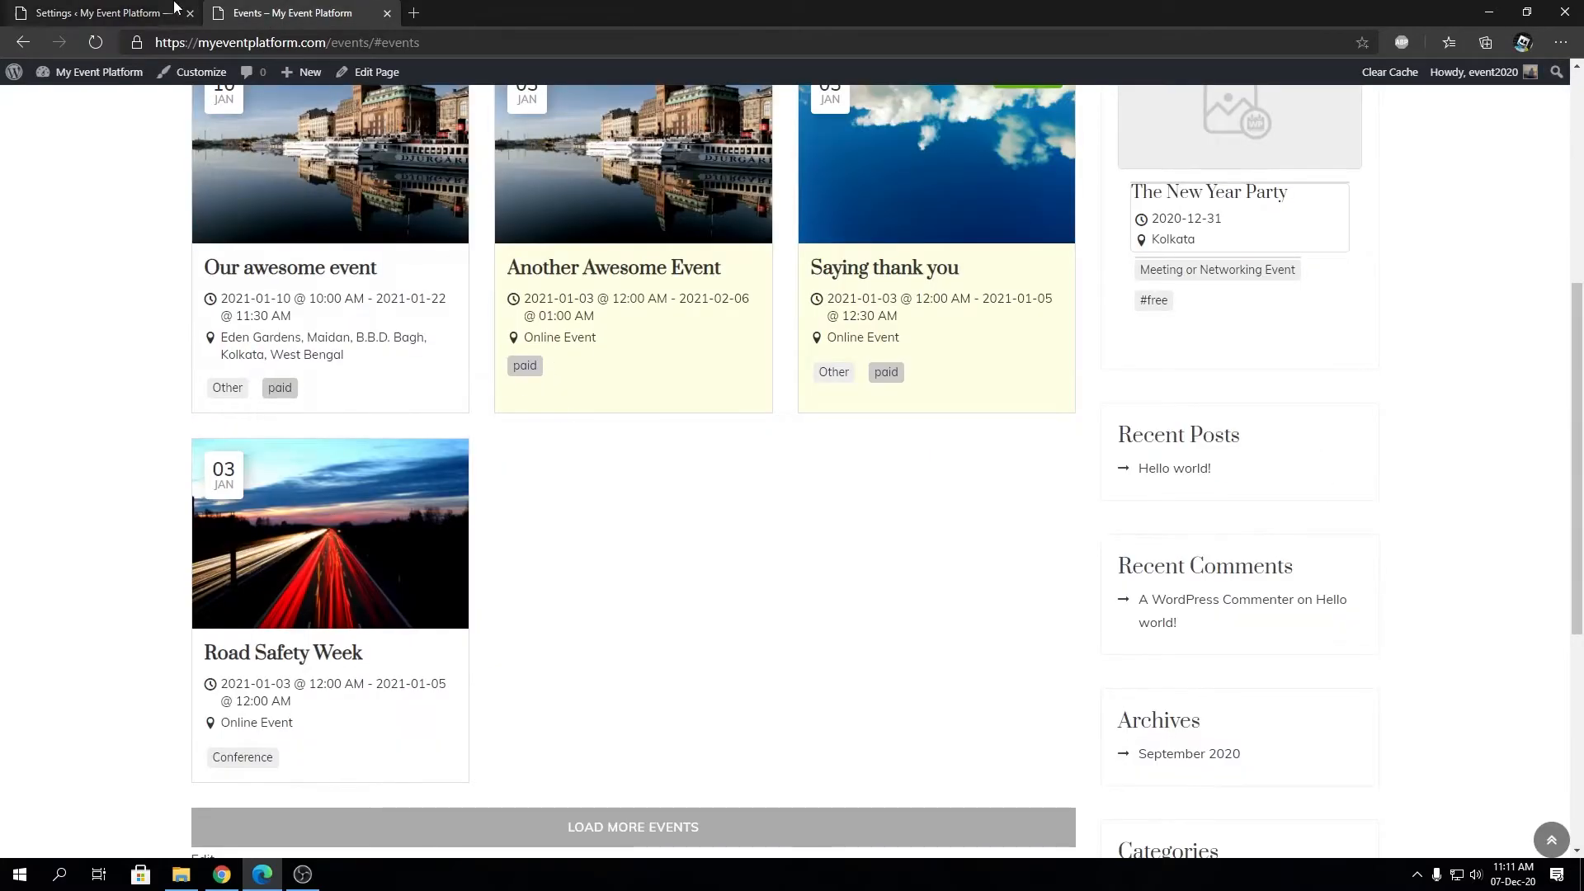
{"action": "left_click", "coordinate": [96, 11]}
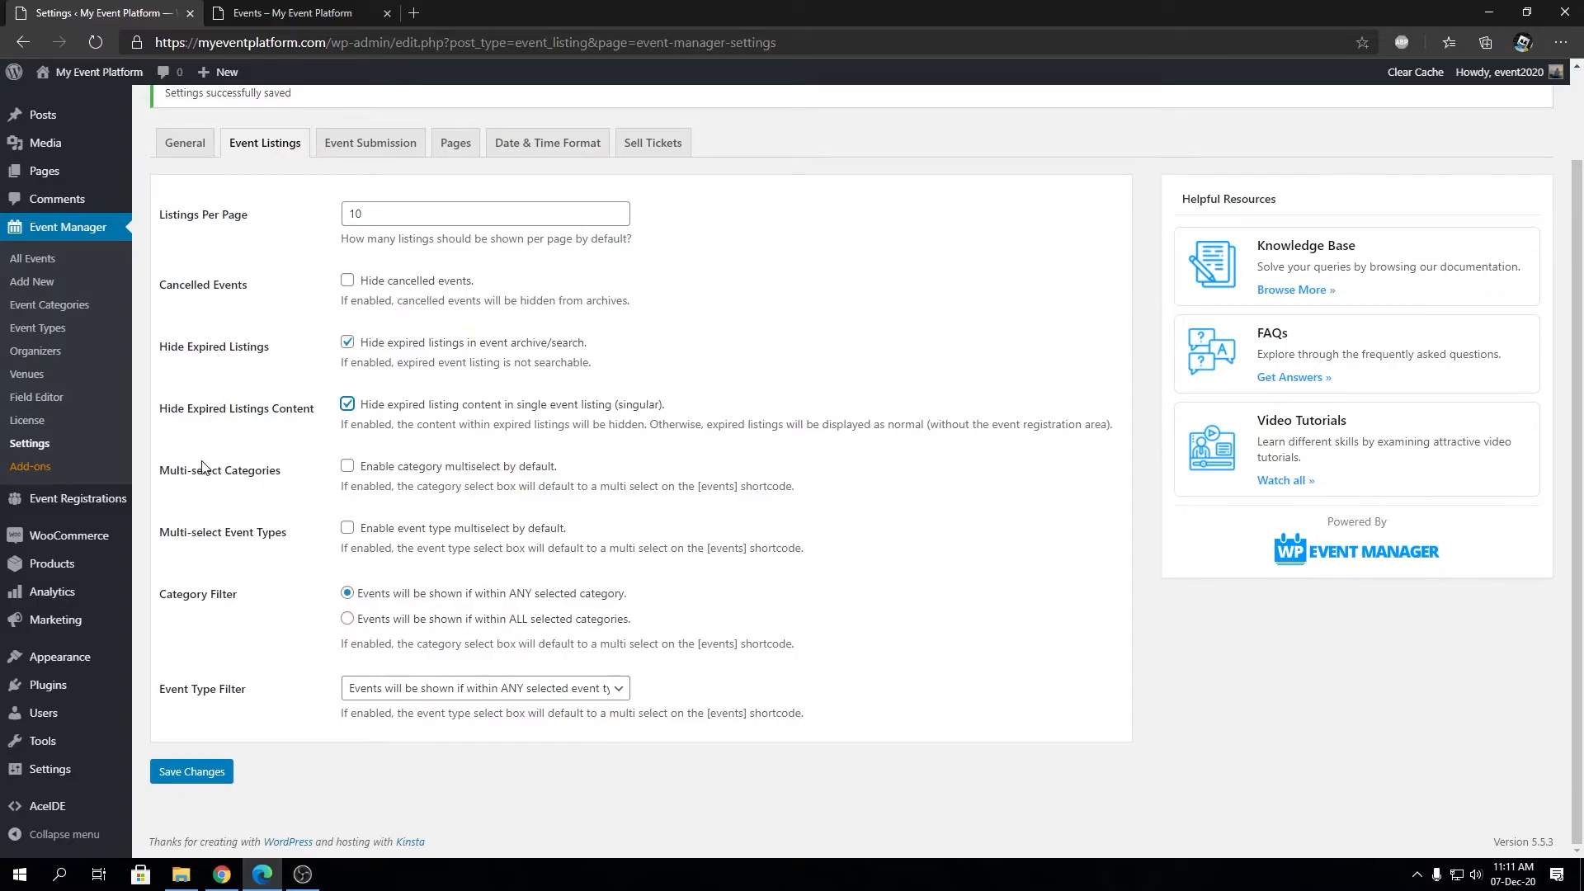
{"action": "mouse_move", "coordinate": [213, 480]}
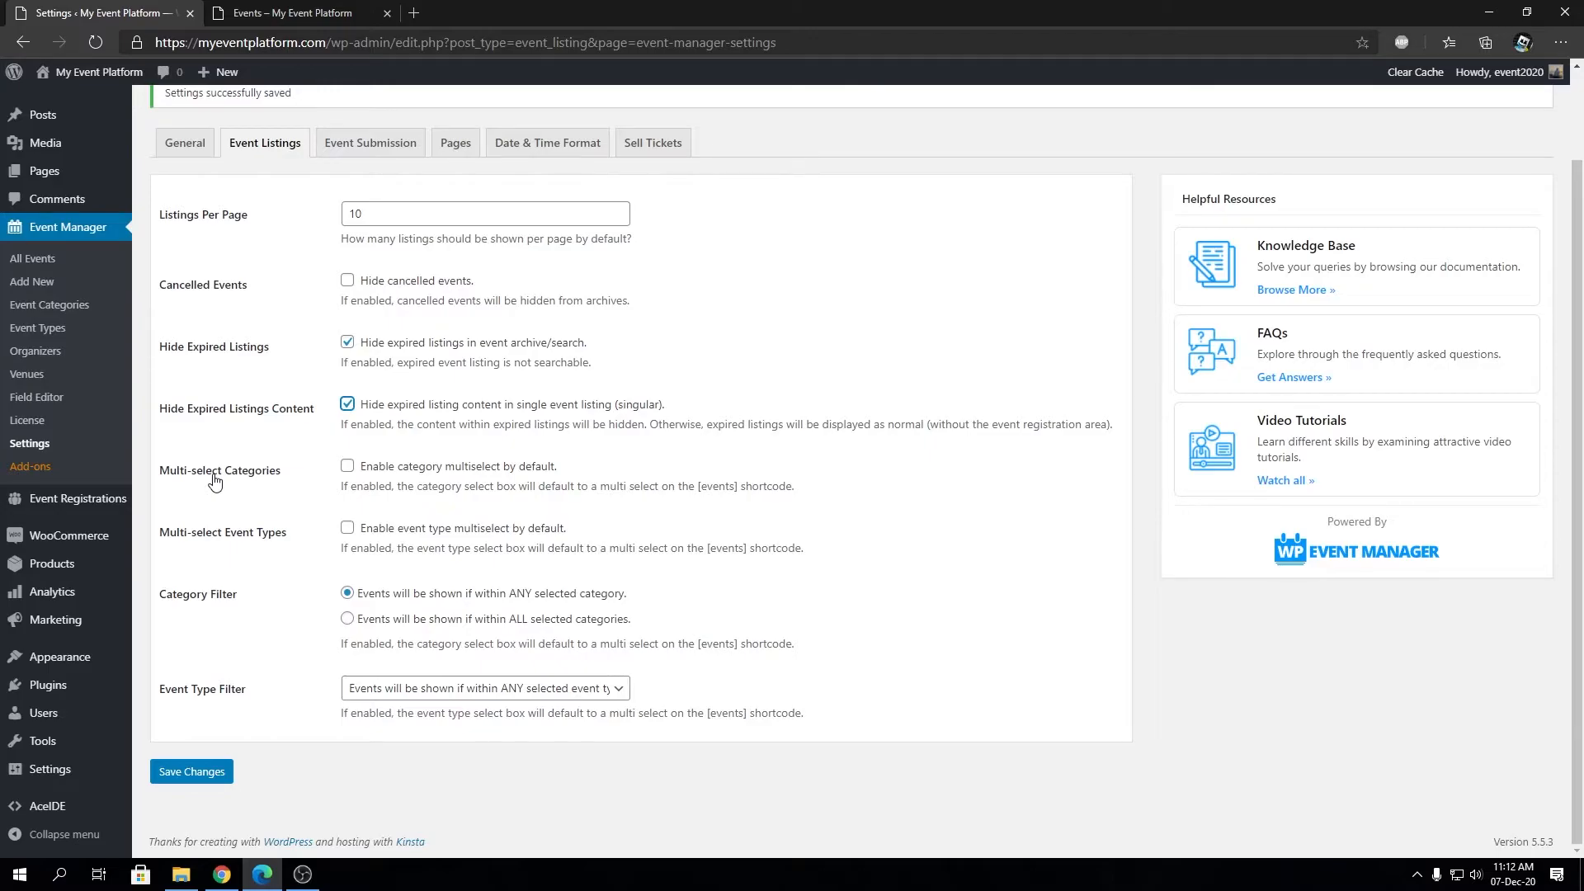
{"action": "mouse_move", "coordinate": [242, 534]}
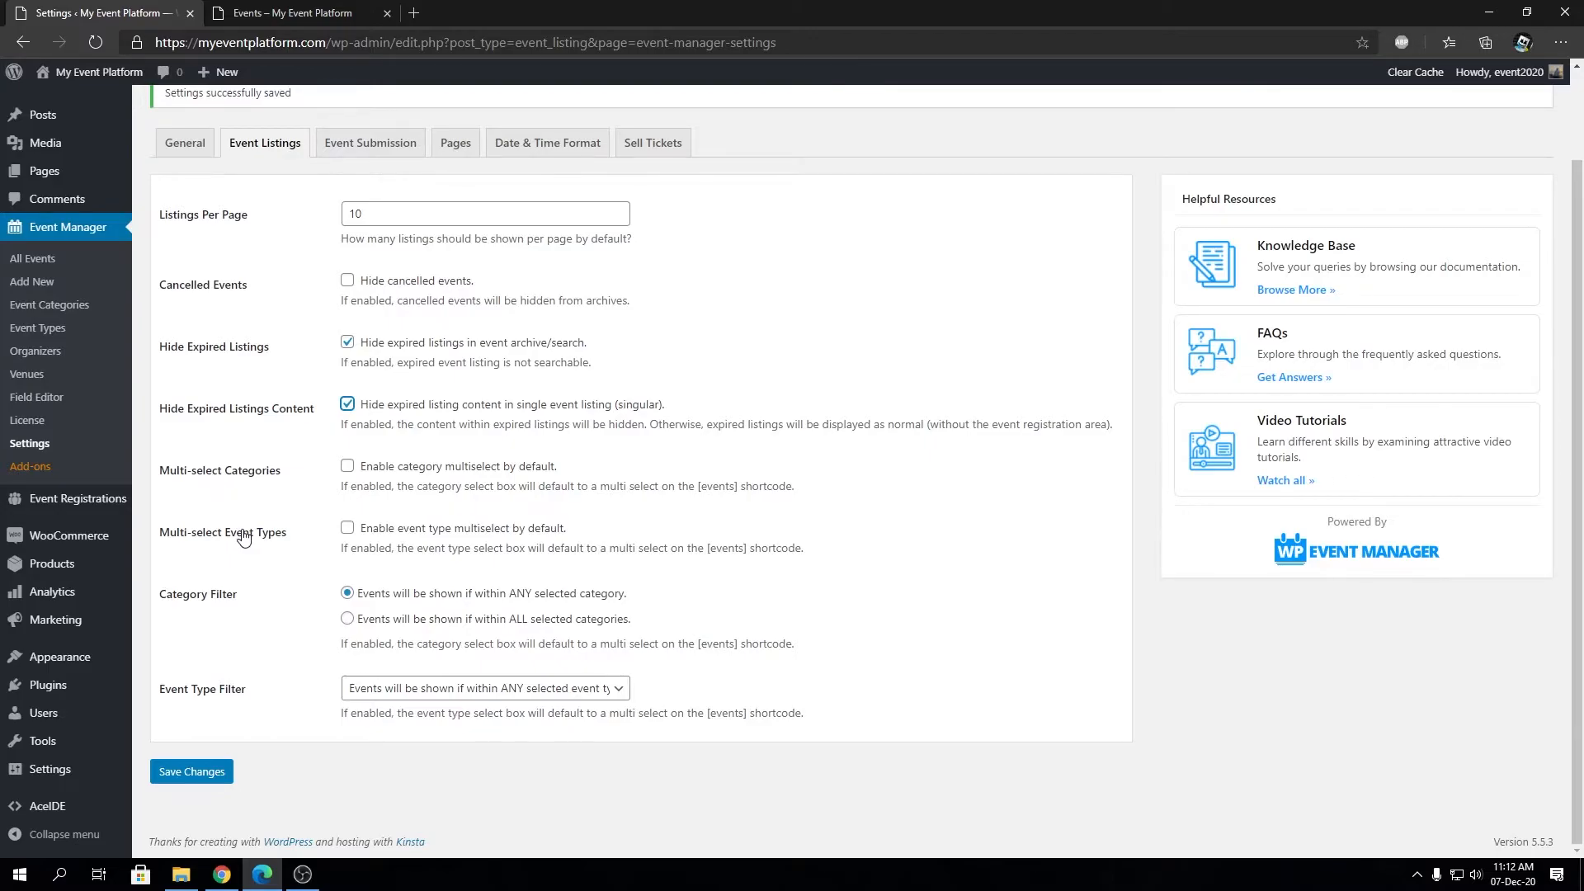
{"action": "mouse_move", "coordinate": [244, 476]}
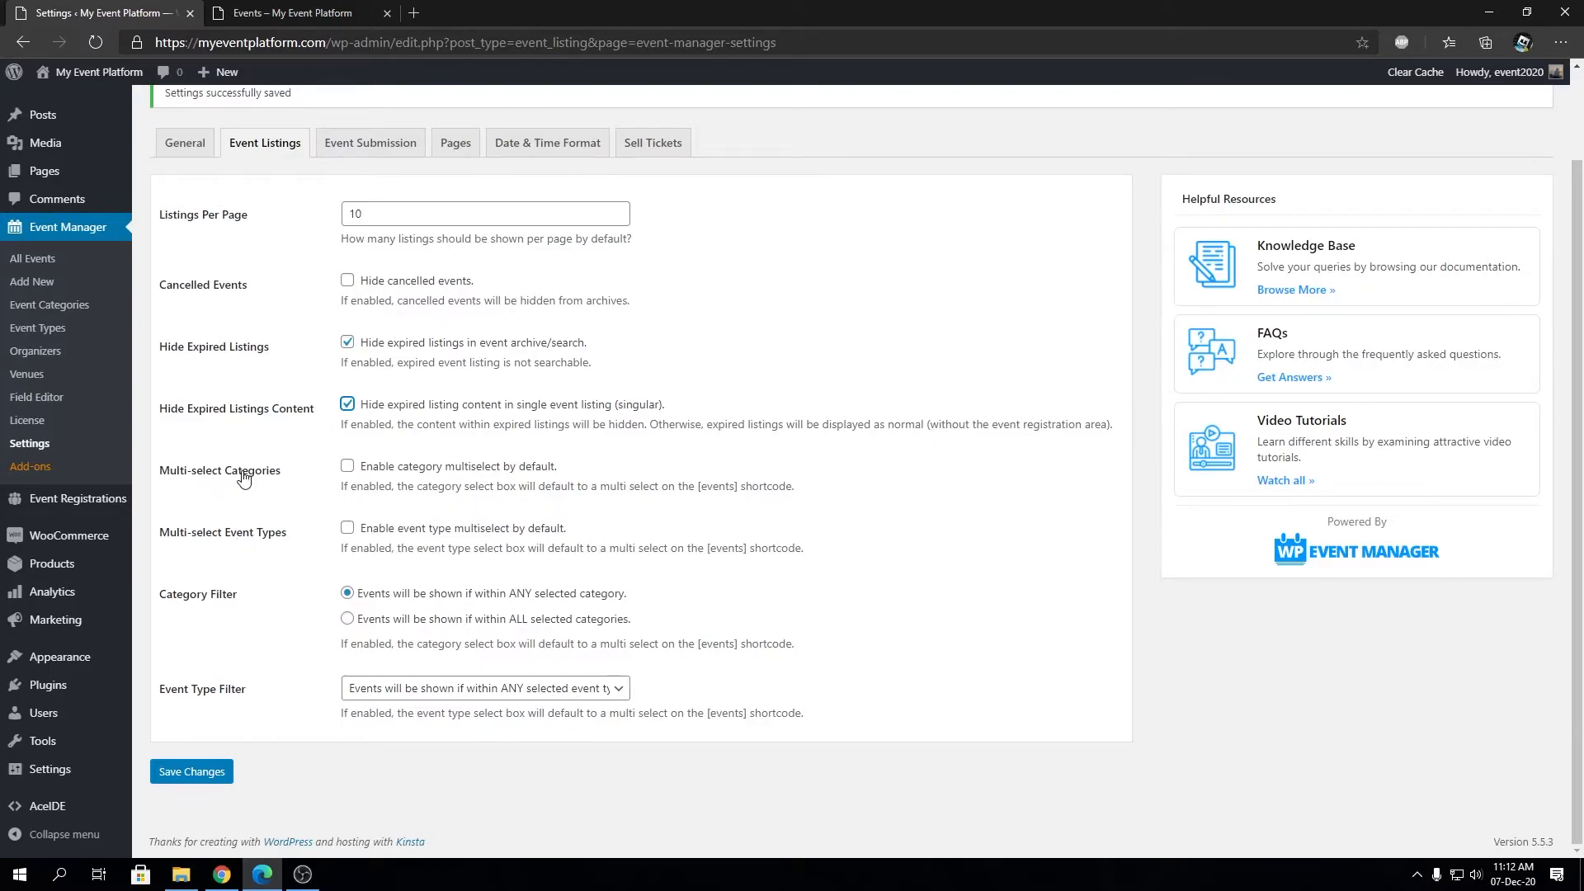
{"action": "mouse_move", "coordinate": [264, 551]}
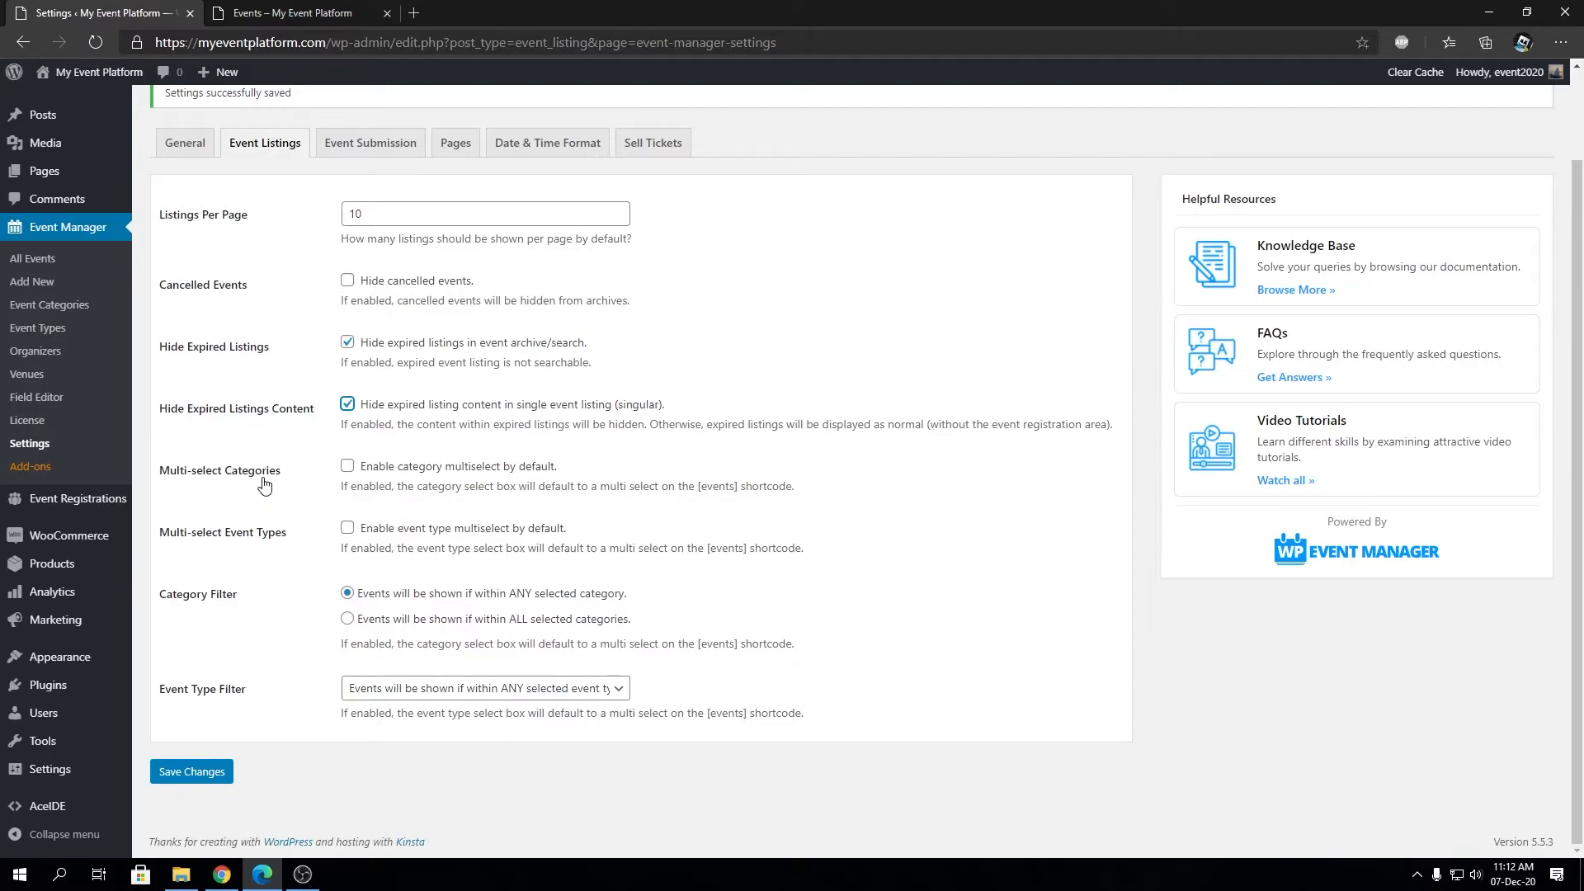
{"action": "mouse_move", "coordinate": [341, 482]}
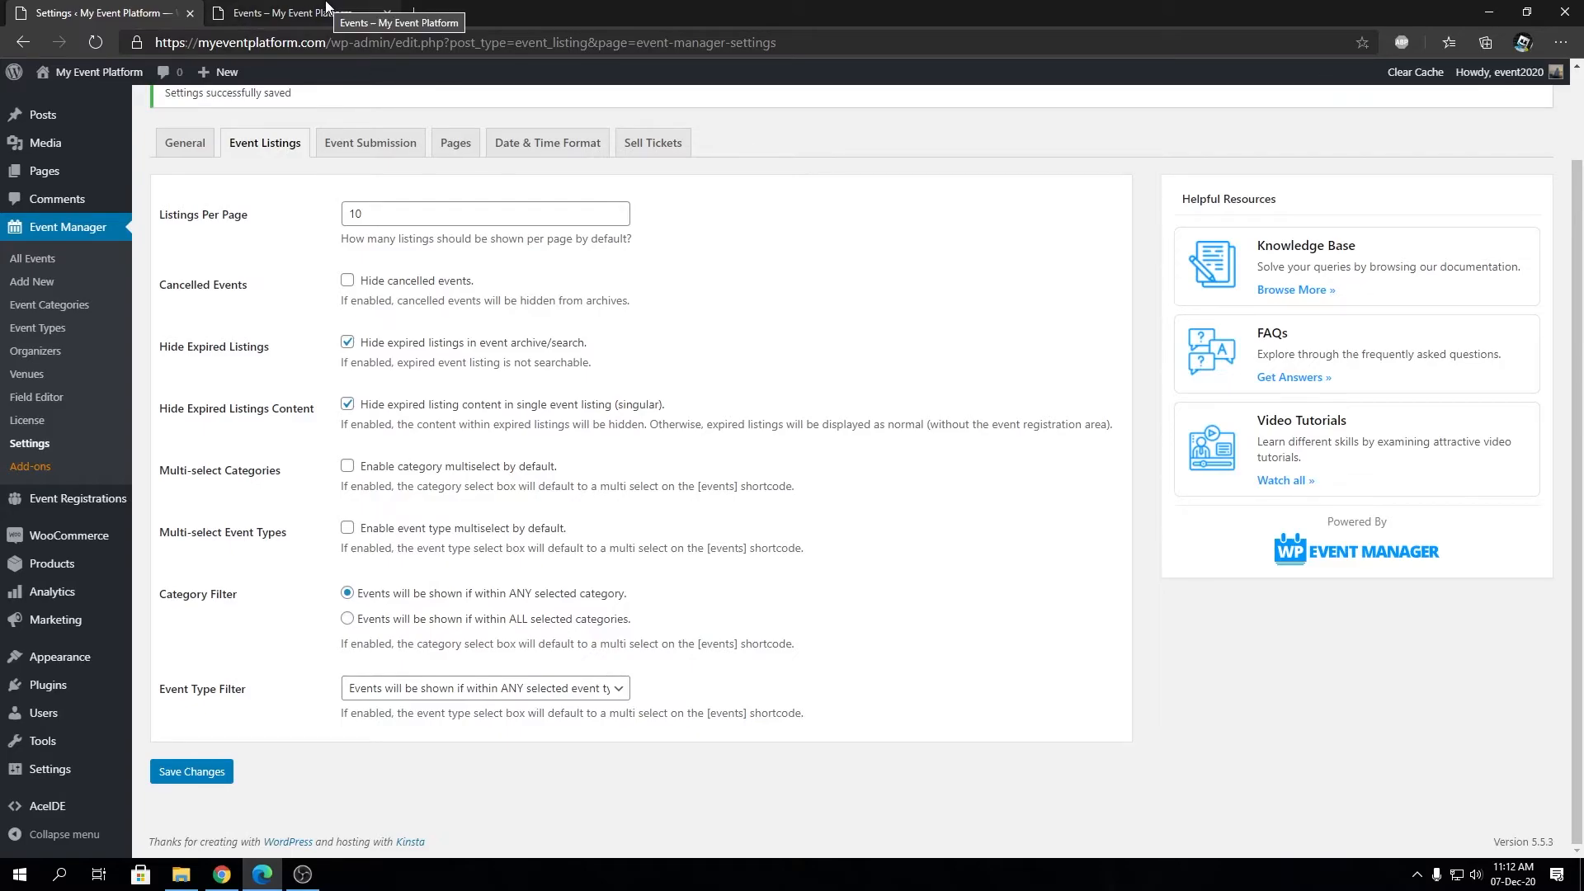
{"action": "mouse_move", "coordinate": [267, 578]}
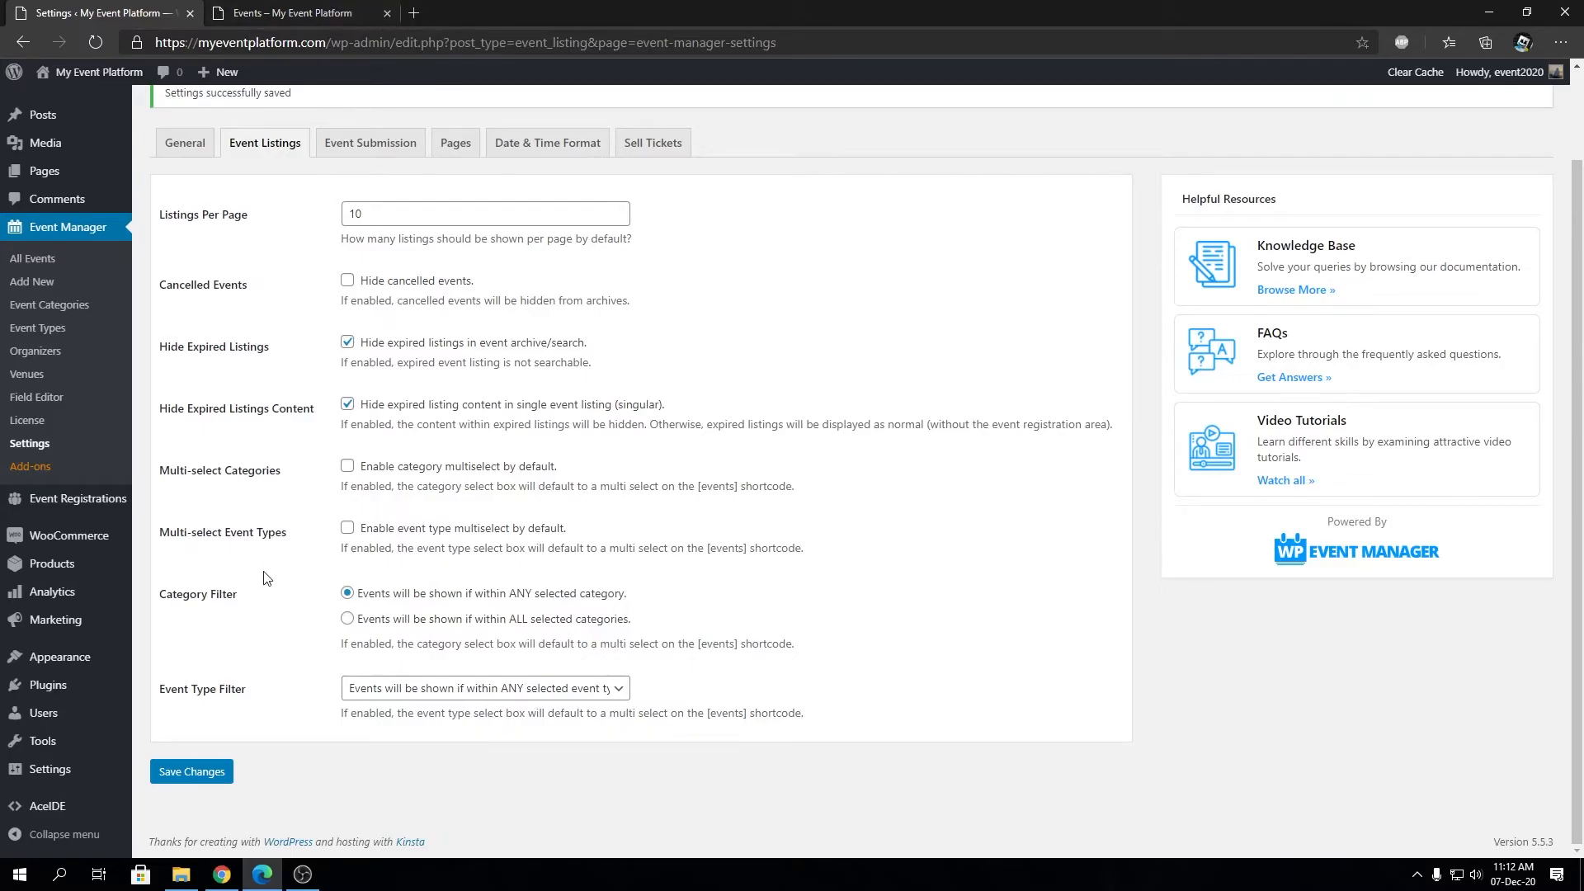
{"action": "mouse_move", "coordinate": [386, 599]}
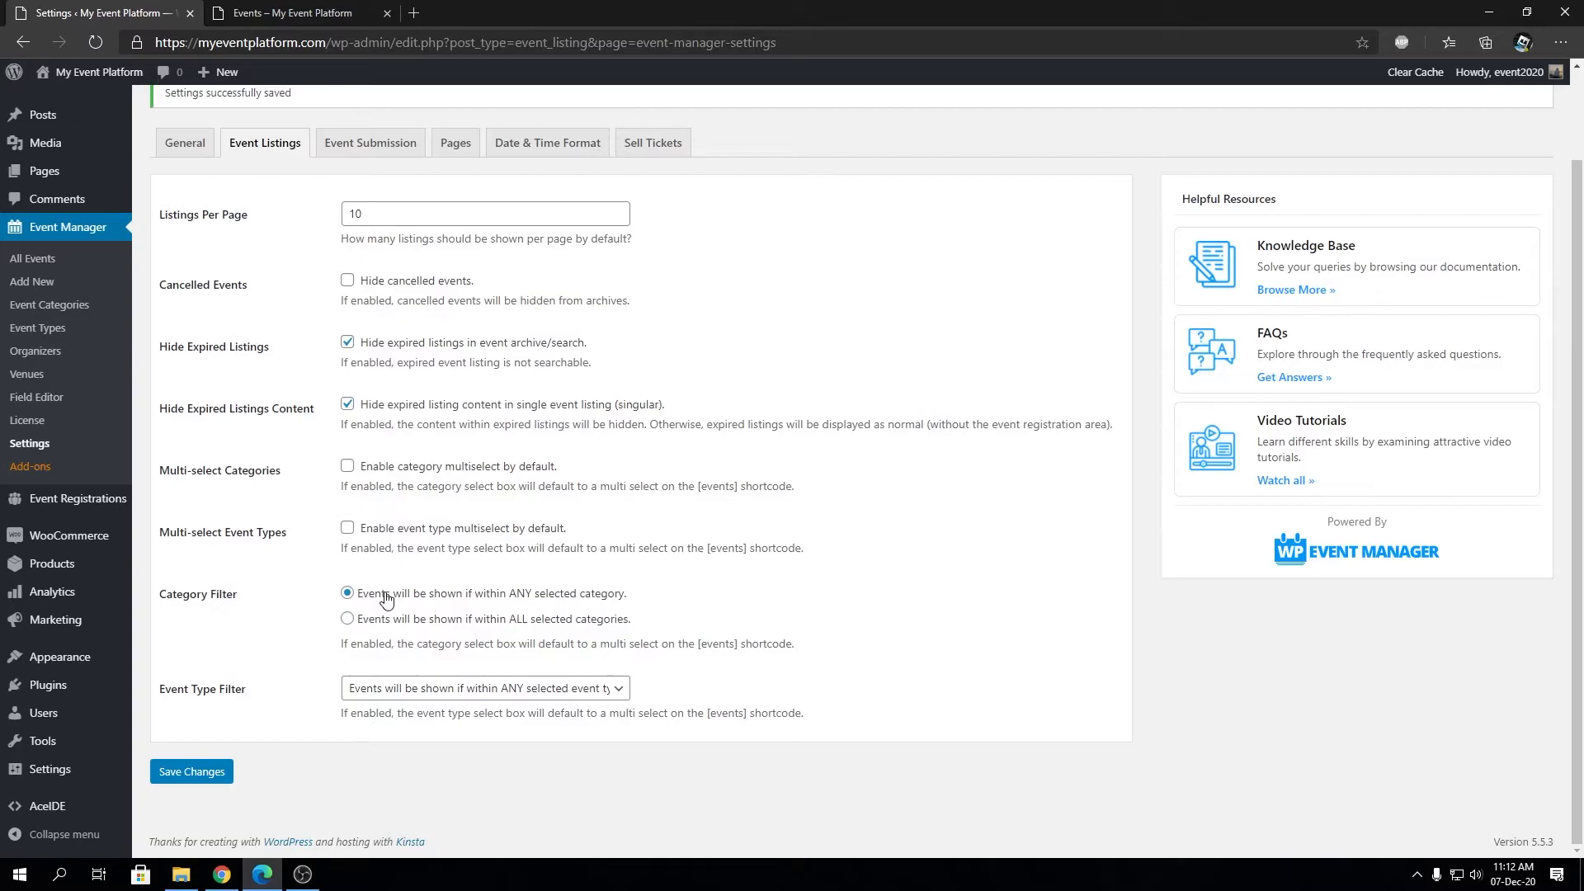
{"action": "mouse_move", "coordinate": [529, 603]}
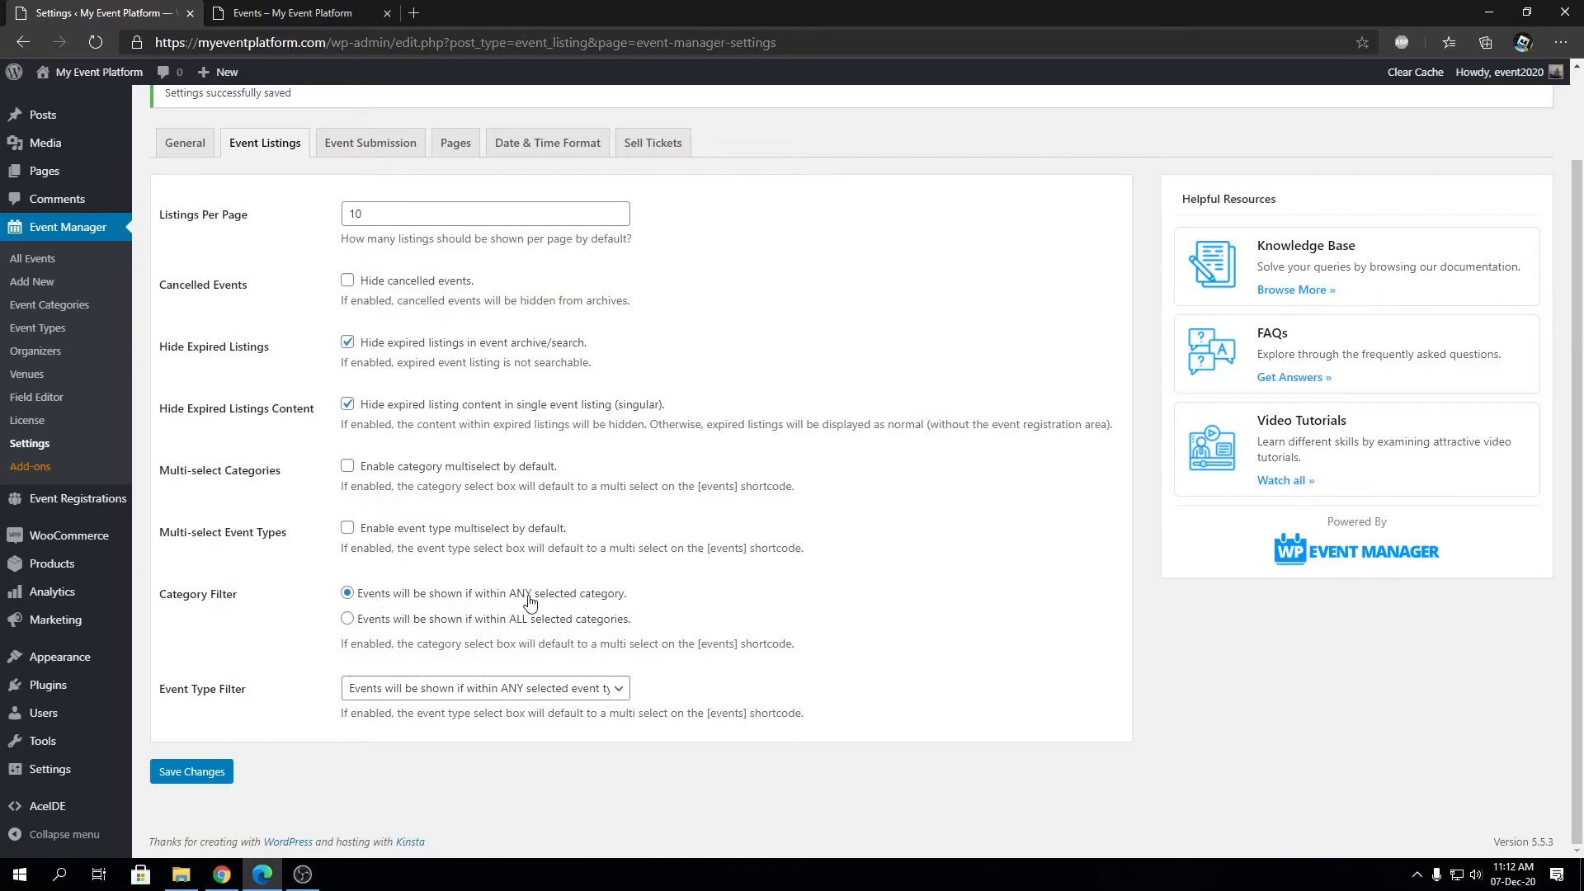
{"action": "left_click", "coordinate": [290, 11]}
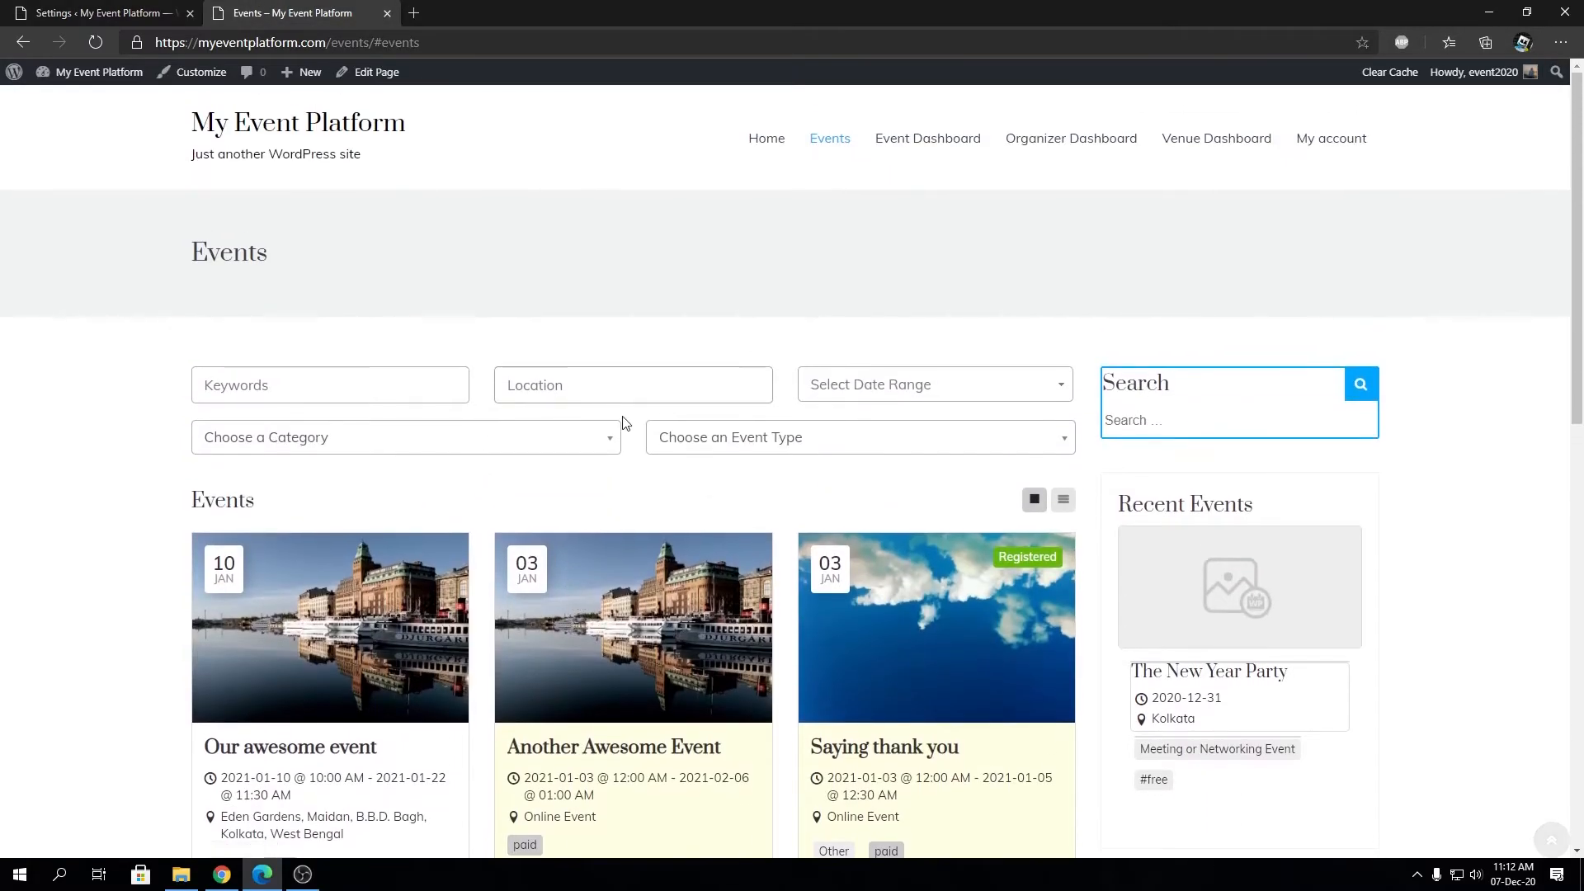
{"action": "left_click", "coordinate": [404, 436]}
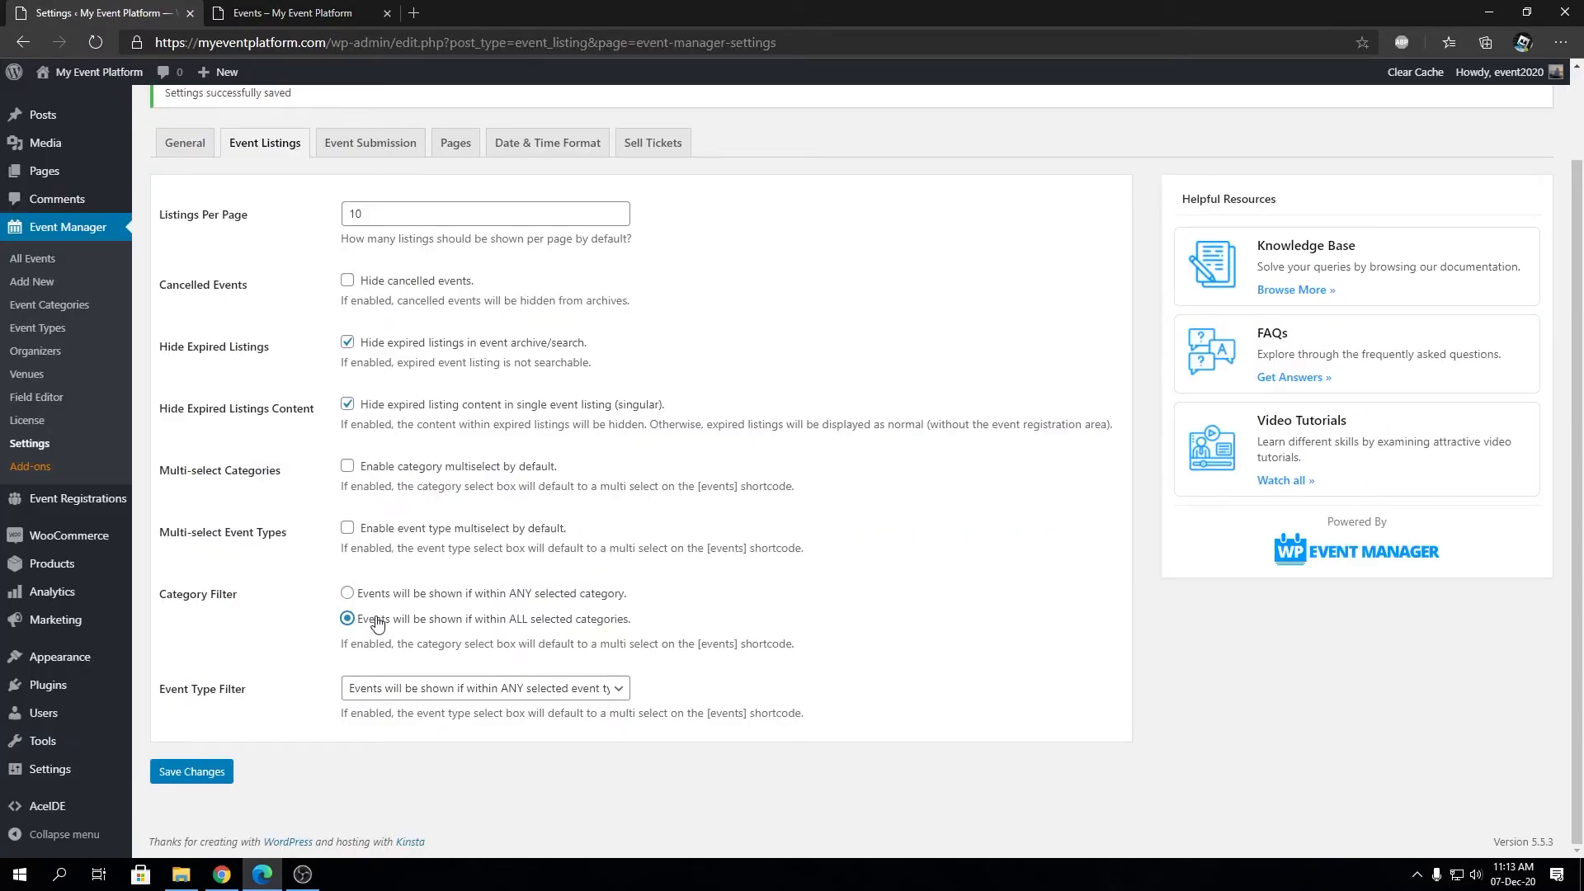
{"action": "left_click", "coordinate": [294, 12]}
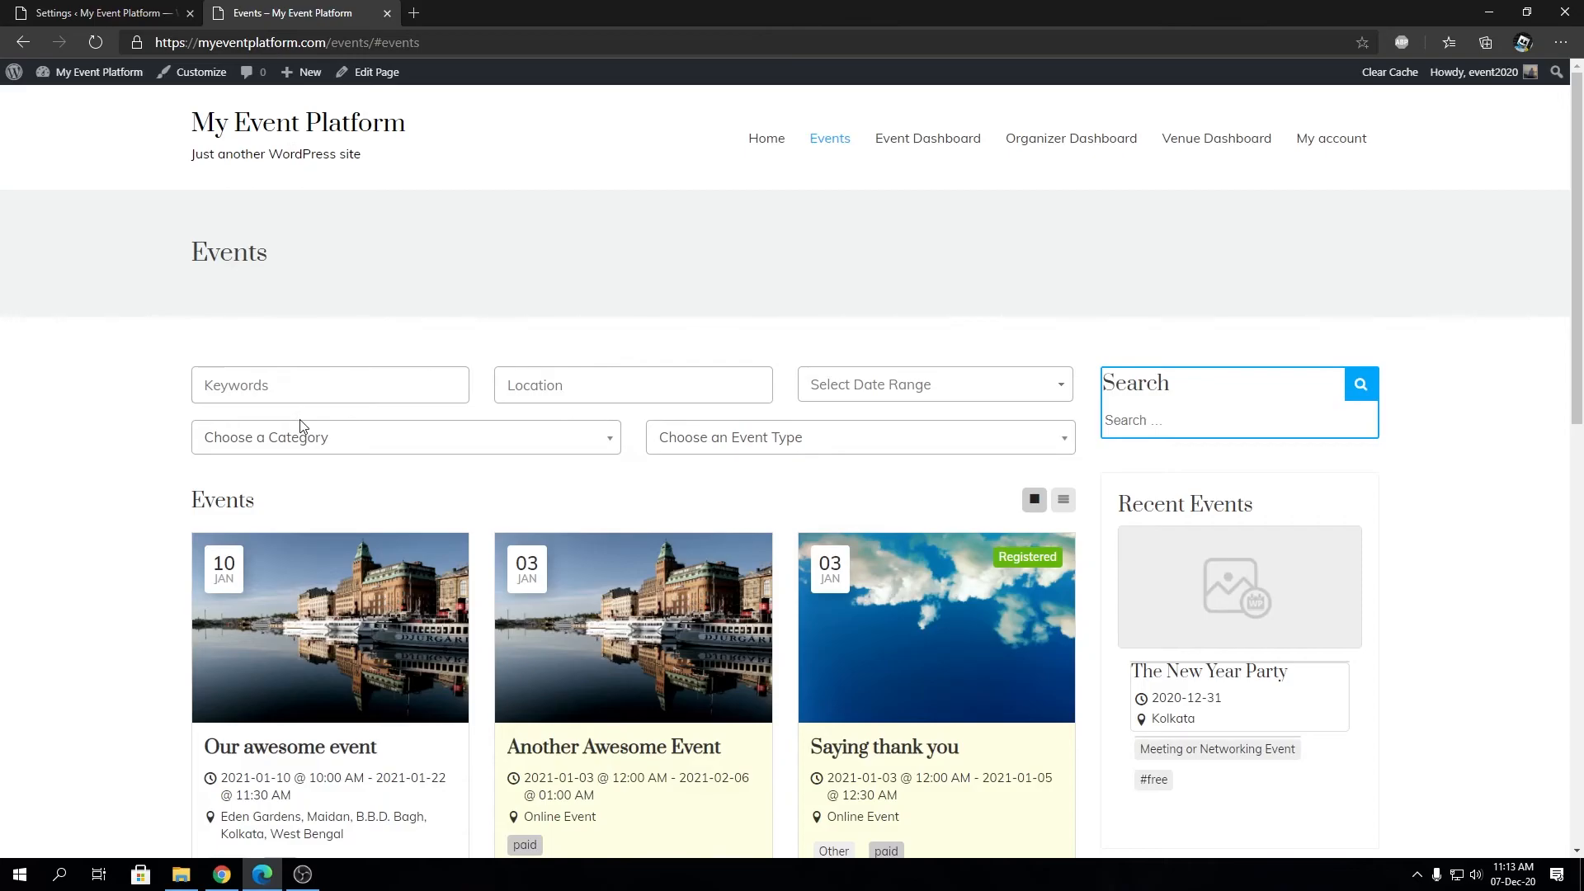
{"action": "left_click", "coordinate": [404, 435]}
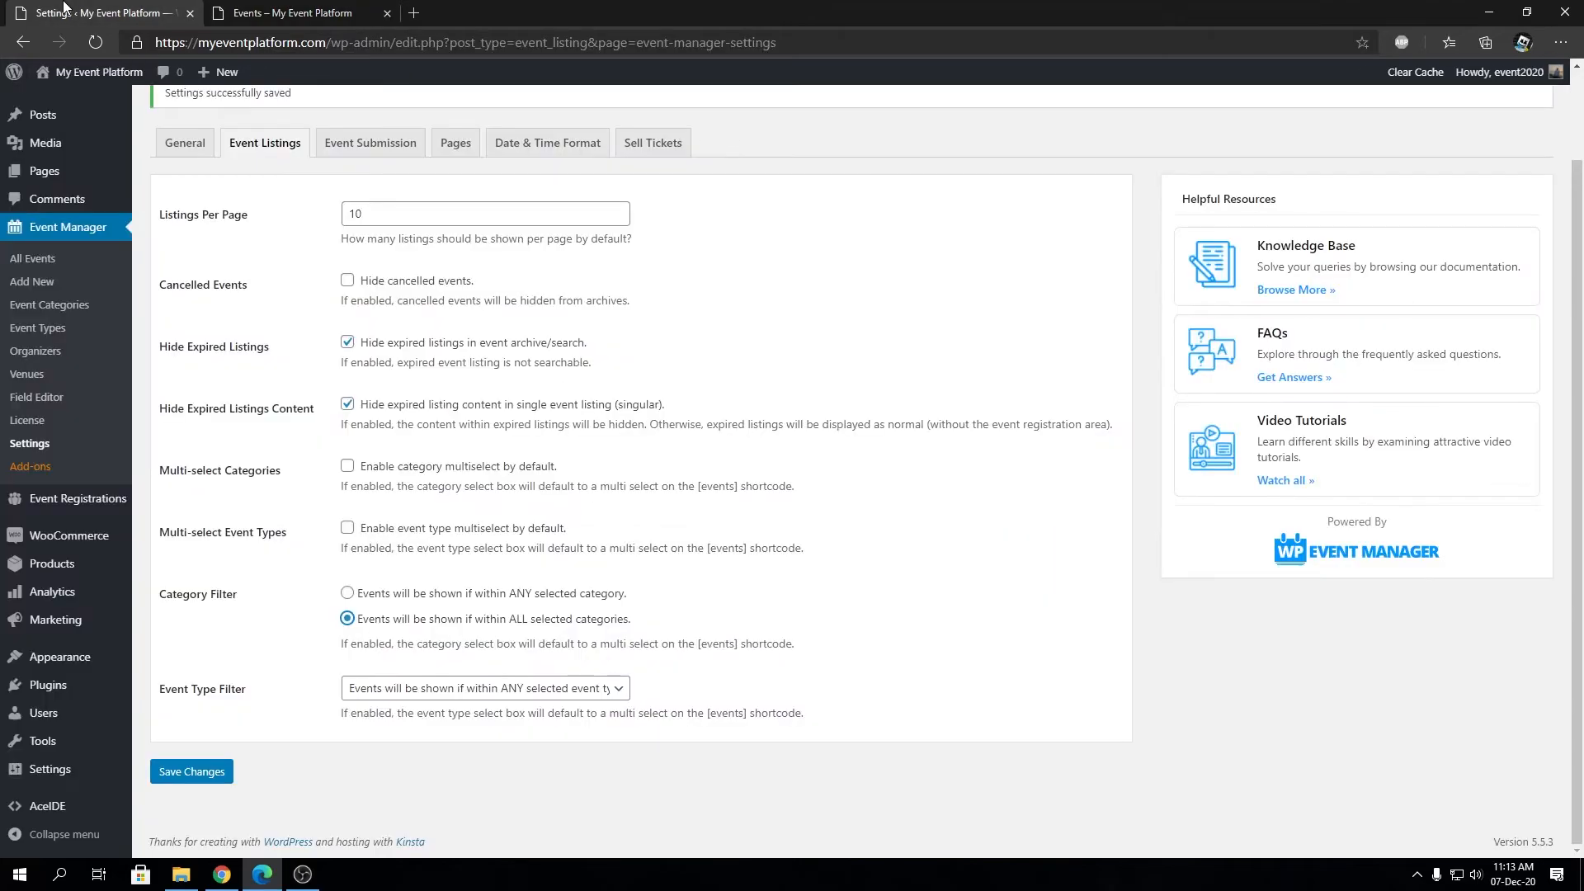
{"action": "mouse_move", "coordinate": [241, 492]}
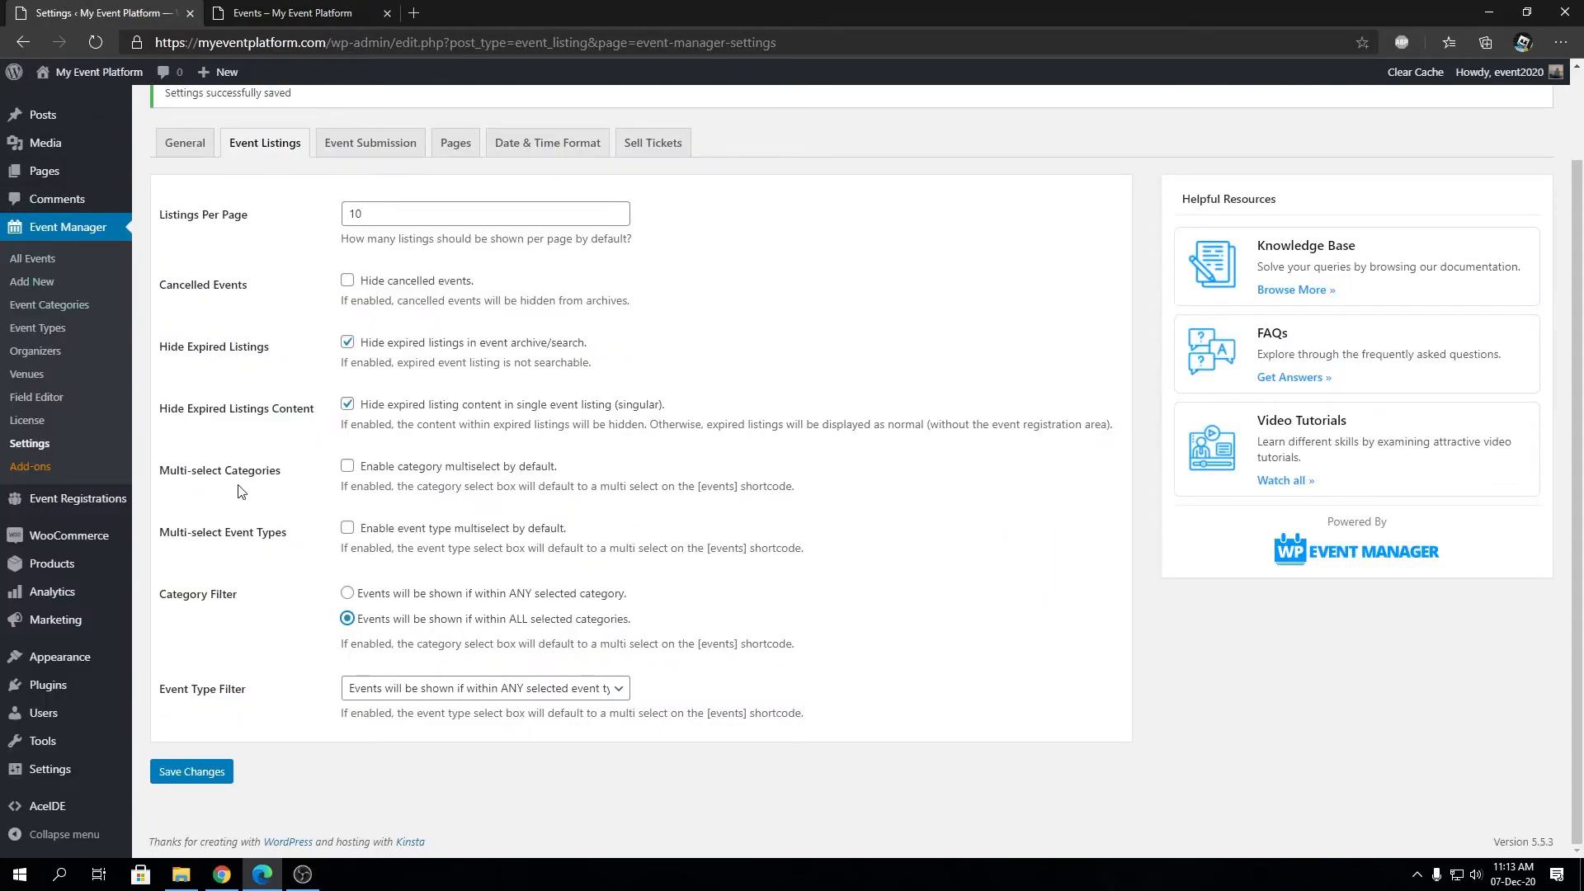
{"action": "left_click", "coordinate": [348, 592]}
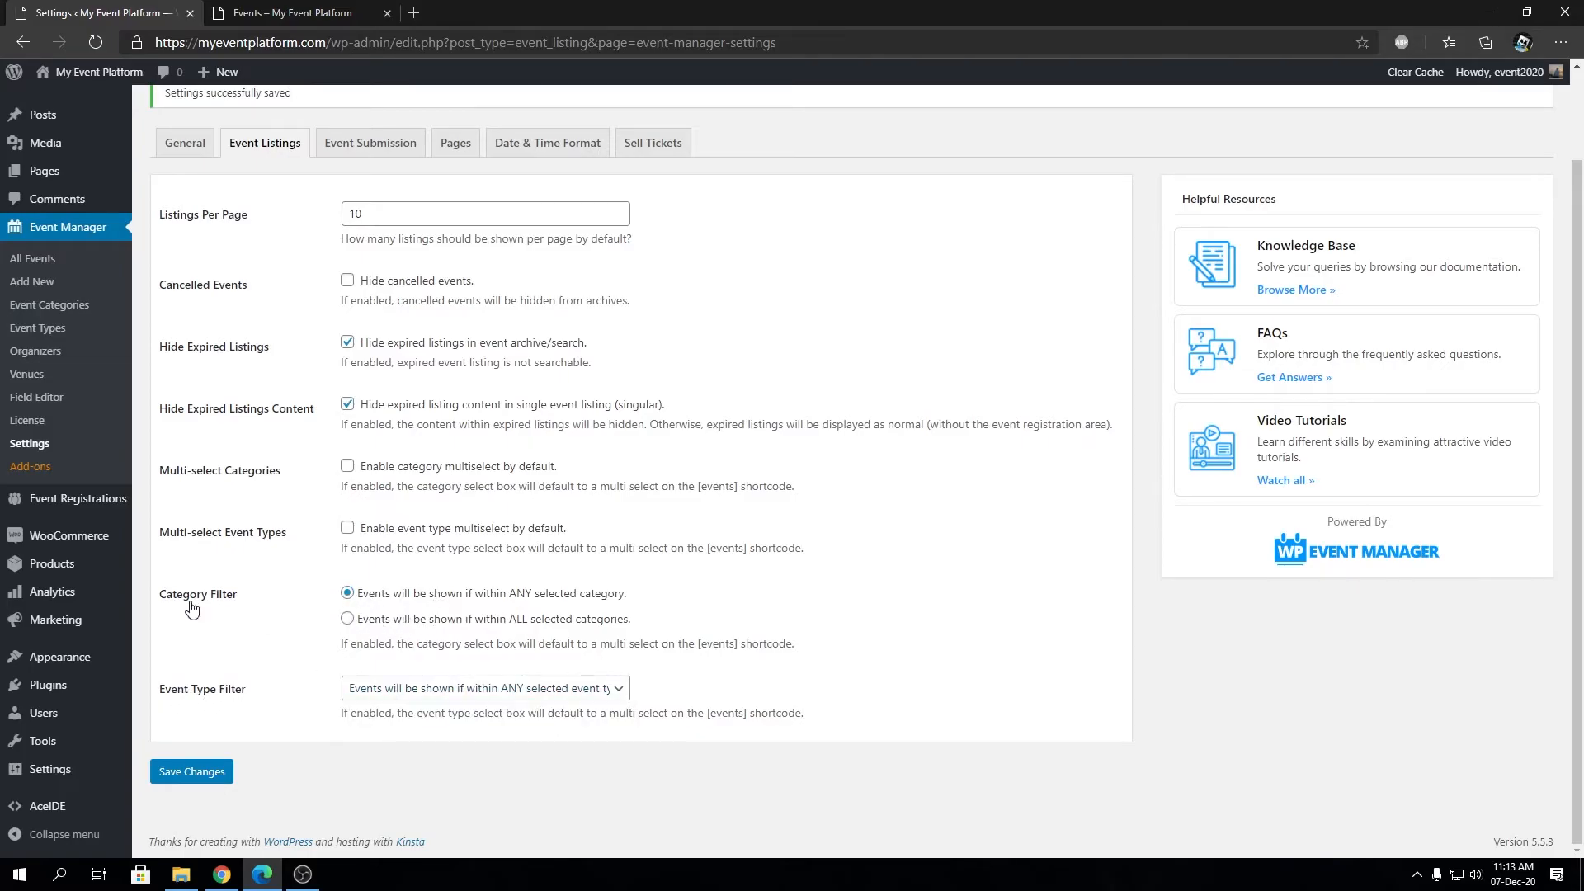
{"action": "left_click", "coordinate": [294, 11]}
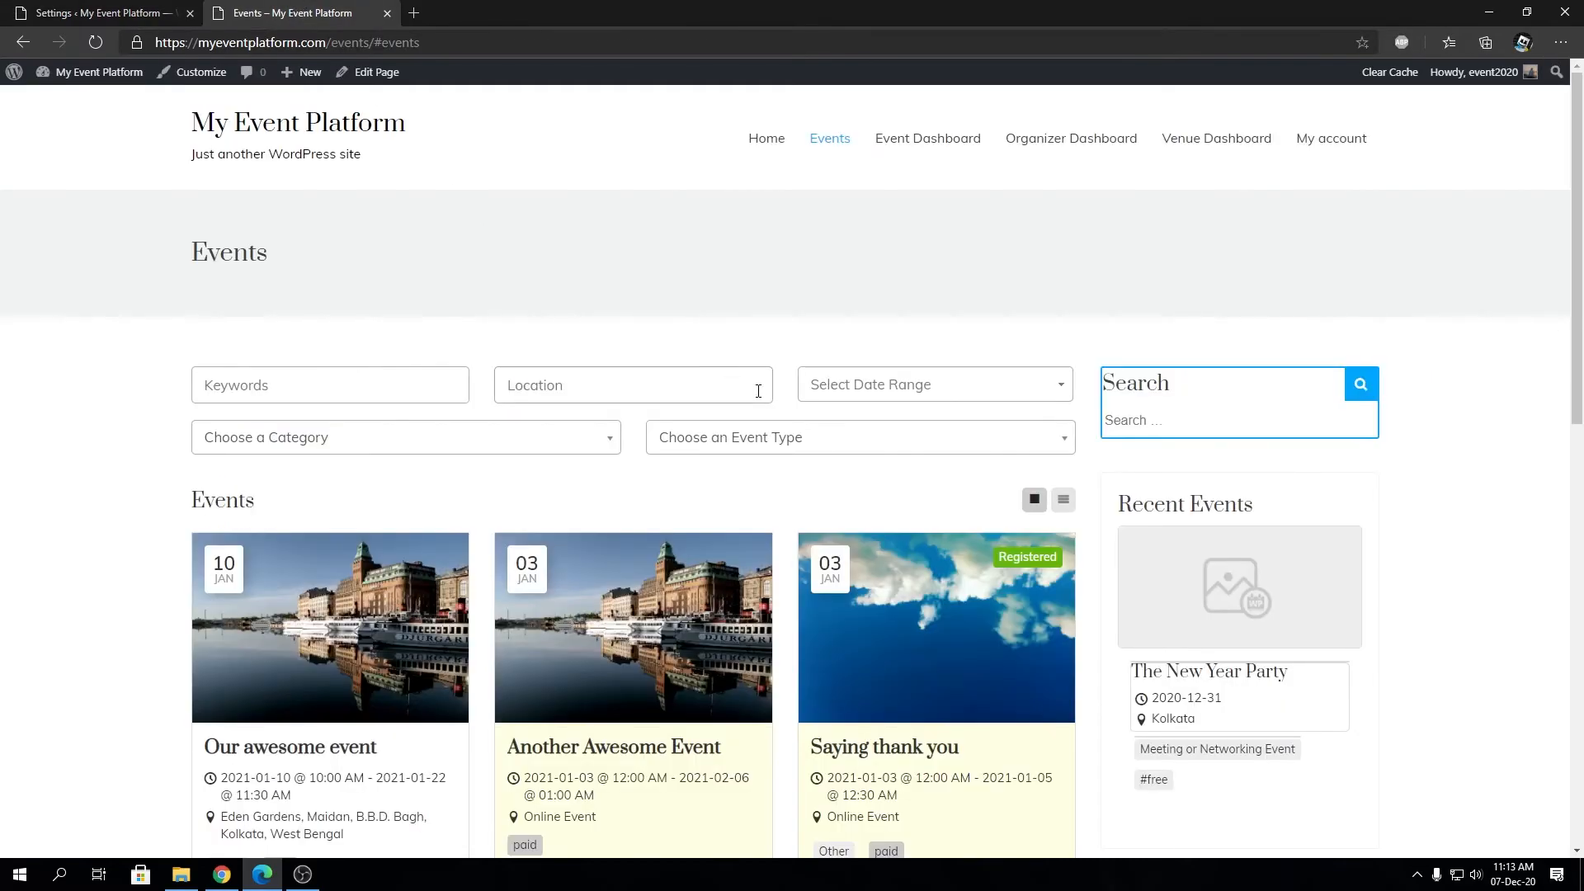
{"action": "left_click", "coordinate": [858, 436]}
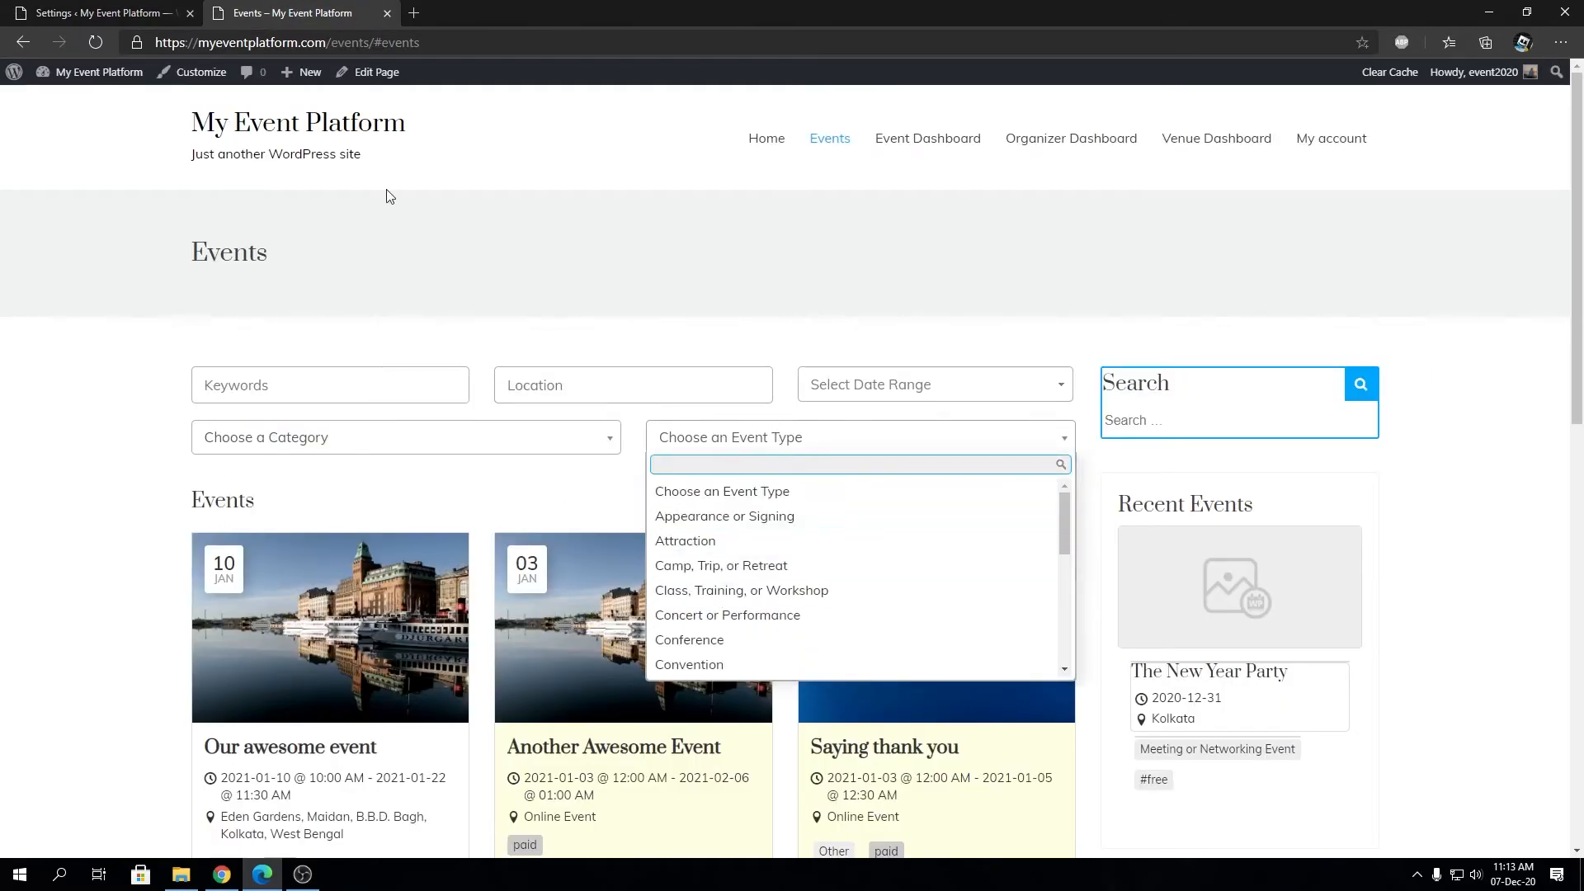
{"action": "left_click", "coordinate": [96, 11]}
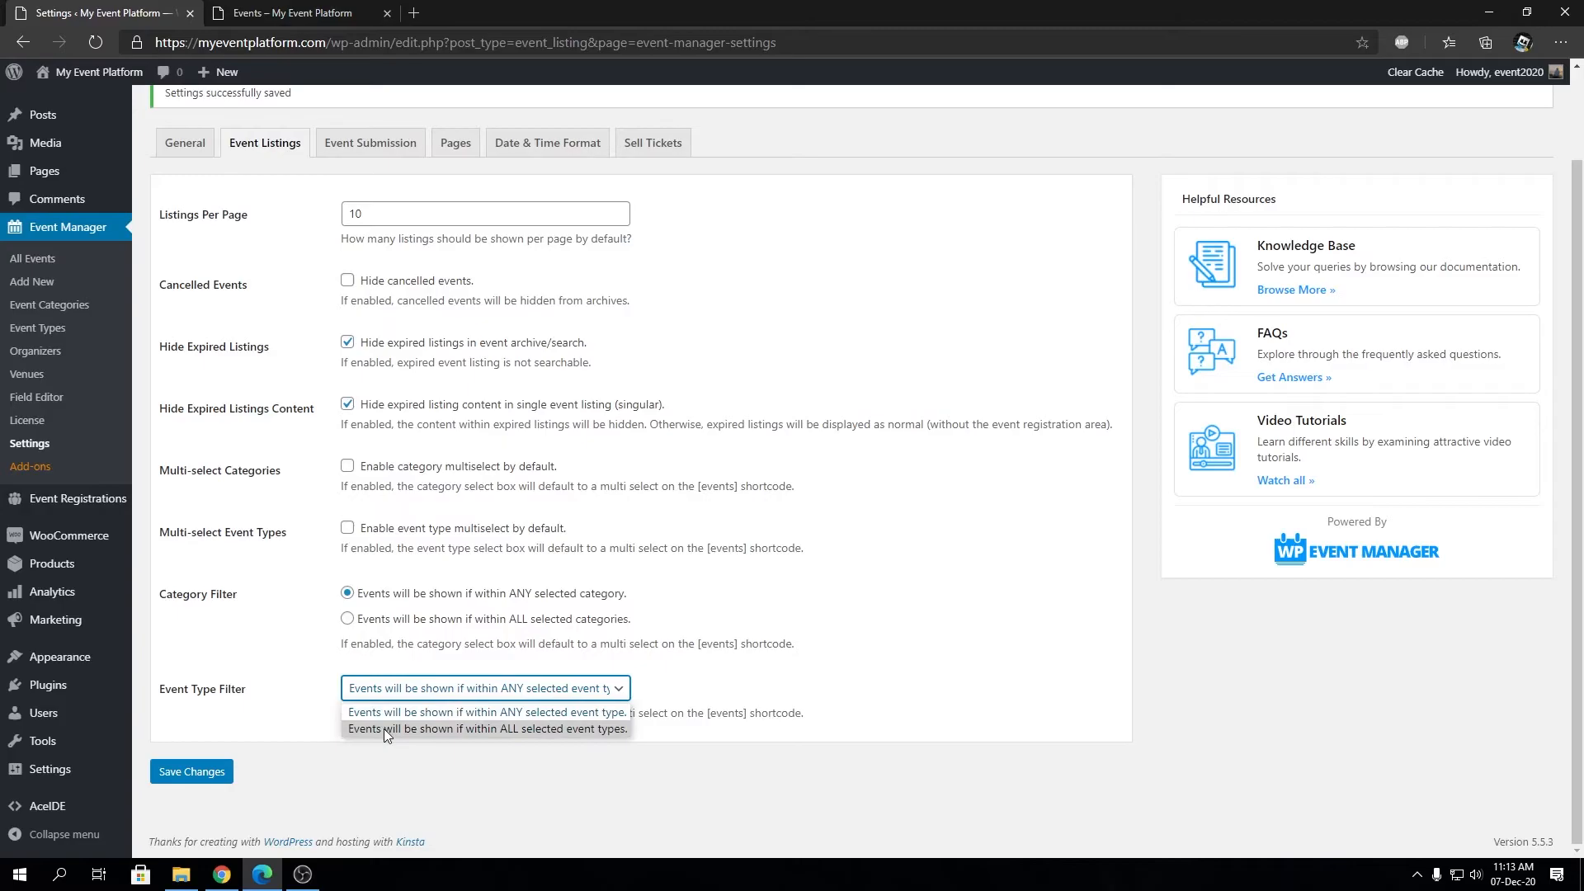
{"action": "mouse_move", "coordinate": [488, 713]}
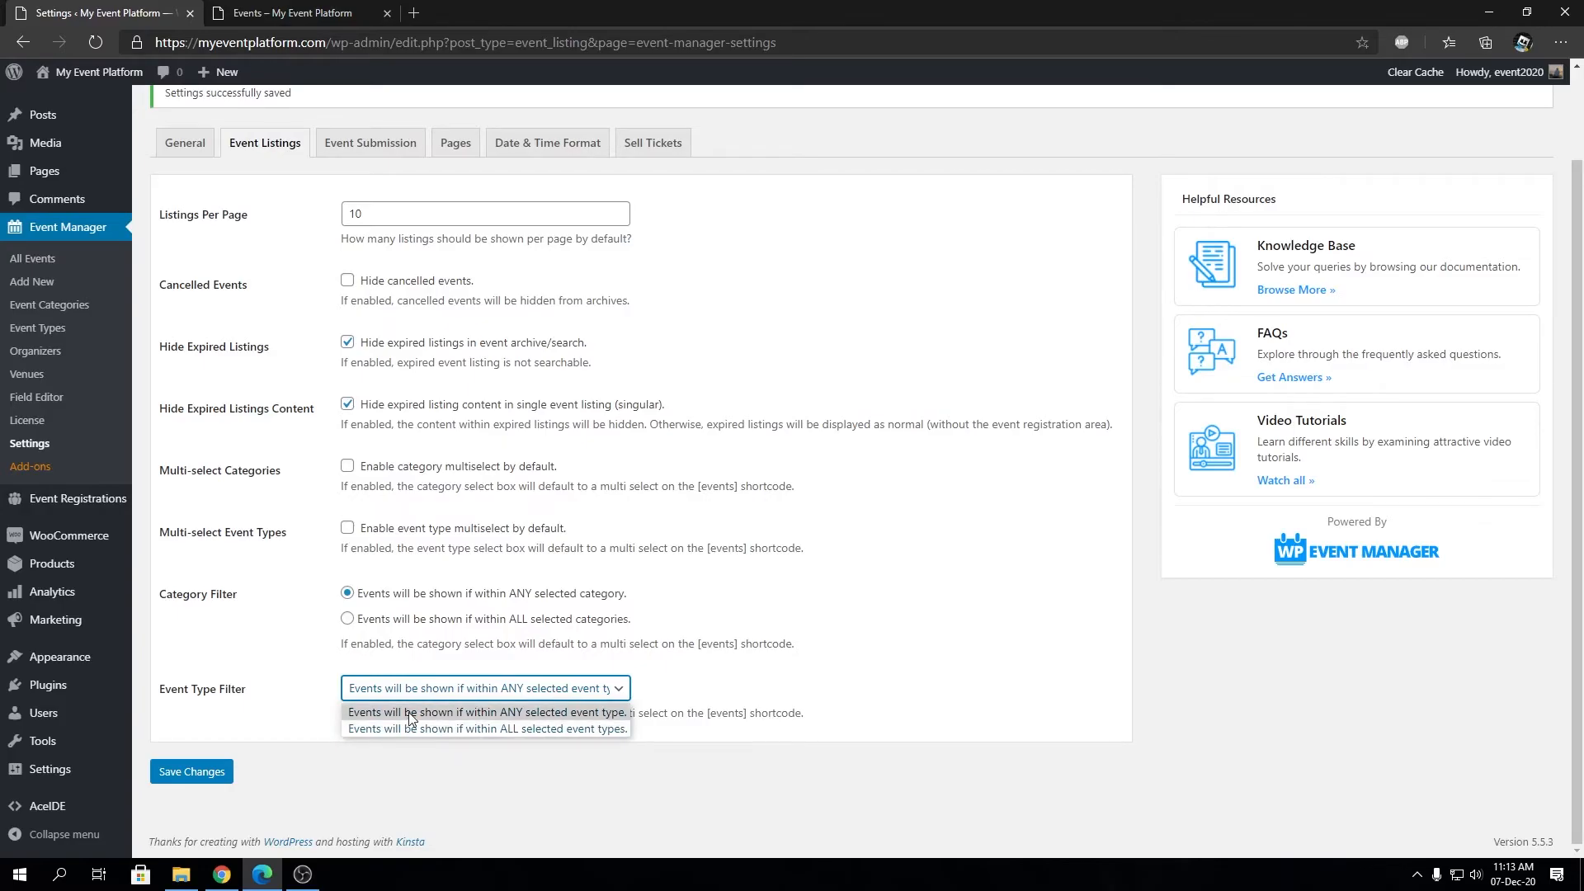
{"action": "left_click", "coordinate": [294, 11]}
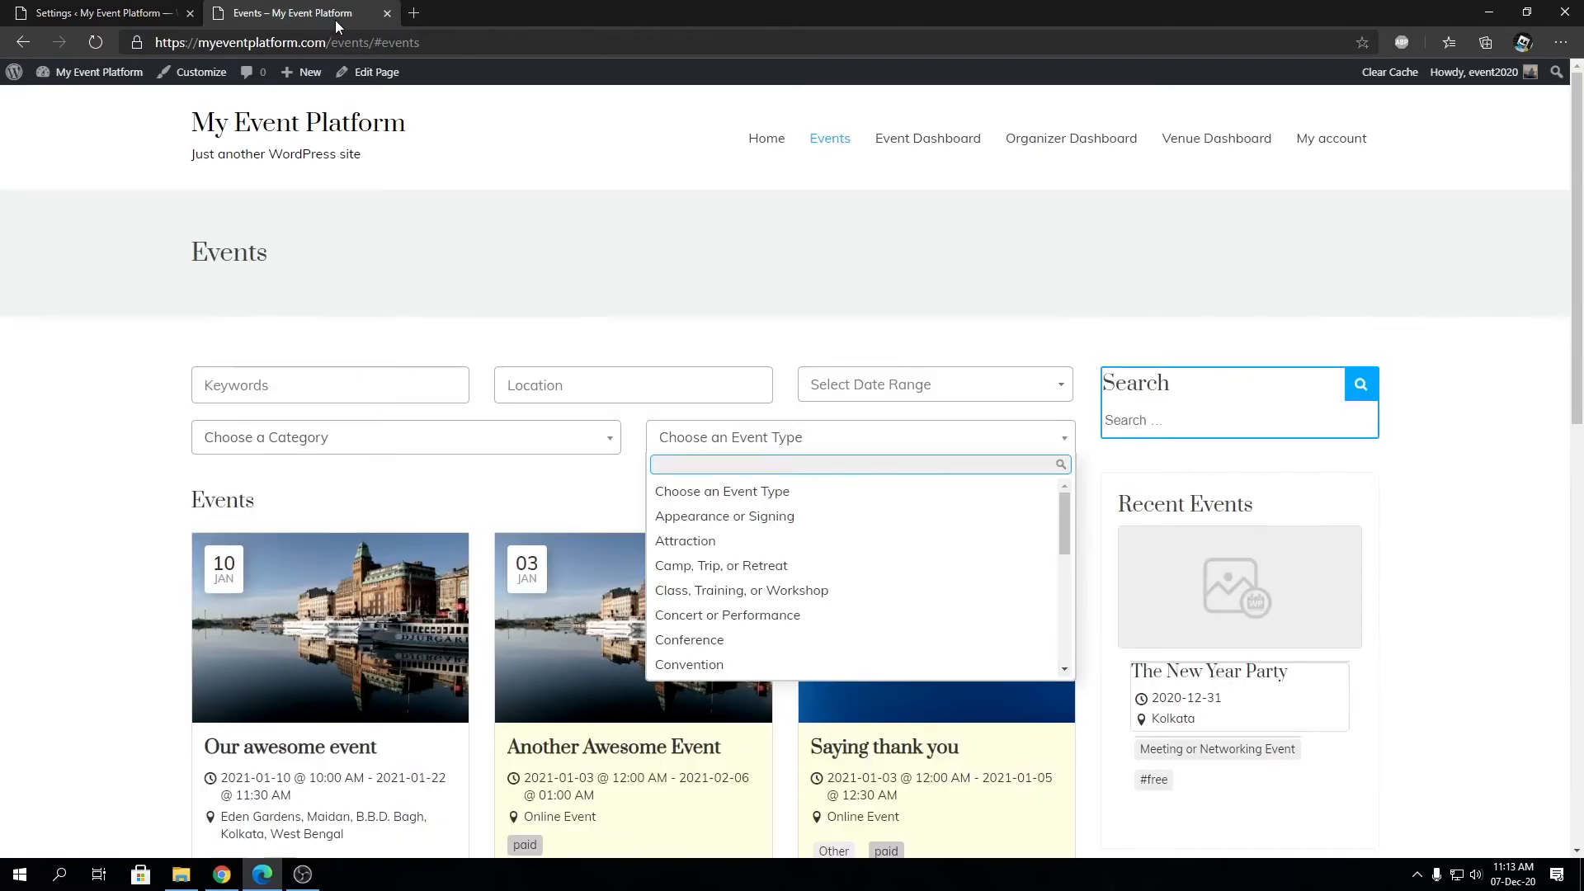
{"action": "mouse_move", "coordinate": [781, 492]}
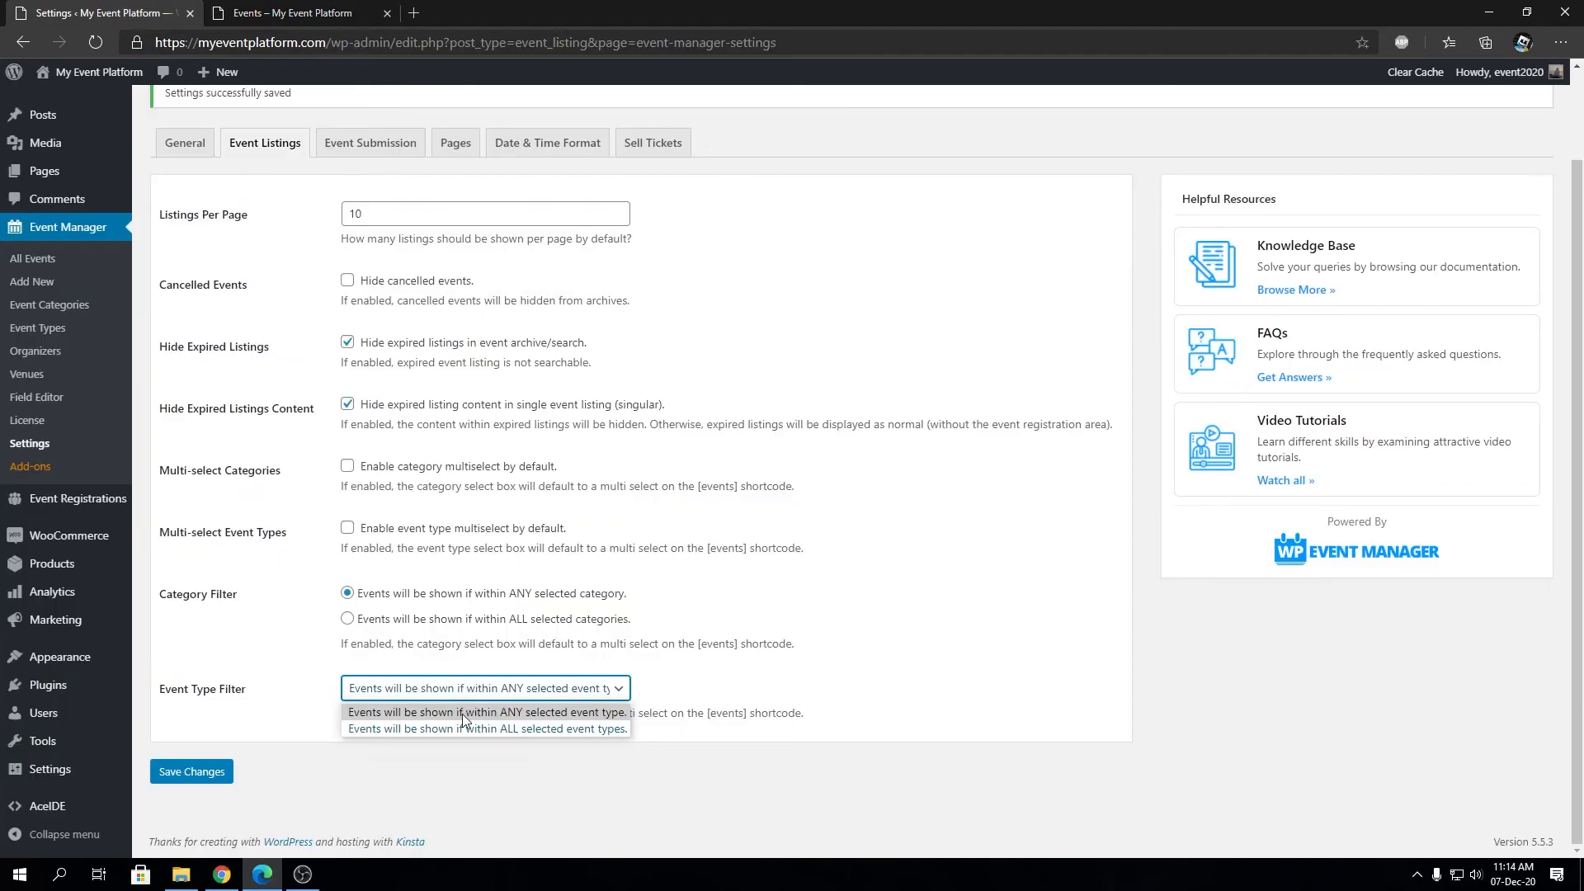
{"action": "mouse_move", "coordinate": [449, 600]}
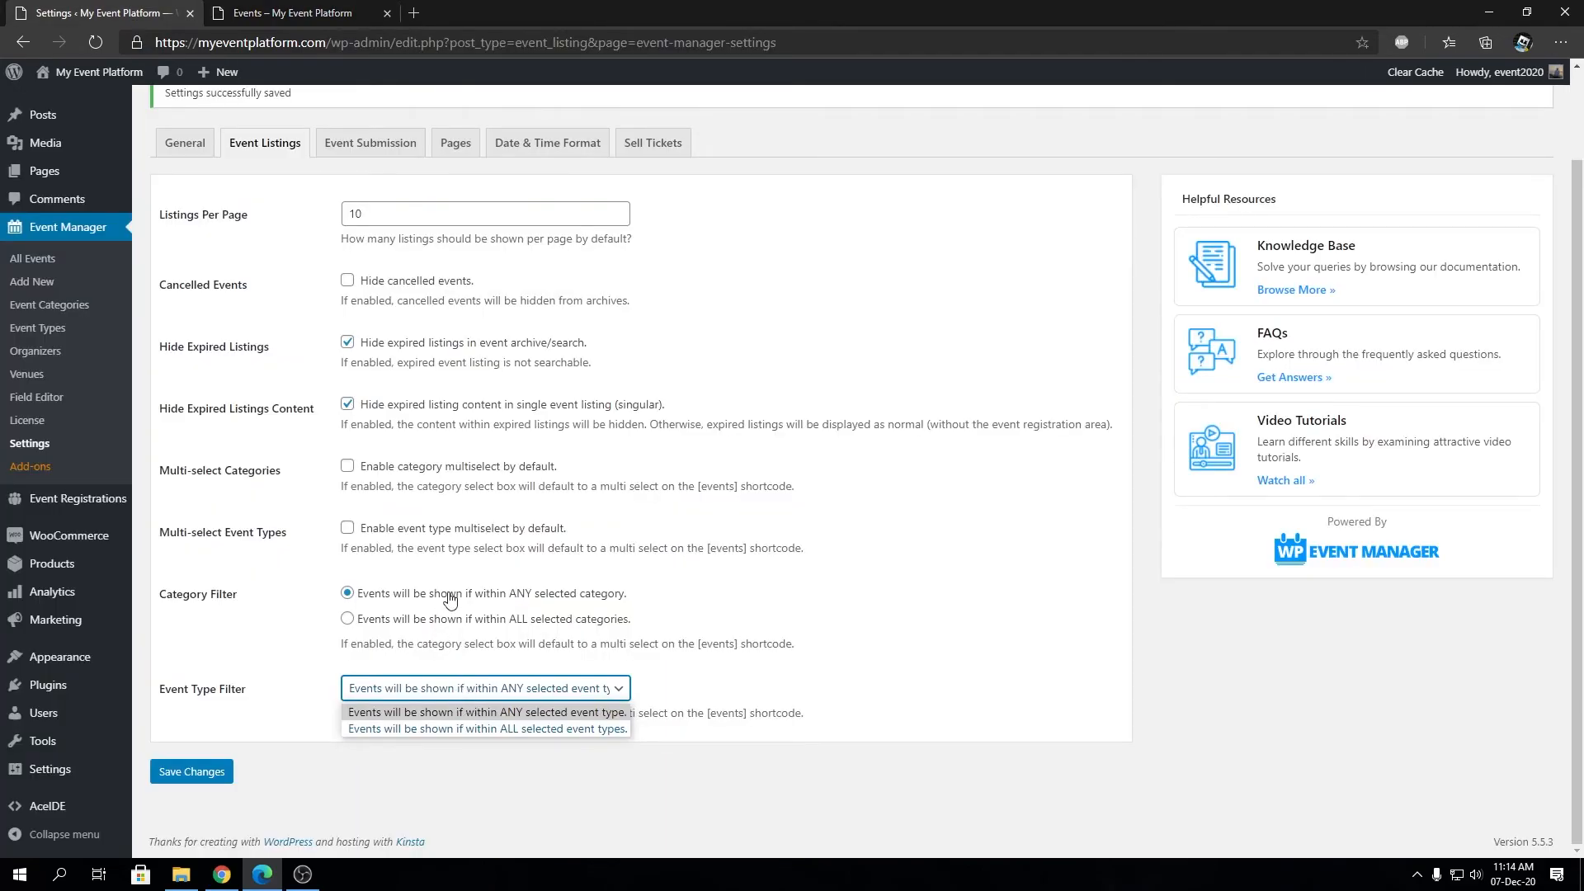
{"action": "mouse_move", "coordinate": [437, 623]}
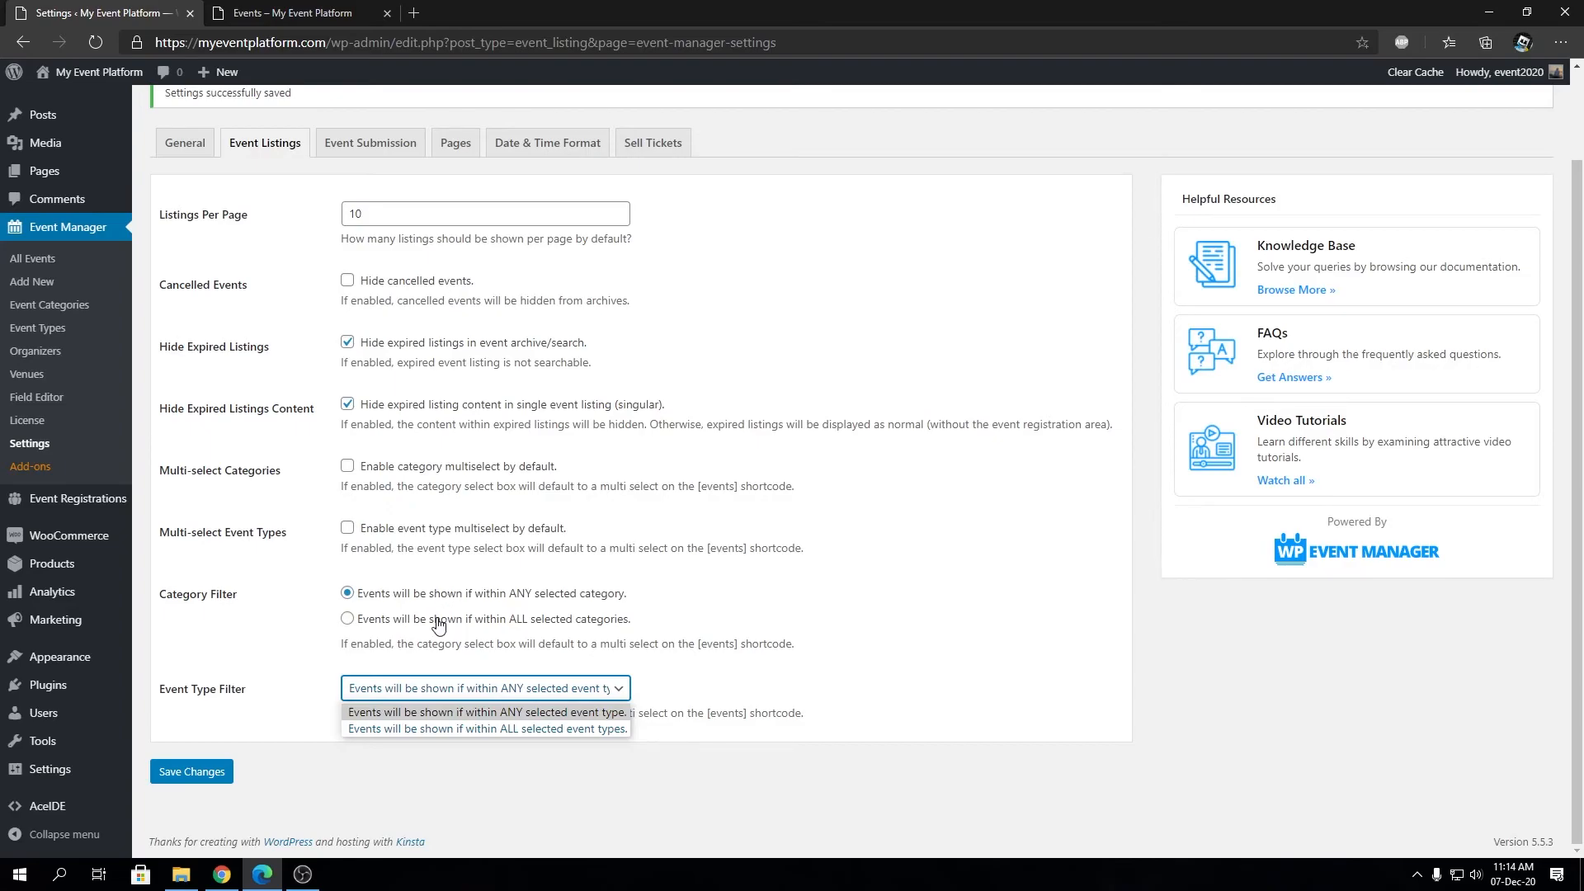
{"action": "left_click", "coordinate": [348, 618]}
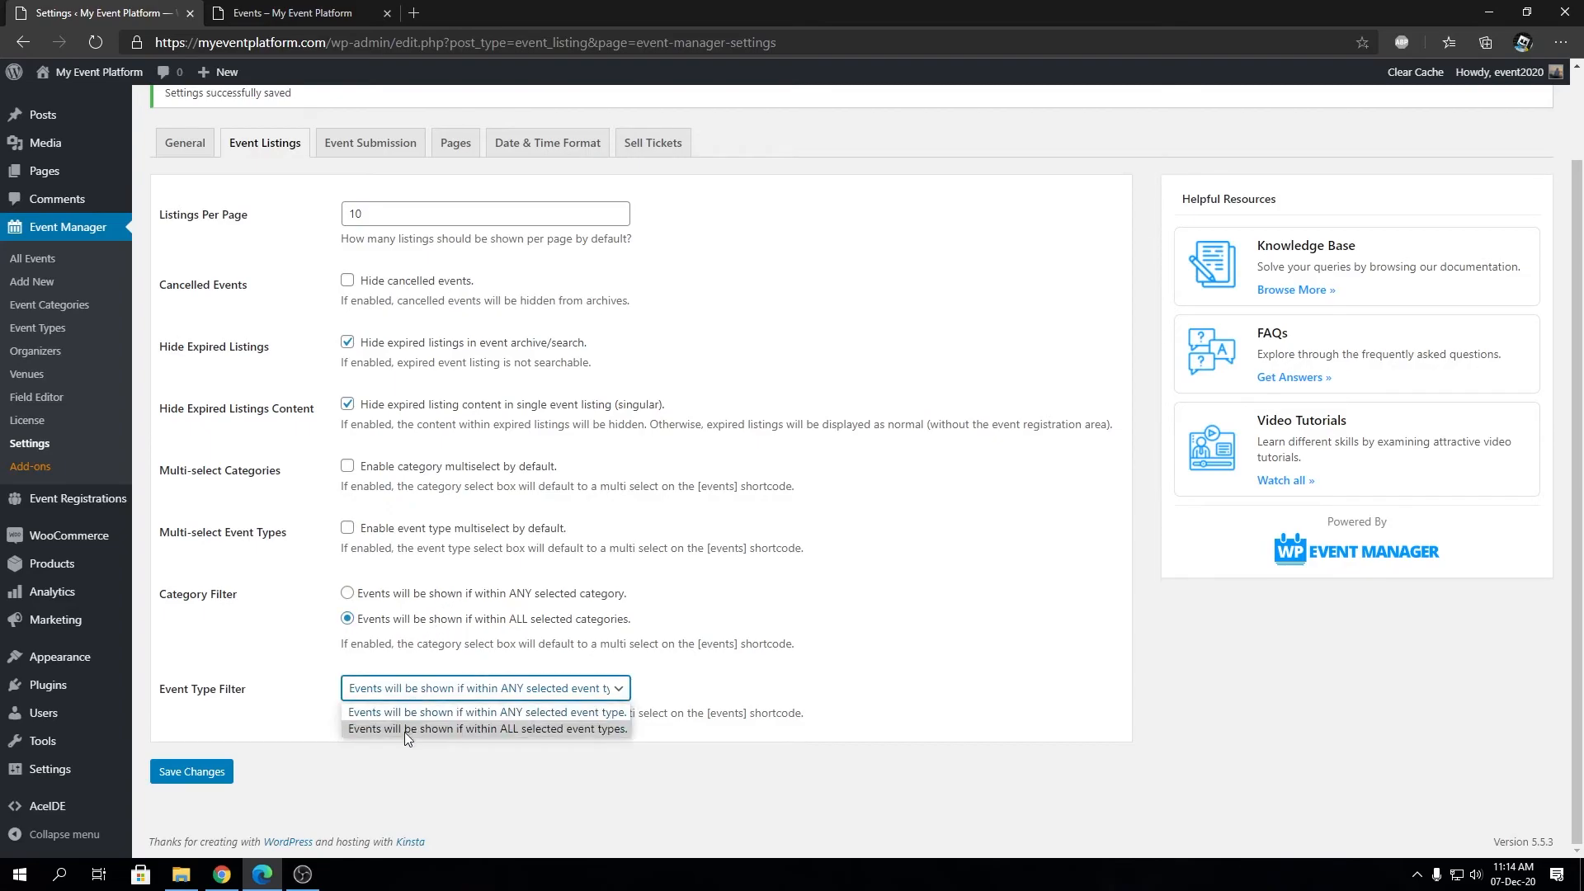
{"action": "left_click", "coordinate": [485, 727]}
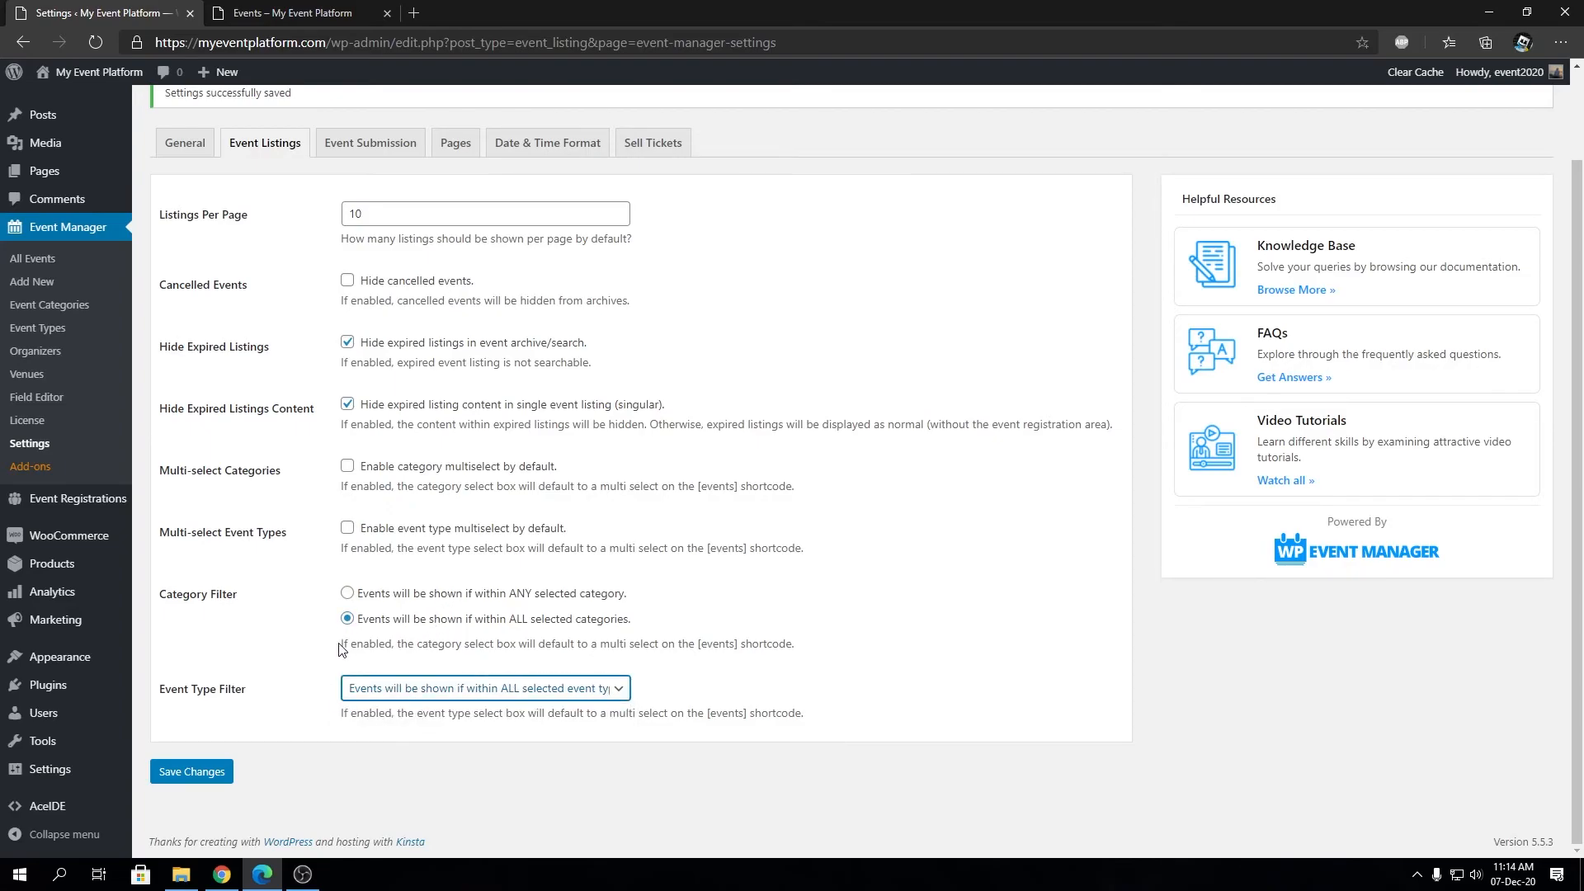
{"action": "left_click", "coordinate": [347, 592]}
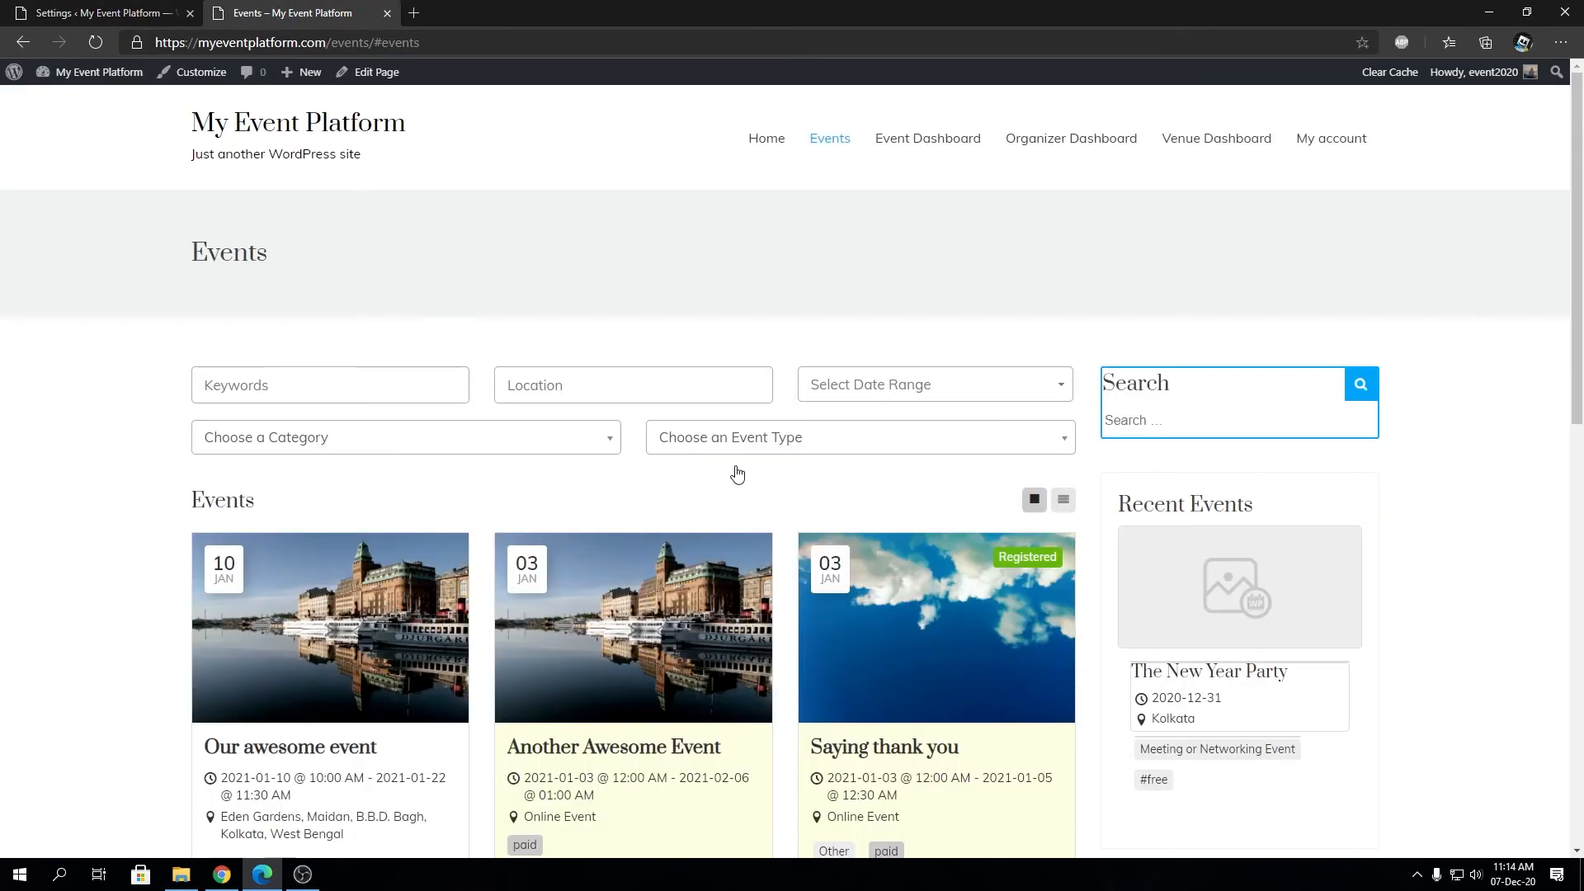
{"action": "left_click", "coordinate": [95, 12]}
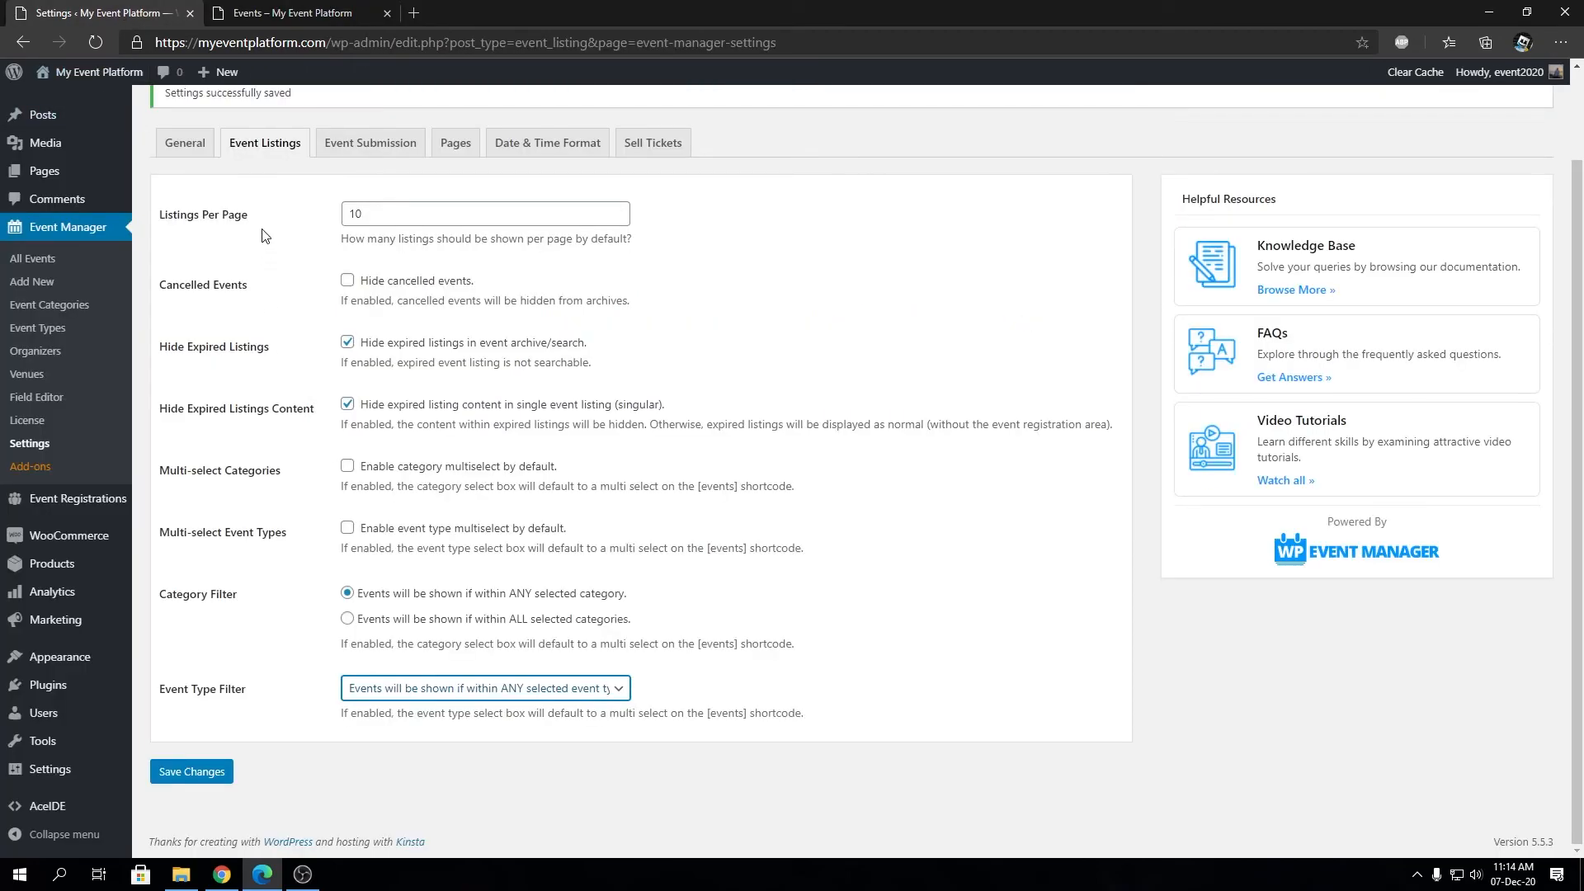
{"action": "mouse_move", "coordinate": [242, 294]}
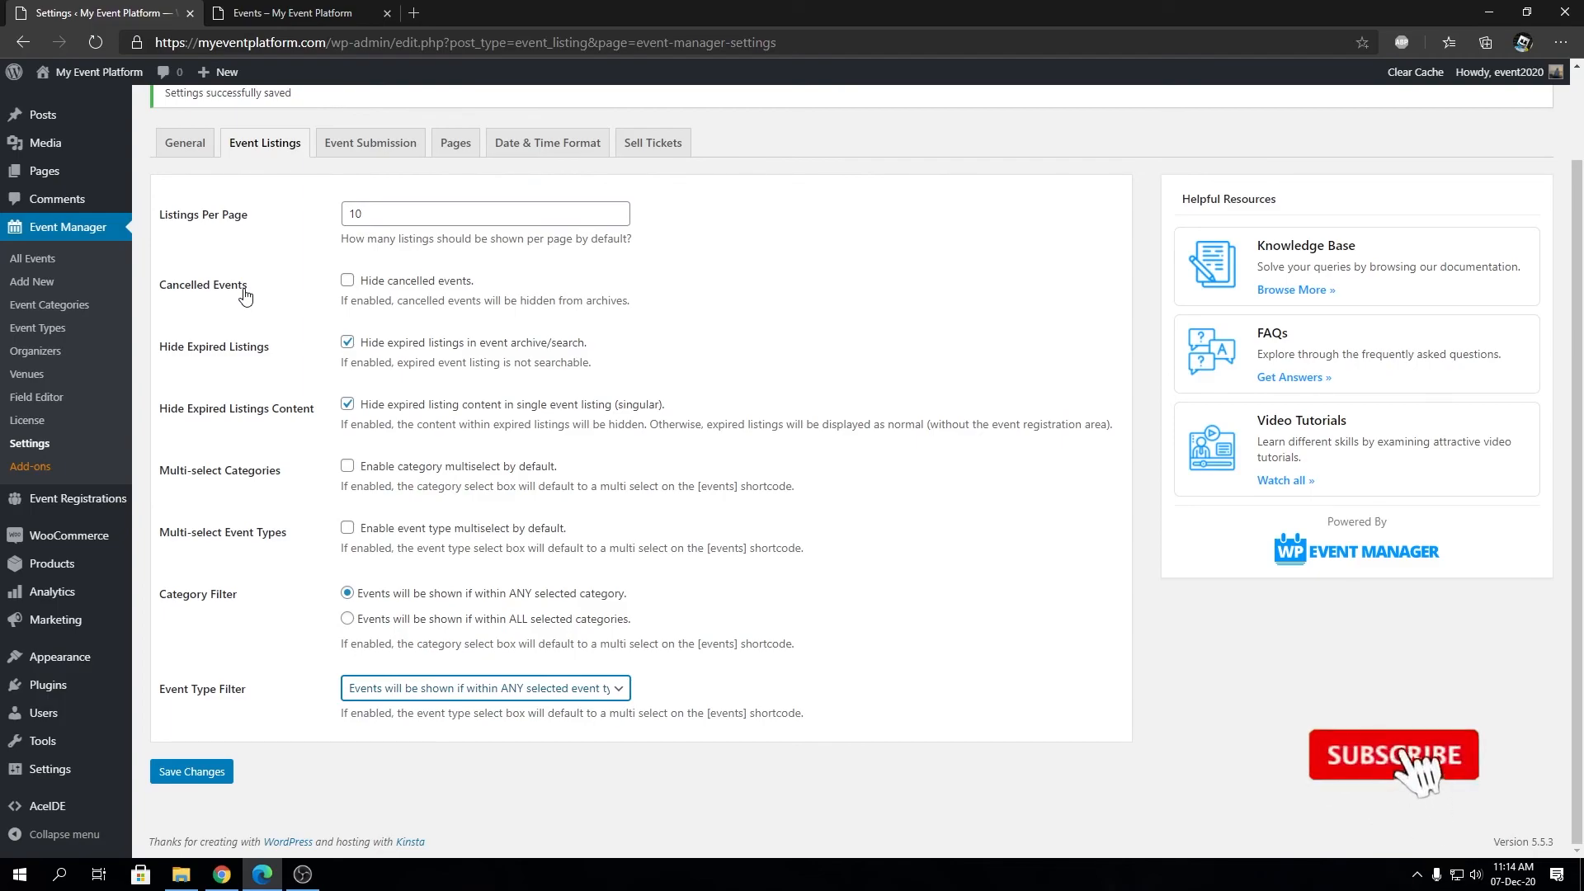
{"action": "left_click", "coordinate": [1392, 754]}
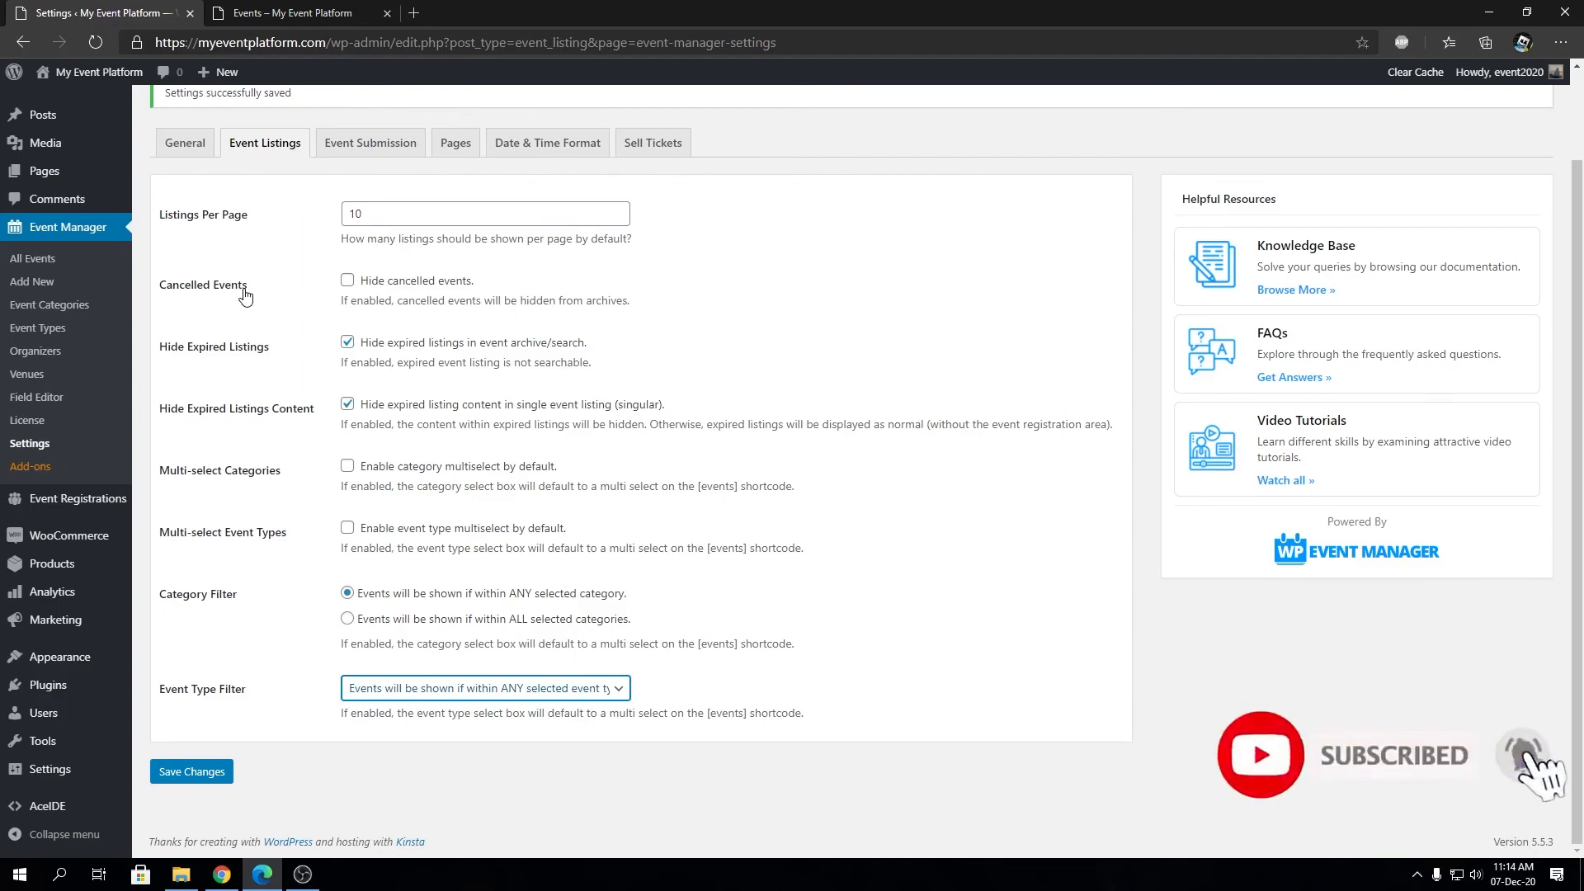